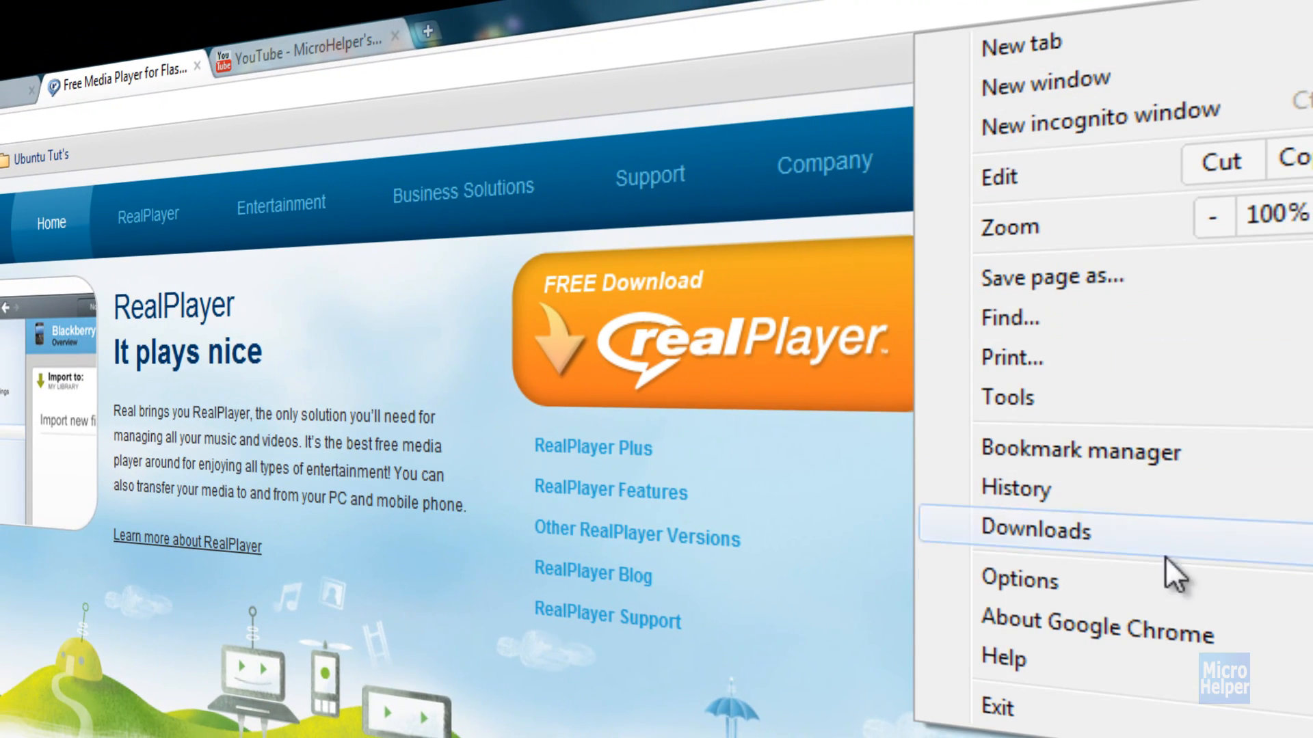
Step: Check the browser version, then launch RealPlayer from the Start Menu's Real folder
click(1096, 633)
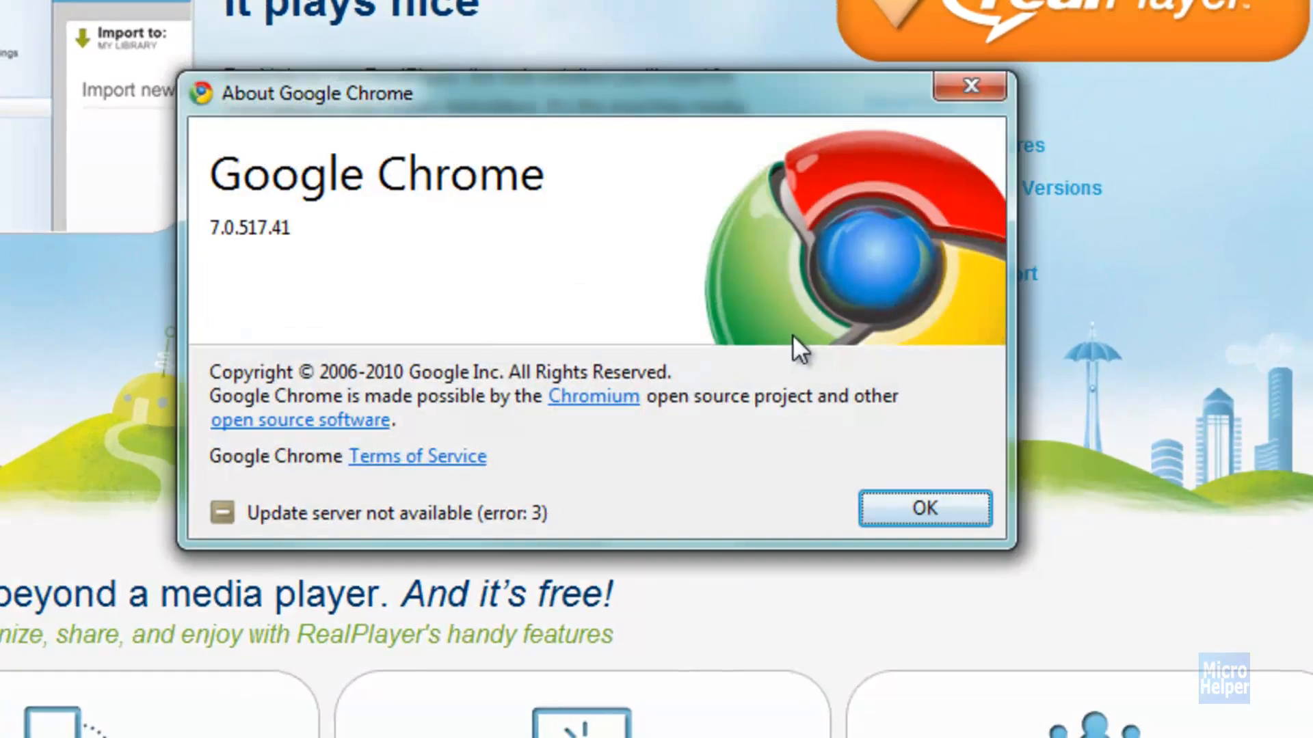
mouse_move(352, 201)
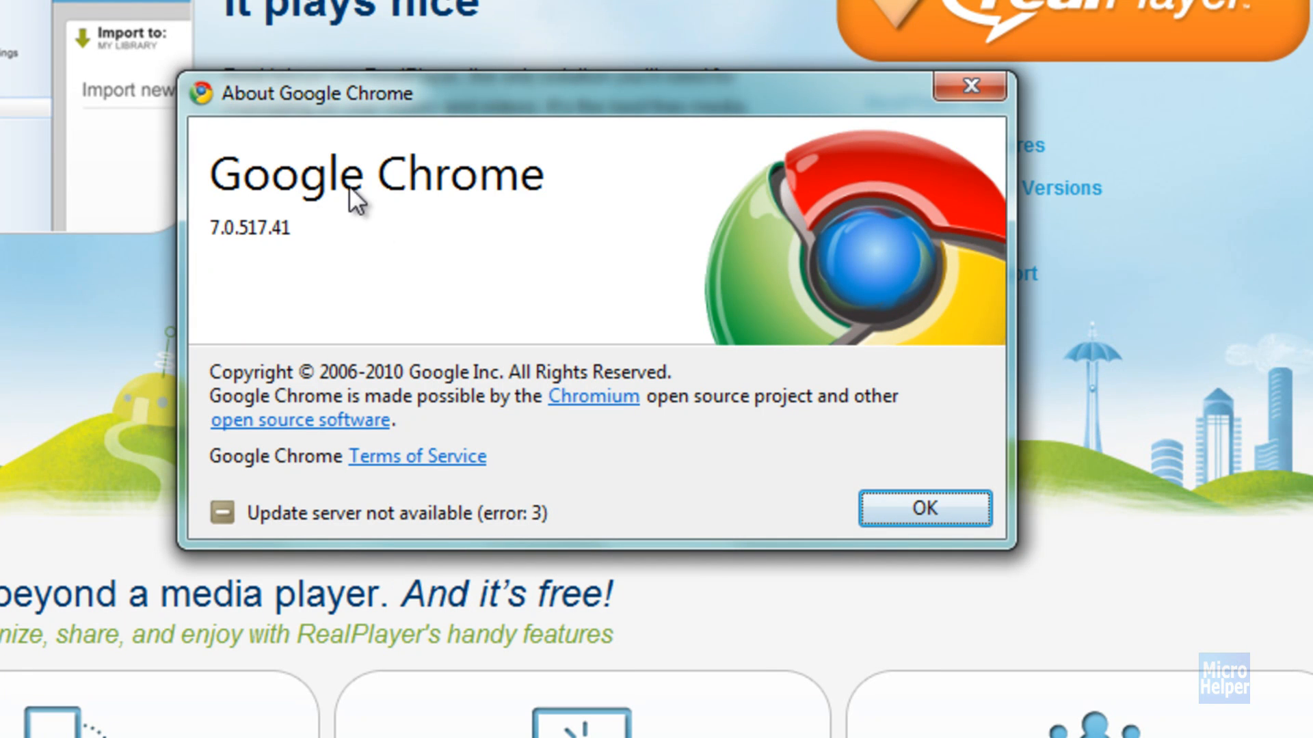
click(924, 509)
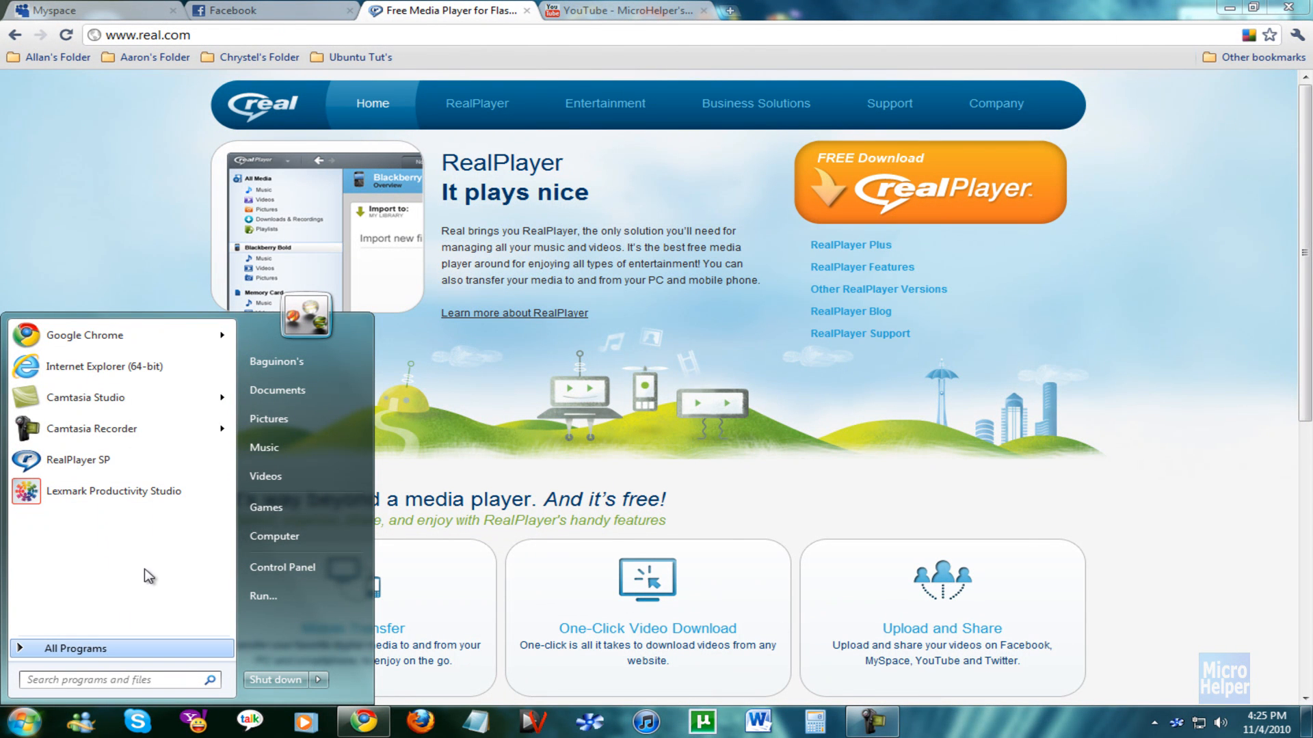
click(76, 648)
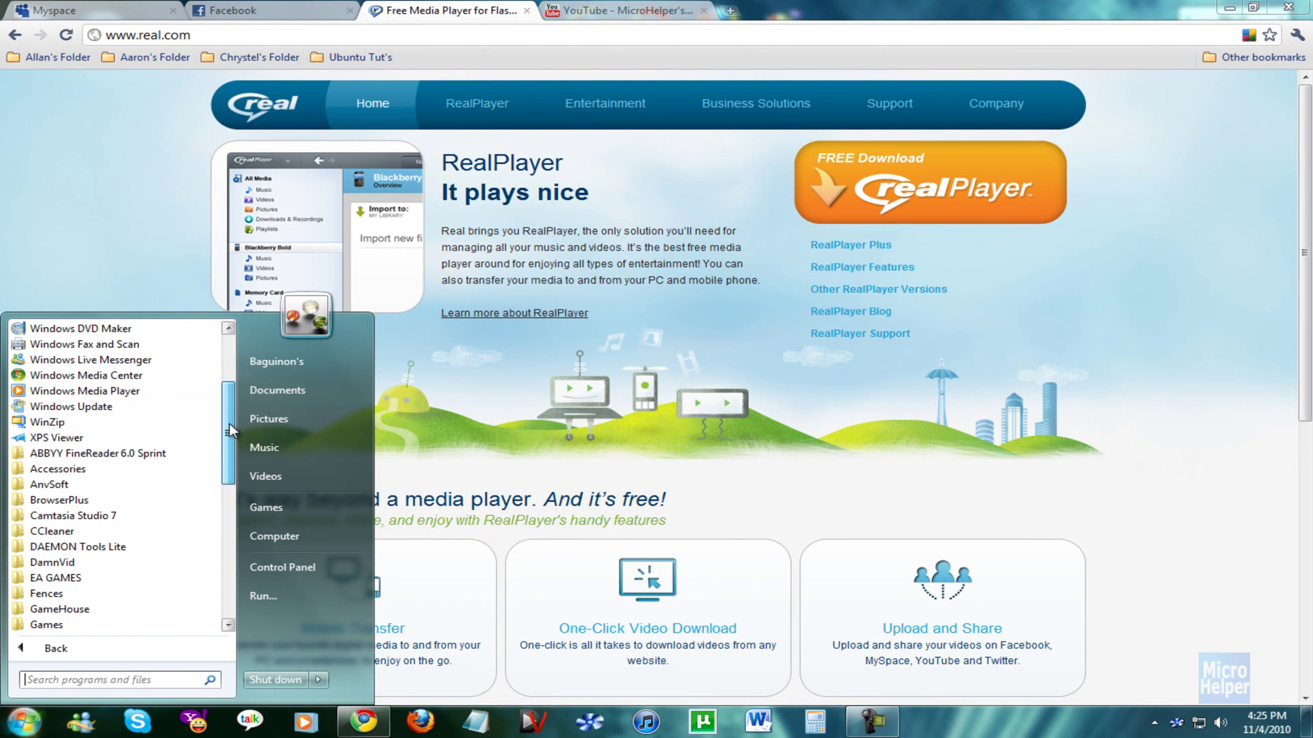
scroll(down, 3)
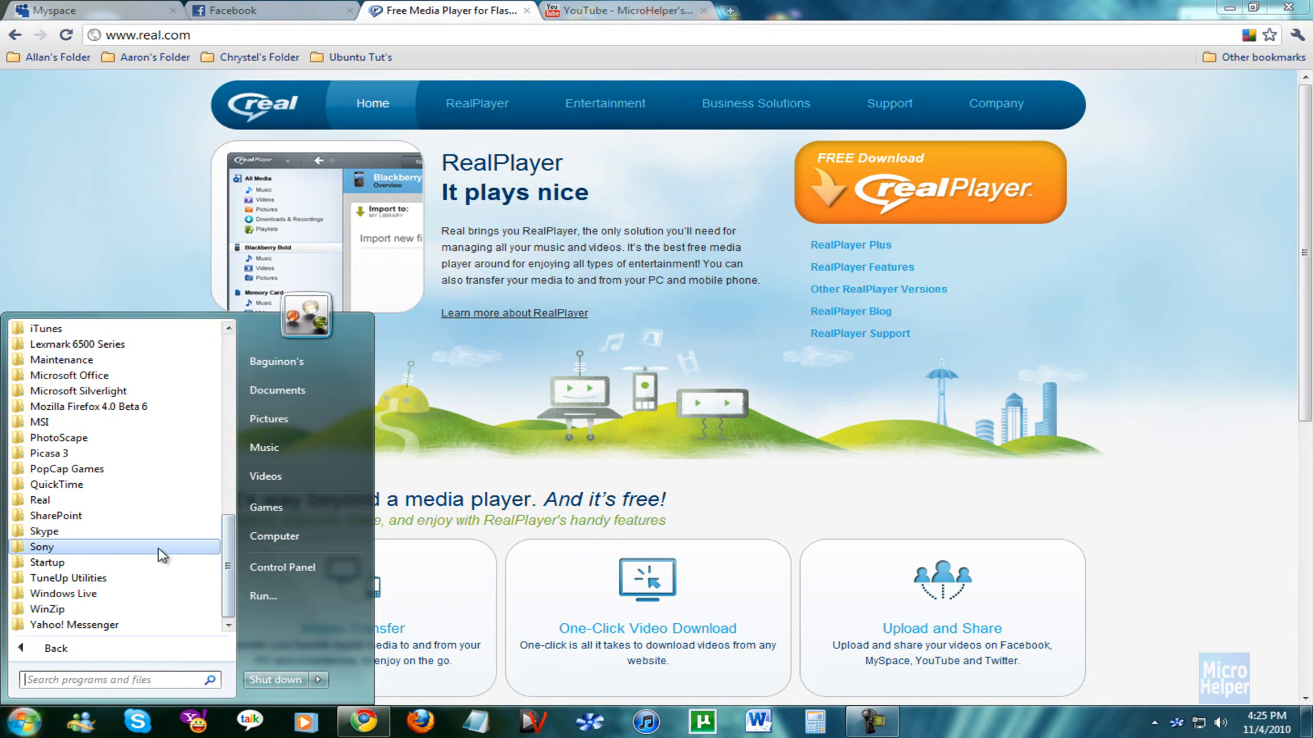
click(40, 499)
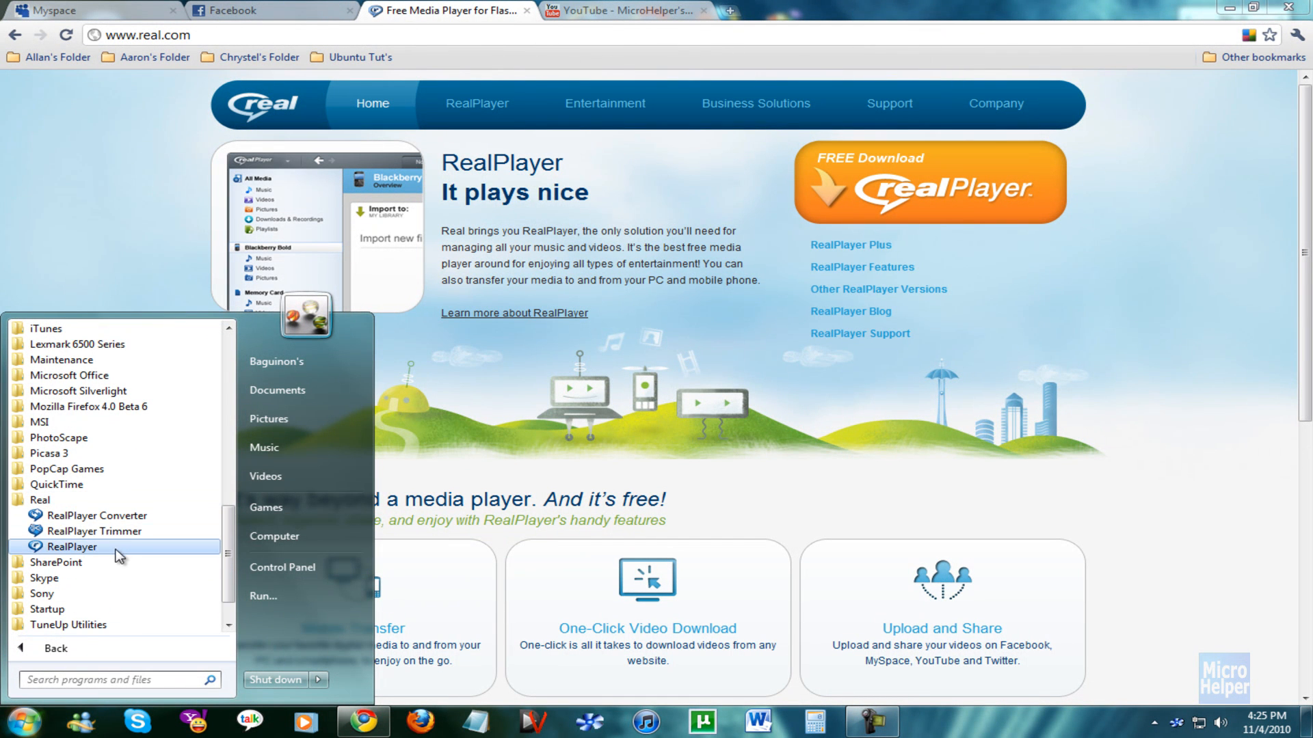
right_click(68, 546)
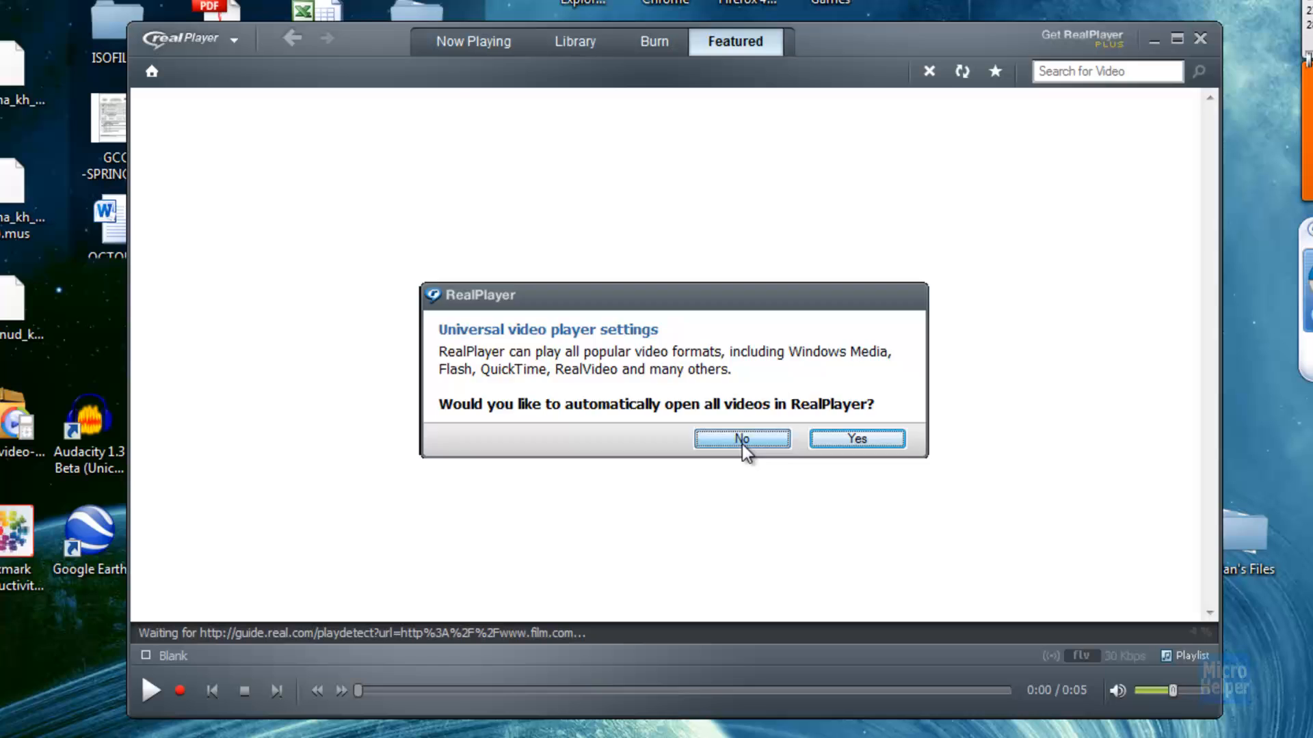
Step: Decline opening all videos automatically in RealPlayer and view the media Library
click(742, 438)
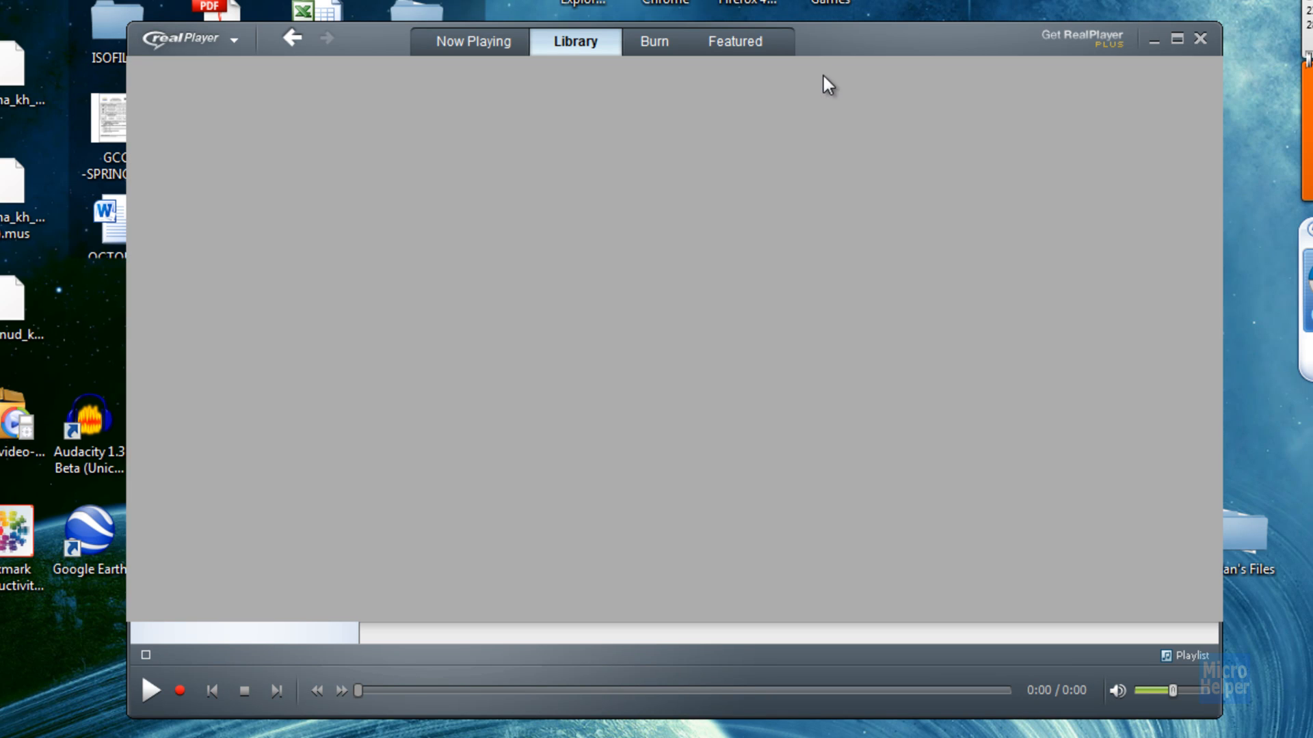
click(575, 42)
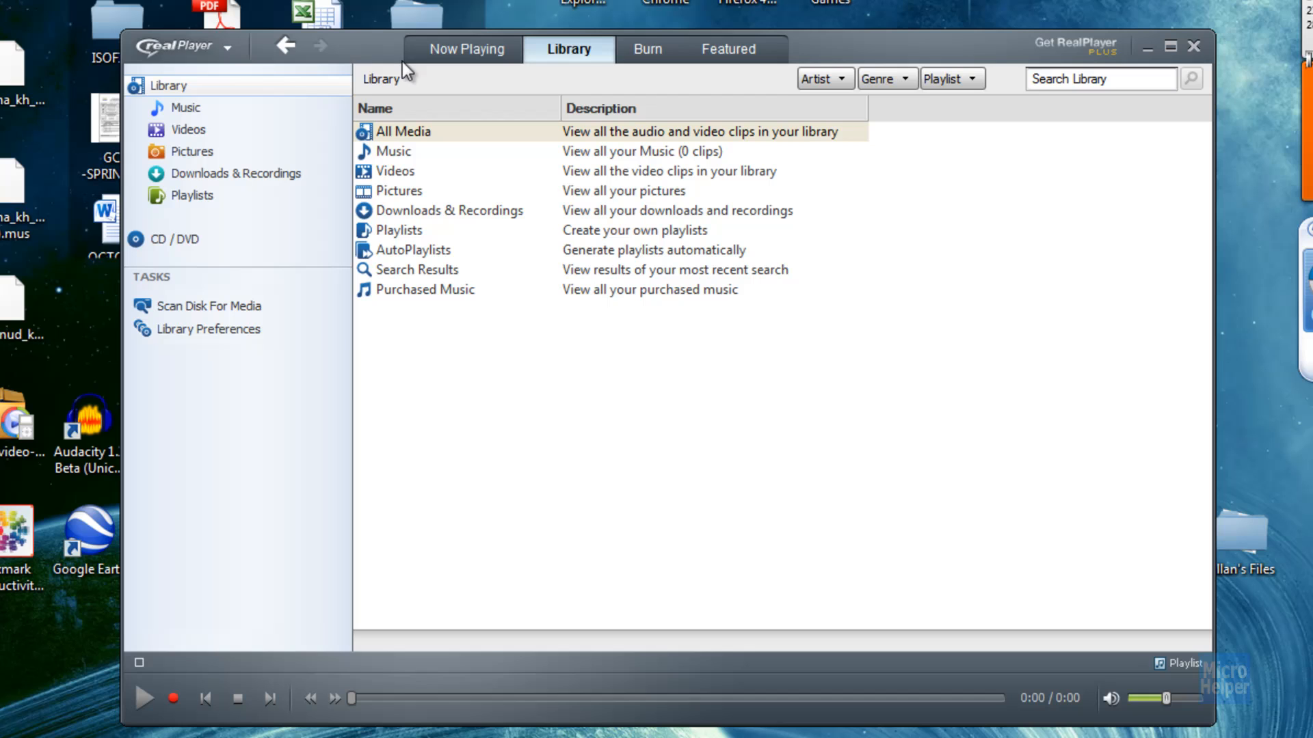
mouse_move(340, 360)
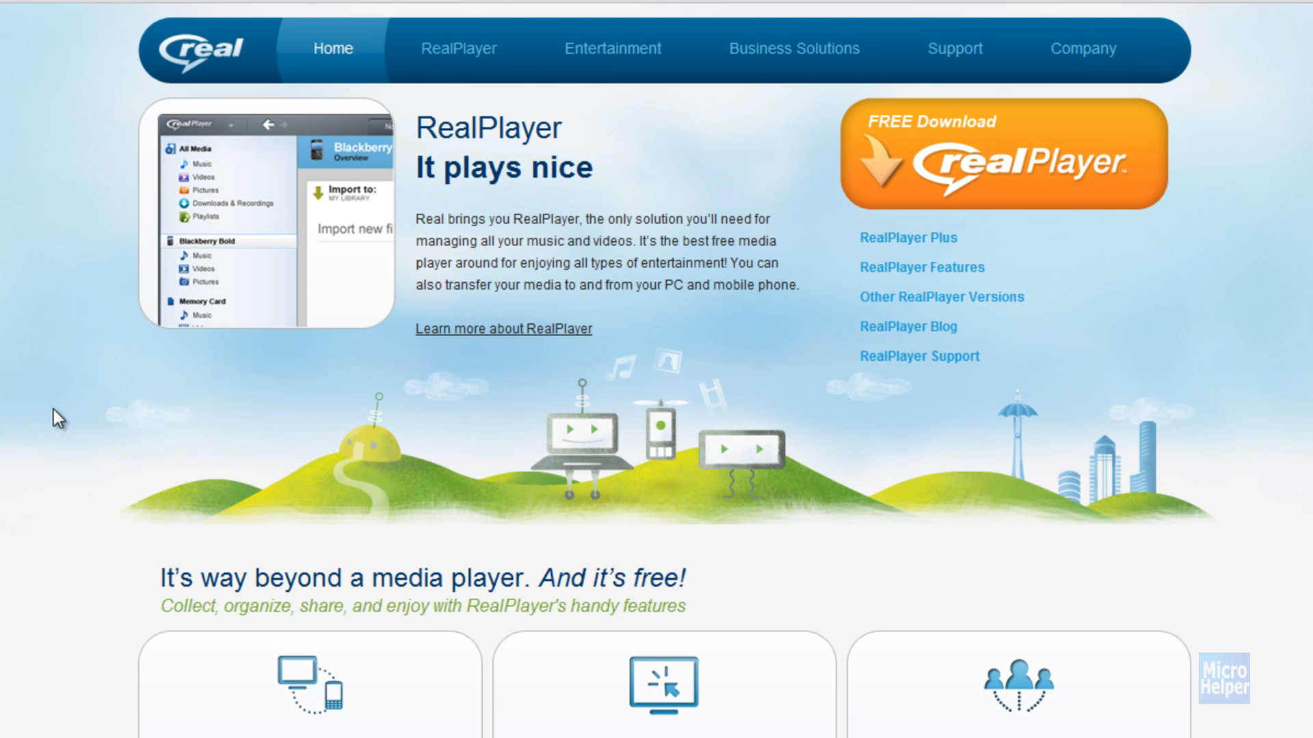
Step: Browse the RealPlayer Features page, highlighting the supported video download platforms
scroll(down, 3)
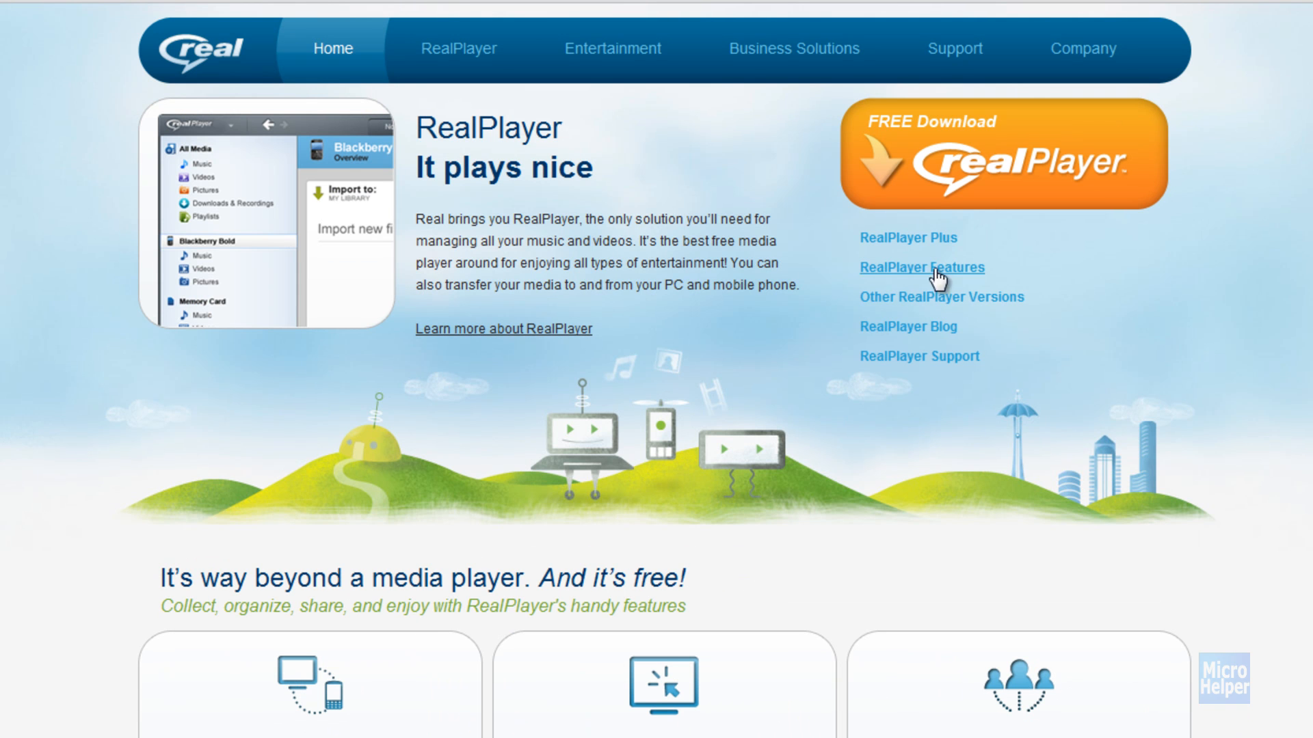
click(921, 268)
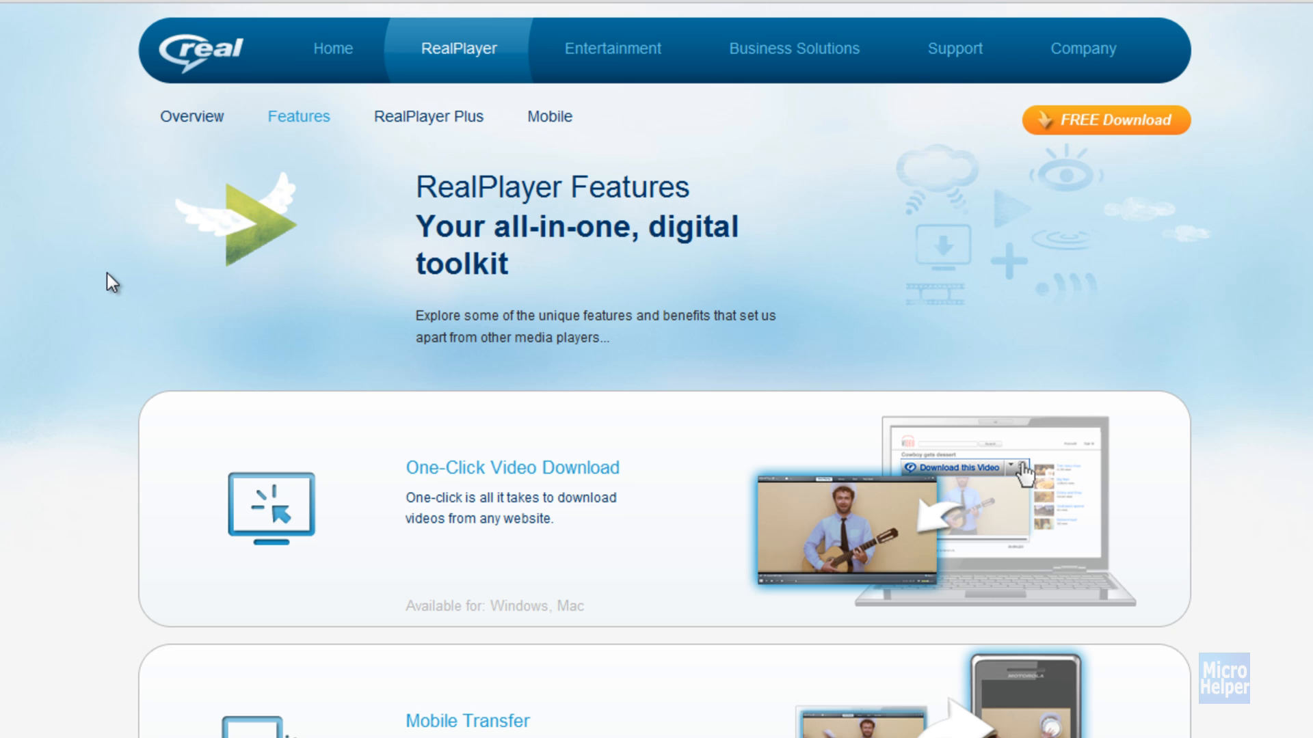
mouse_move(730, 508)
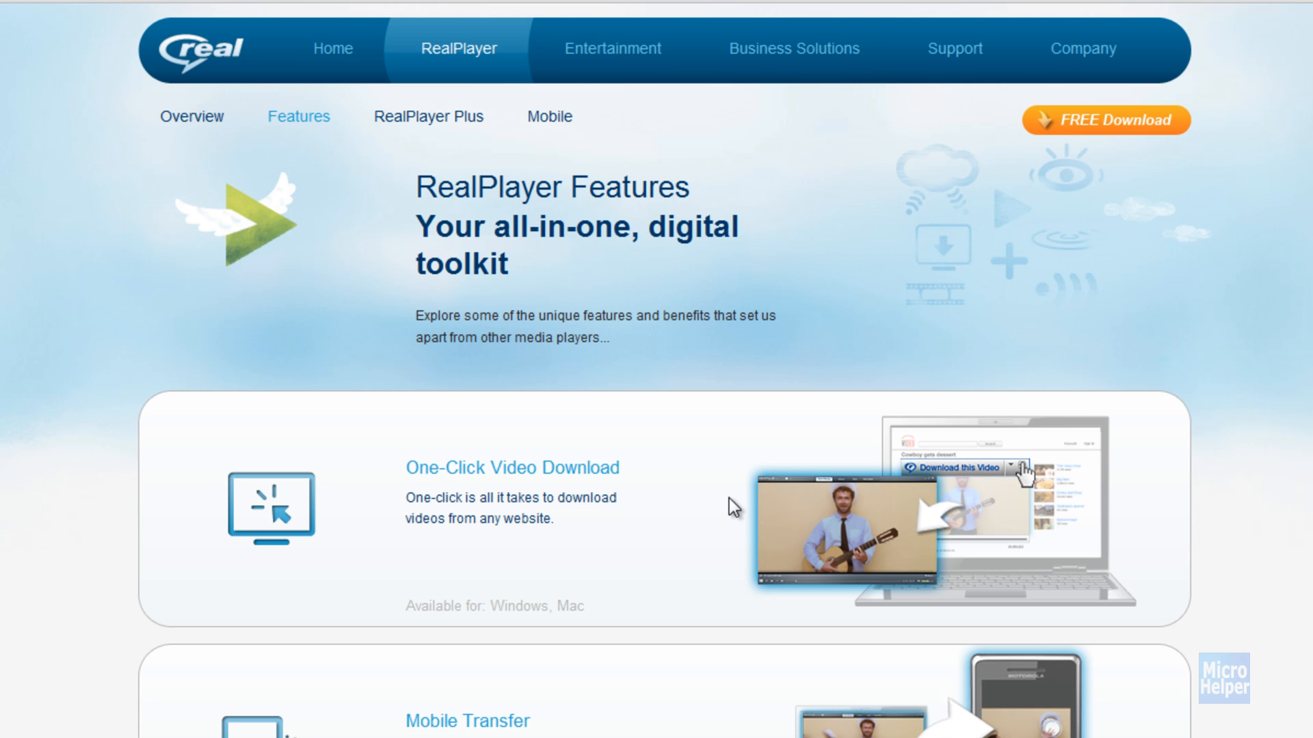
drag(506, 606, 563, 606)
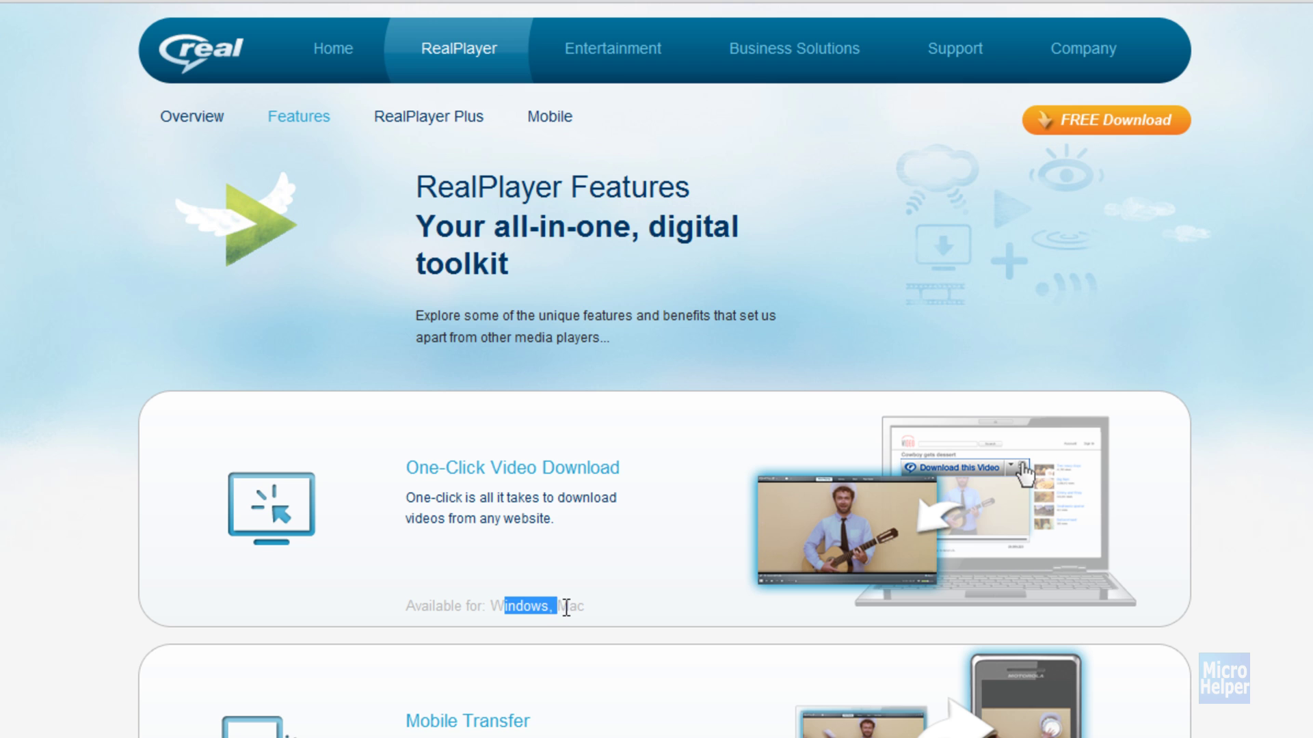
scroll(down, 3)
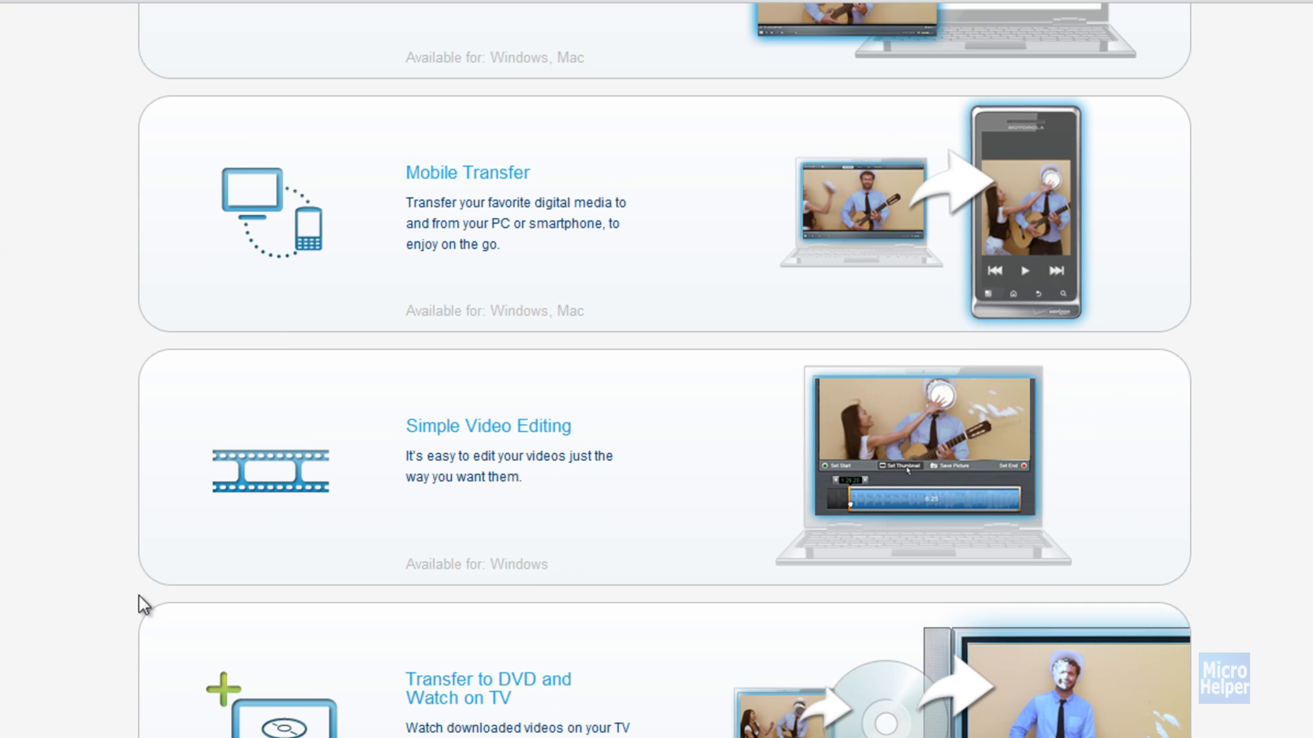
mouse_move(537, 435)
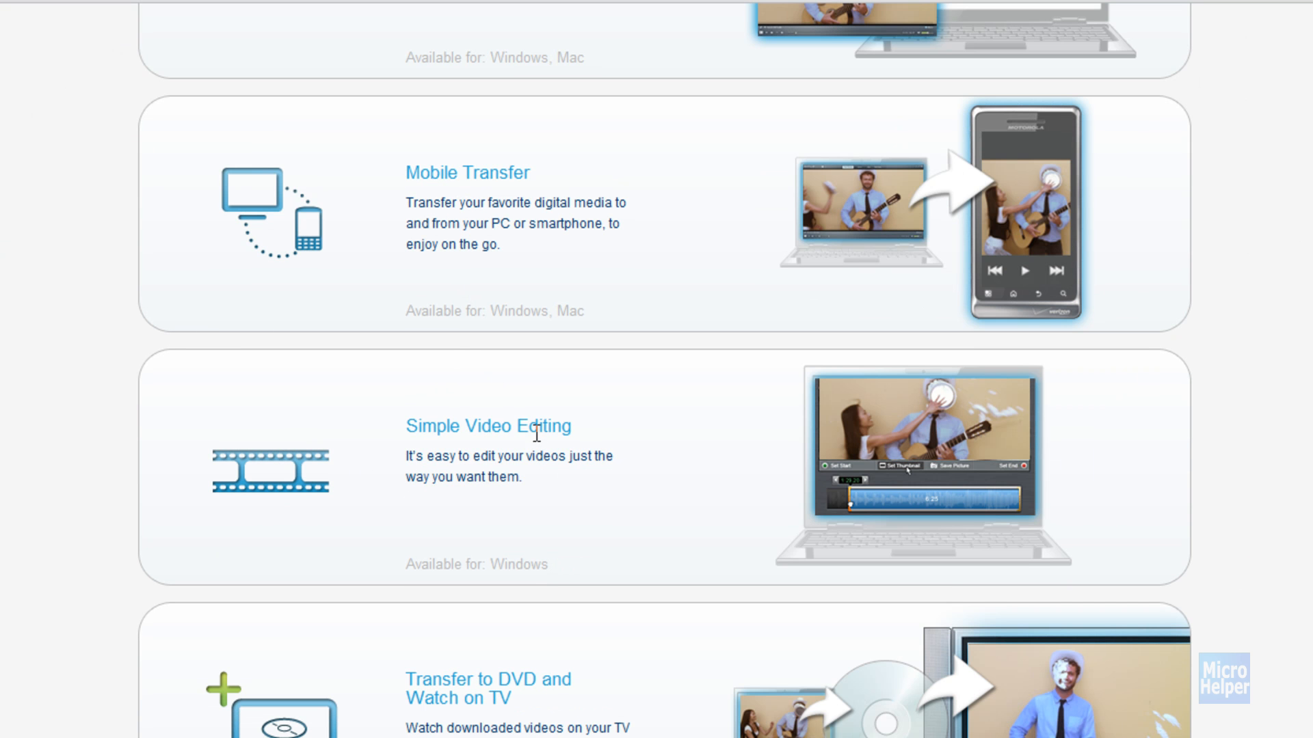
mouse_move(522, 467)
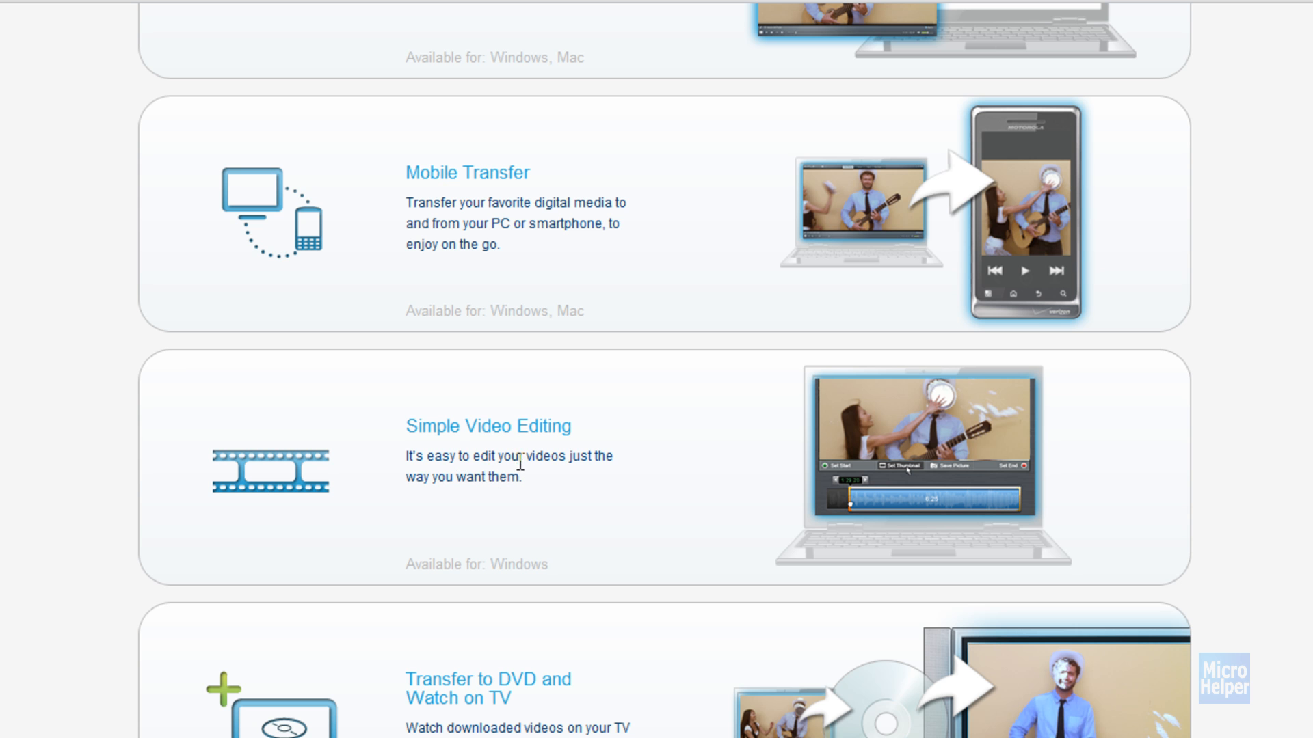
mouse_move(25, 620)
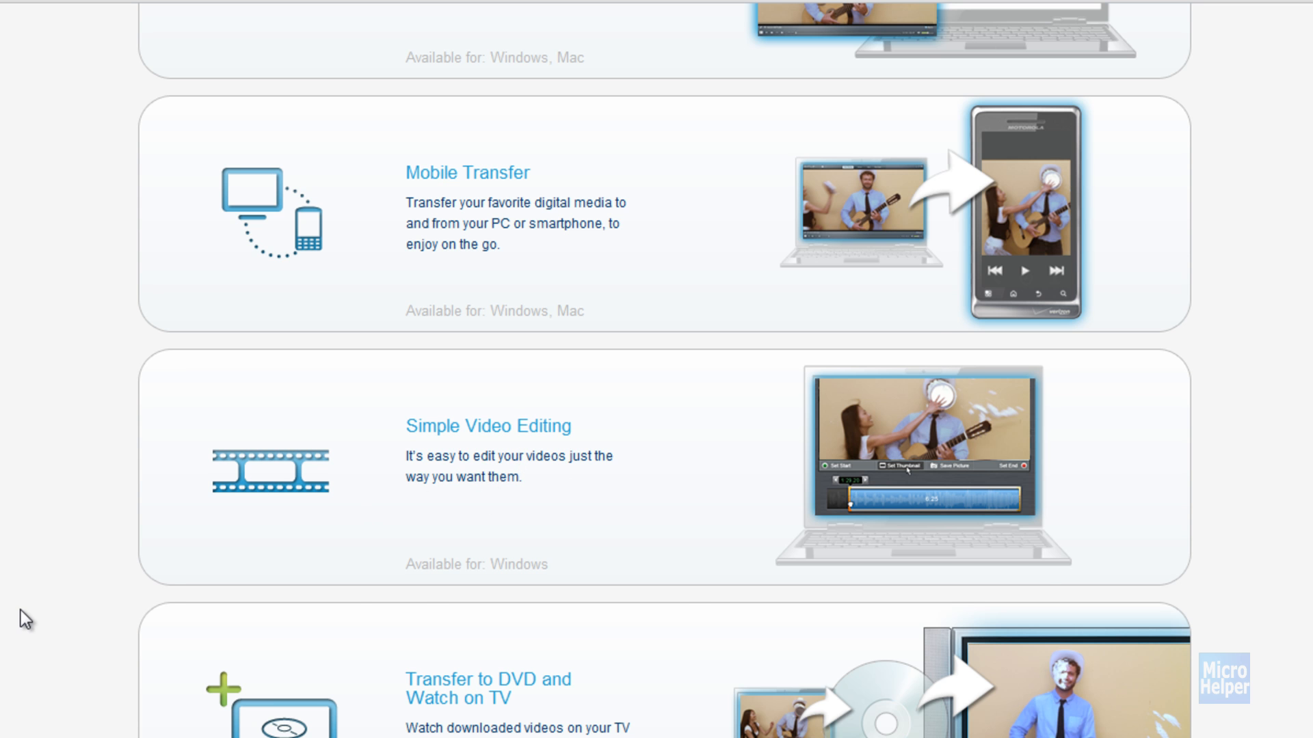
scroll(down, 3)
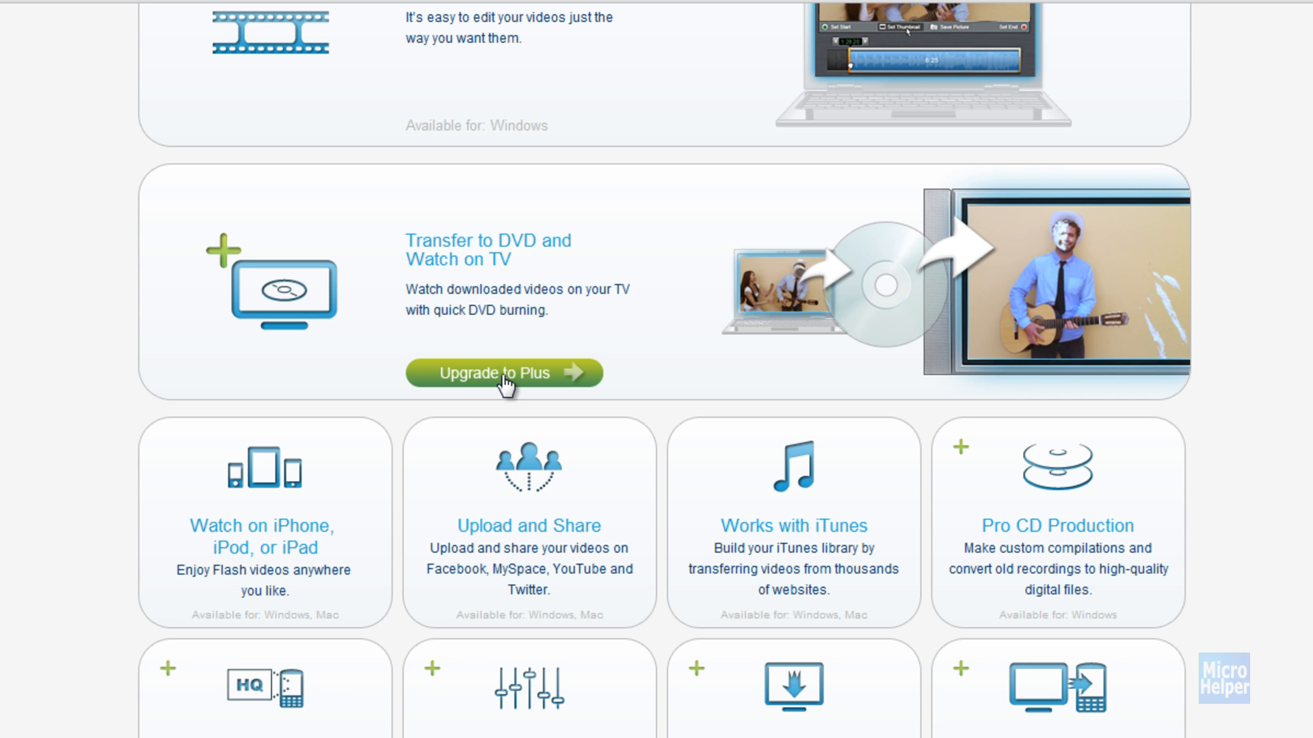
scroll(down, 3)
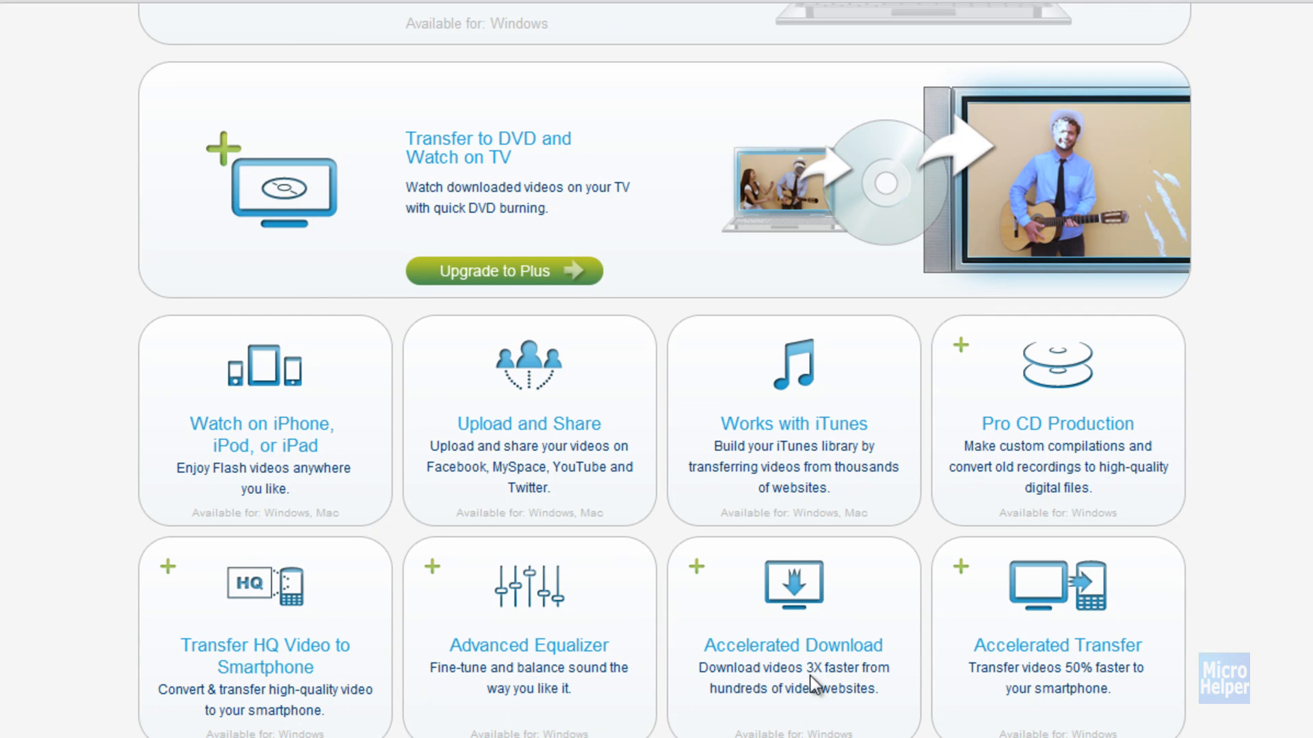
mouse_move(795, 714)
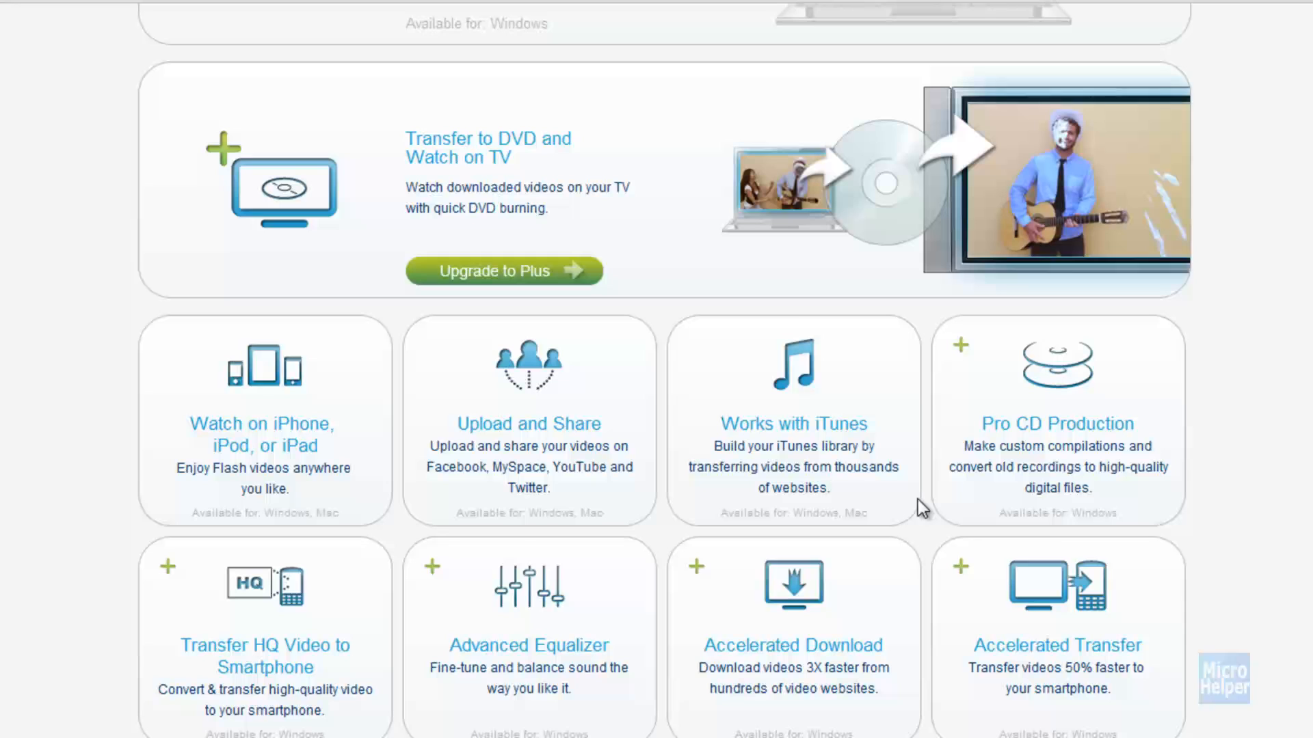
mouse_move(90, 668)
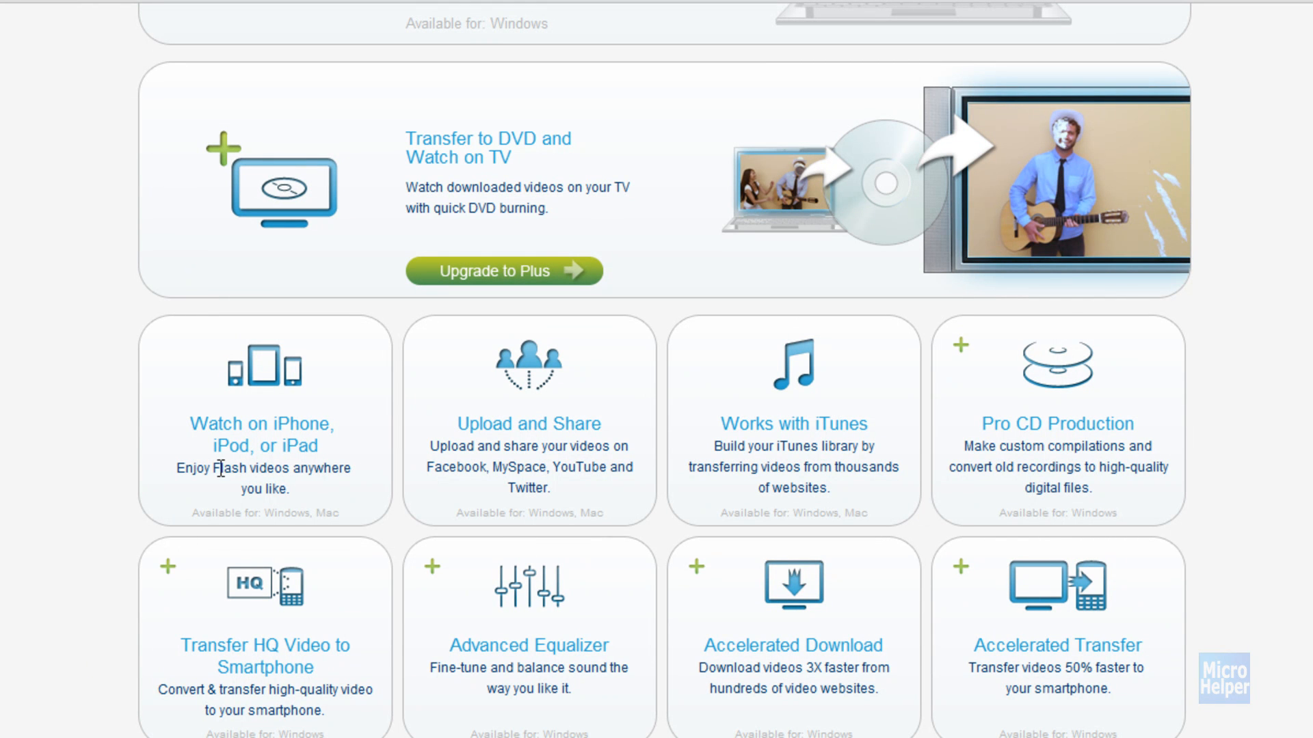
scroll(down, 3)
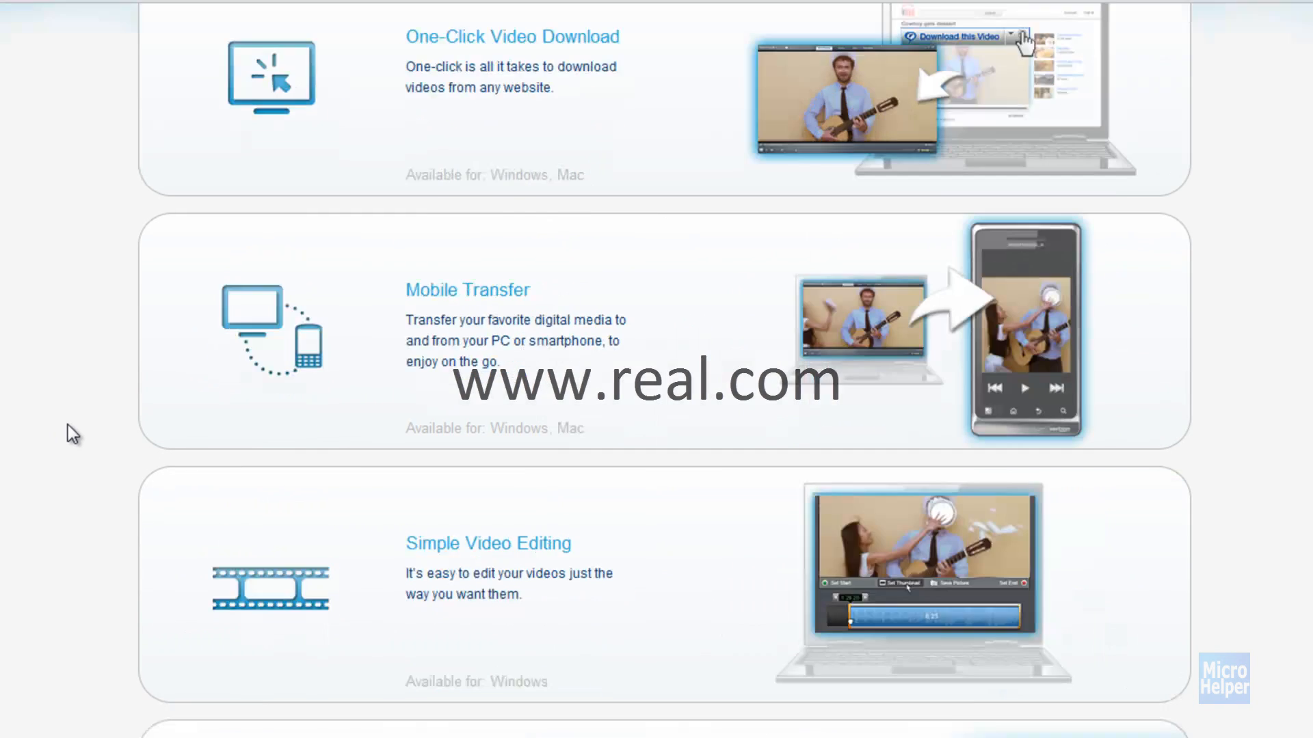
scroll(up, 3)
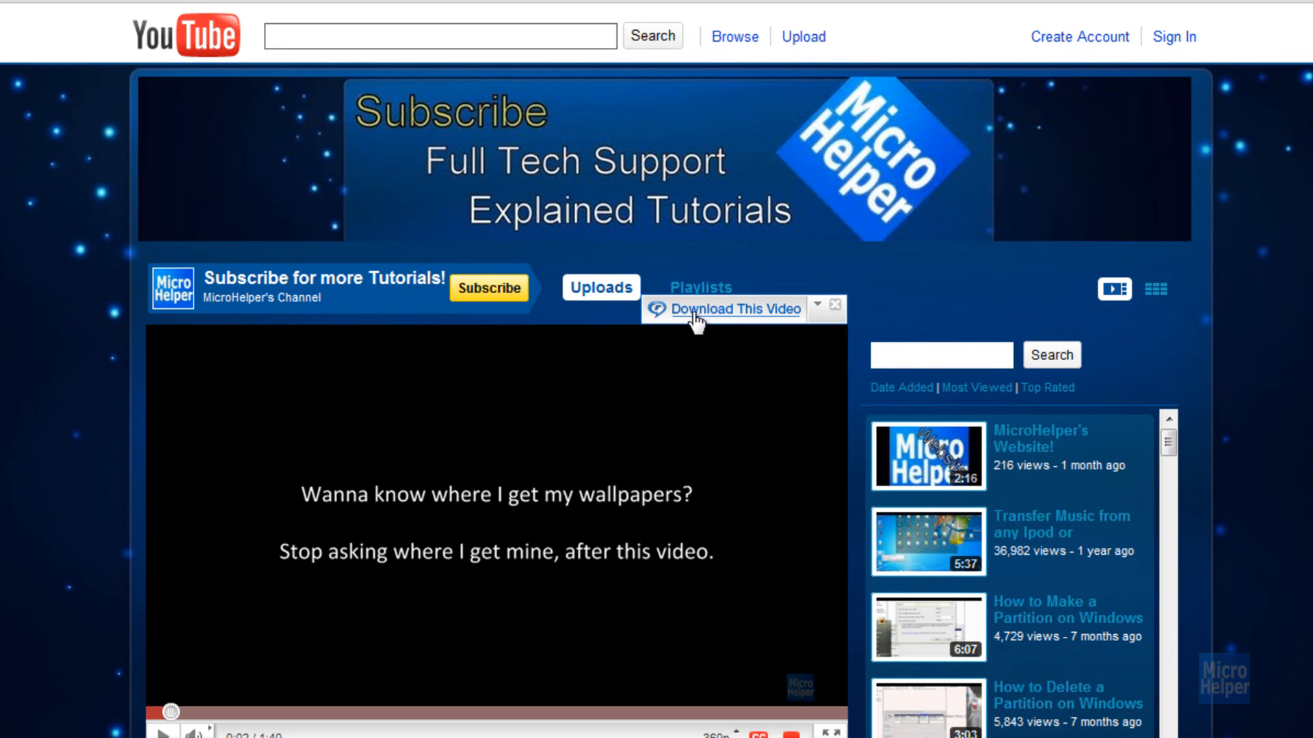
mouse_move(718, 683)
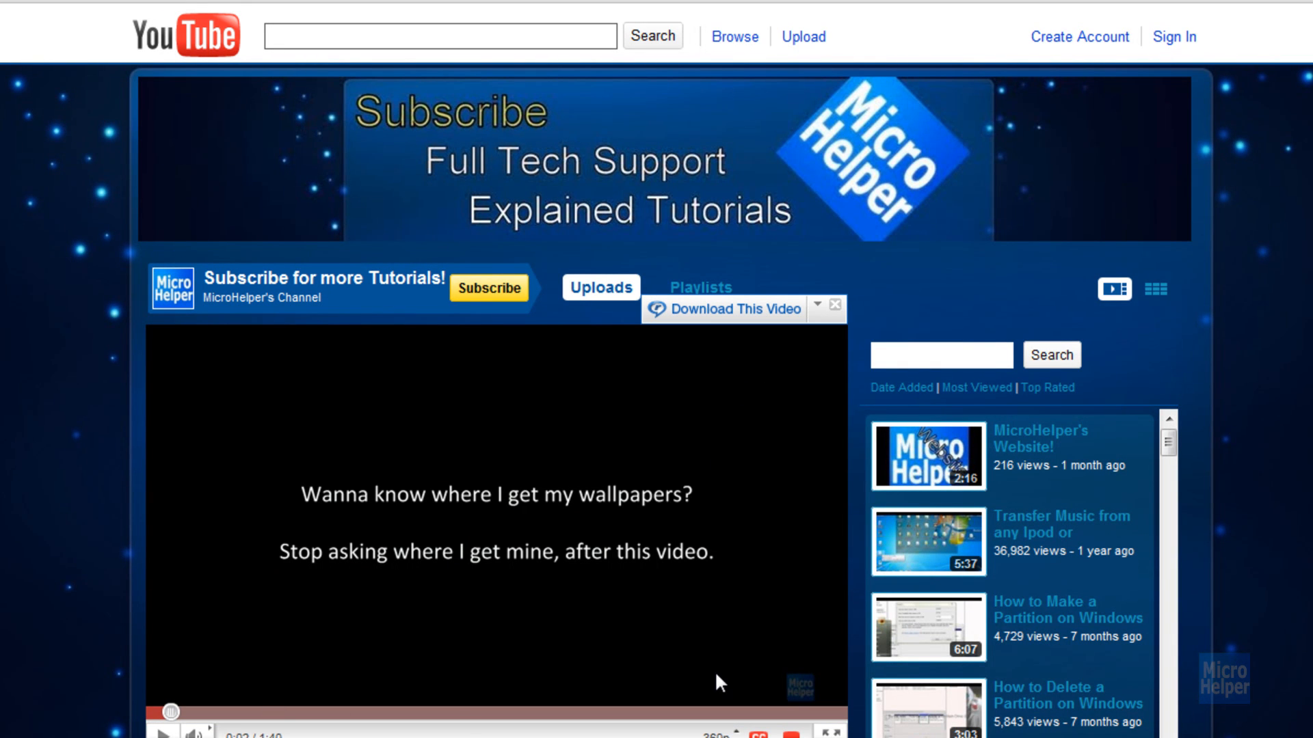
mouse_move(636, 379)
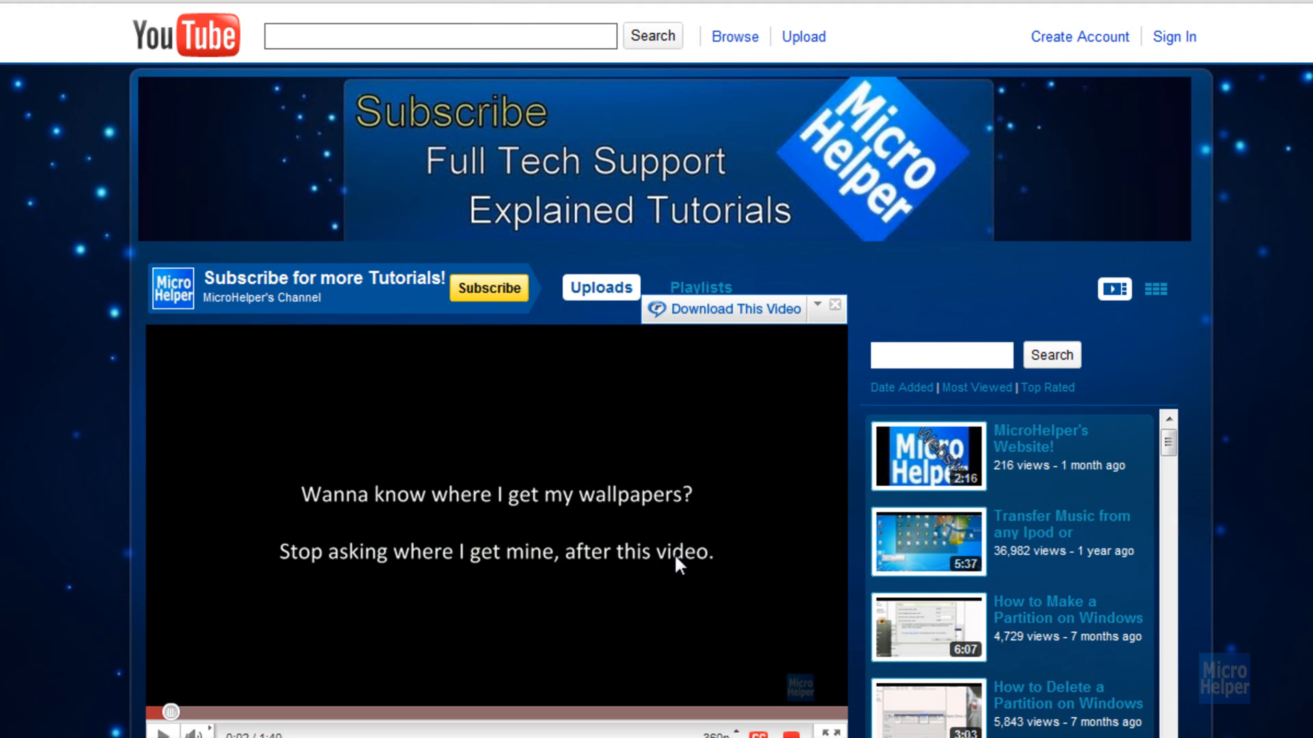
Step: Download MicroHelper's Channel featured video with RealPlayer's Download This Video button
click(737, 309)
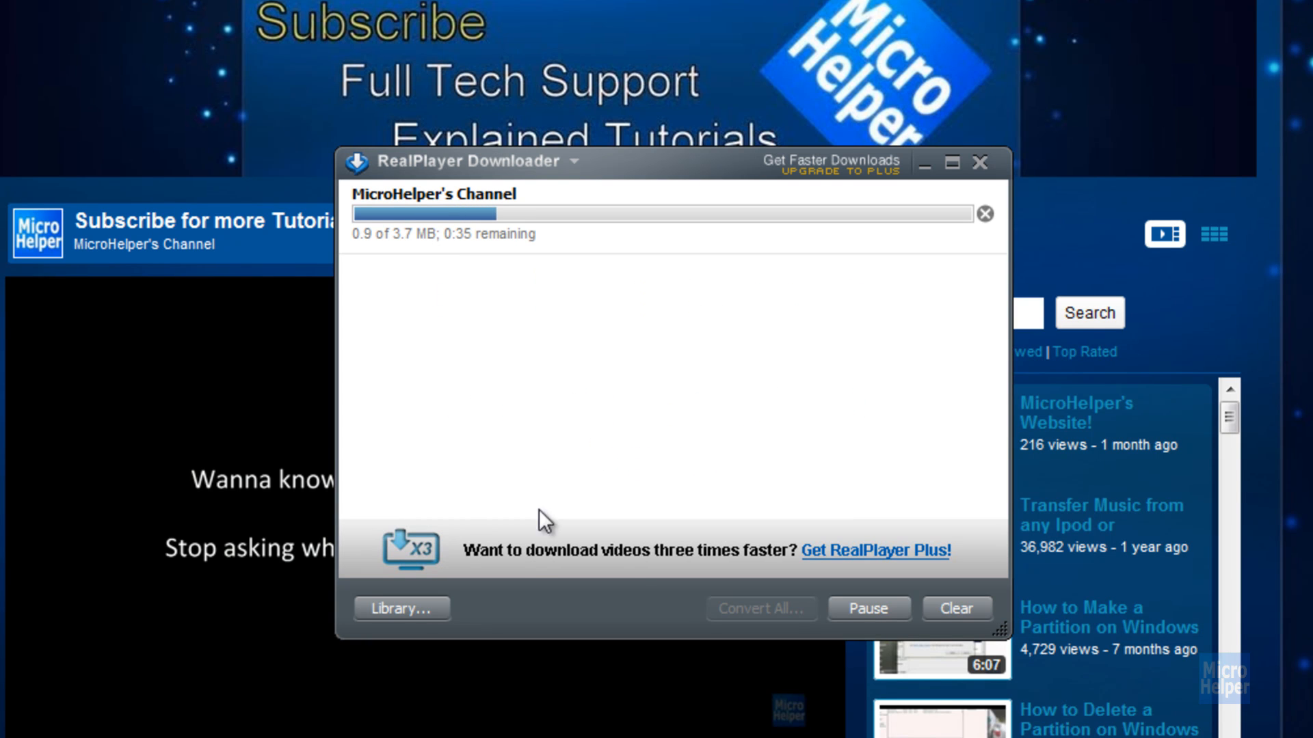
mouse_move(716, 633)
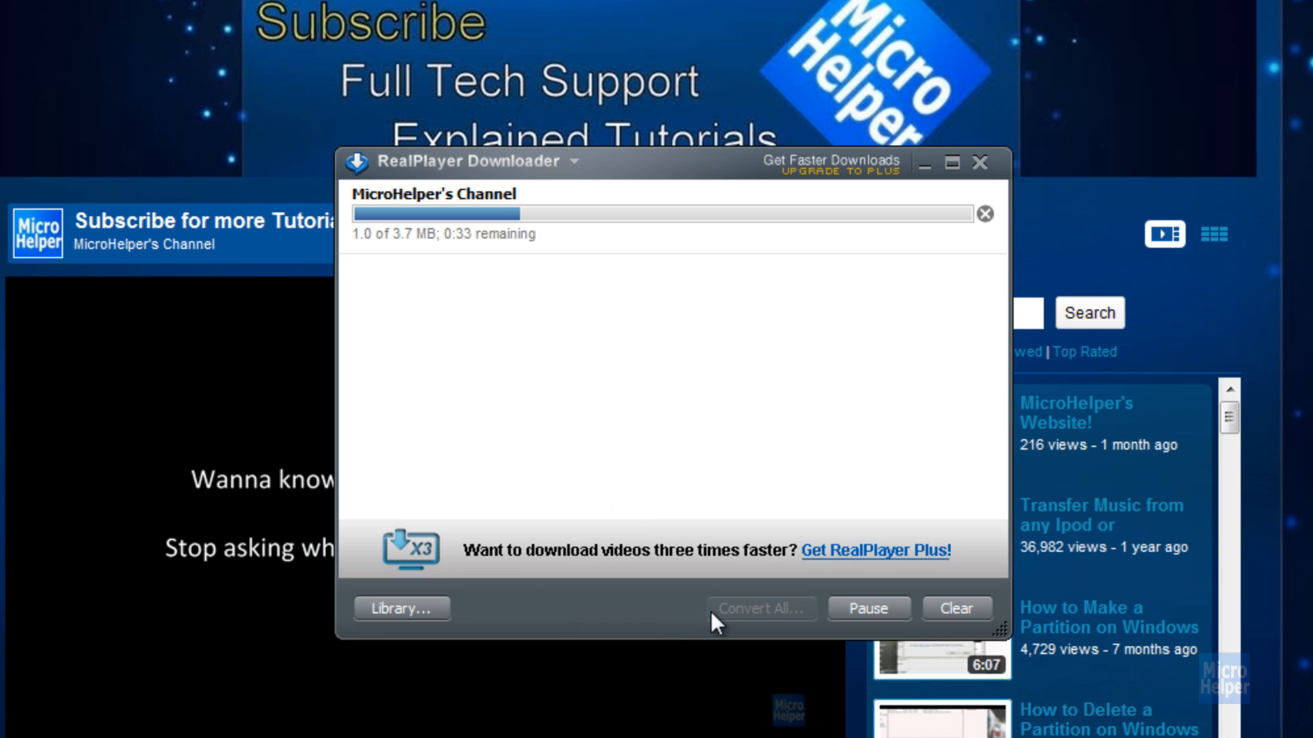
mouse_move(692, 431)
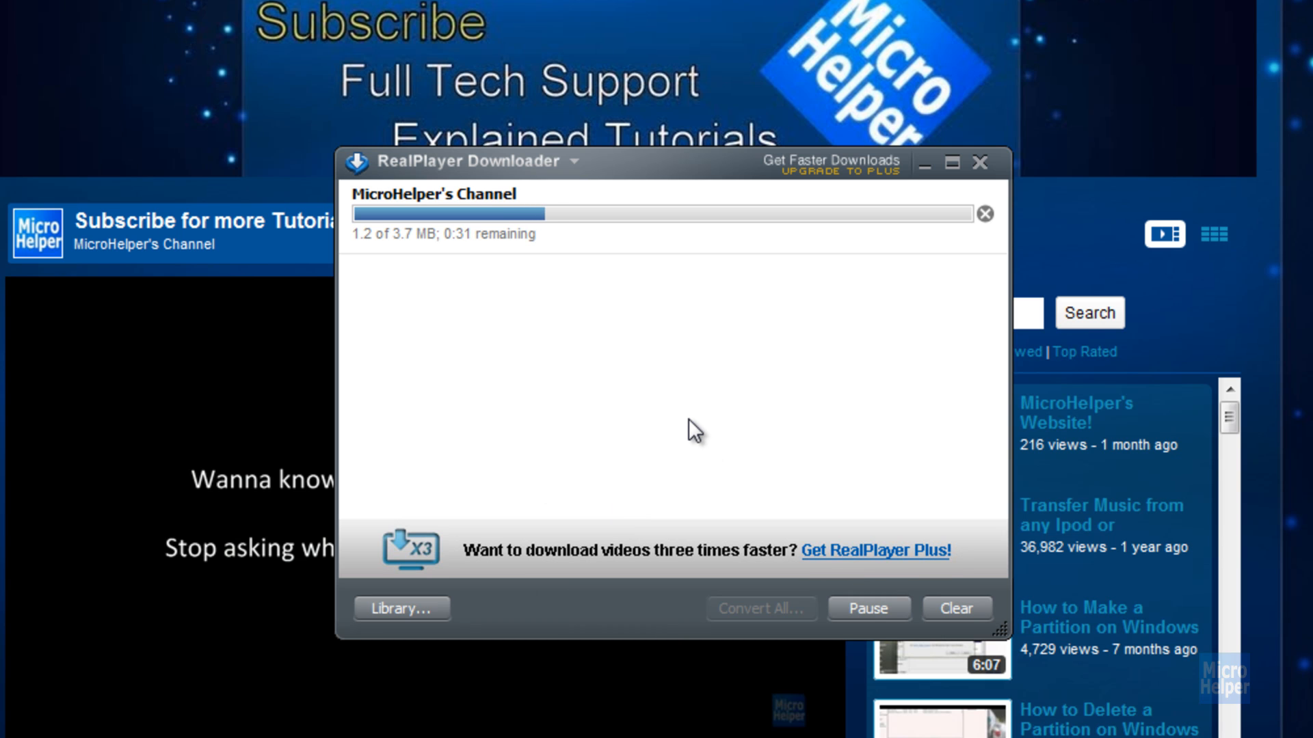
mouse_move(689, 400)
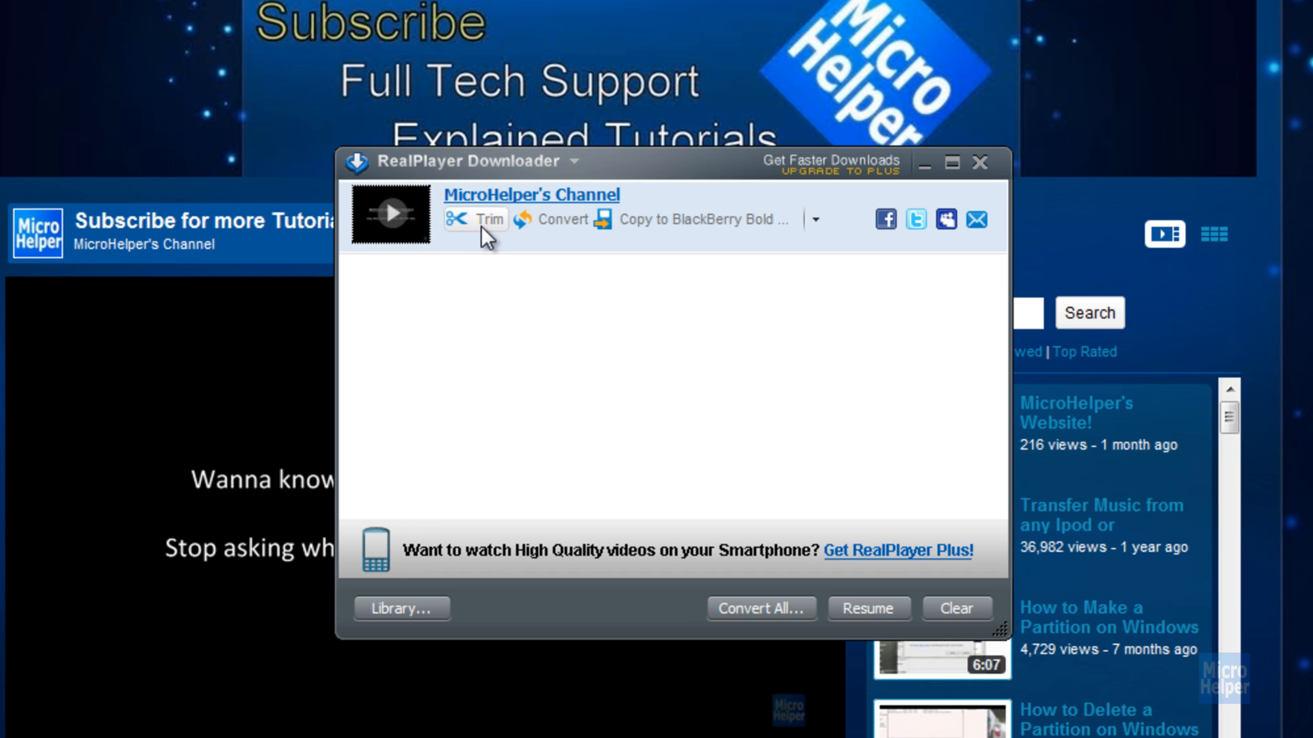
mouse_move(467, 236)
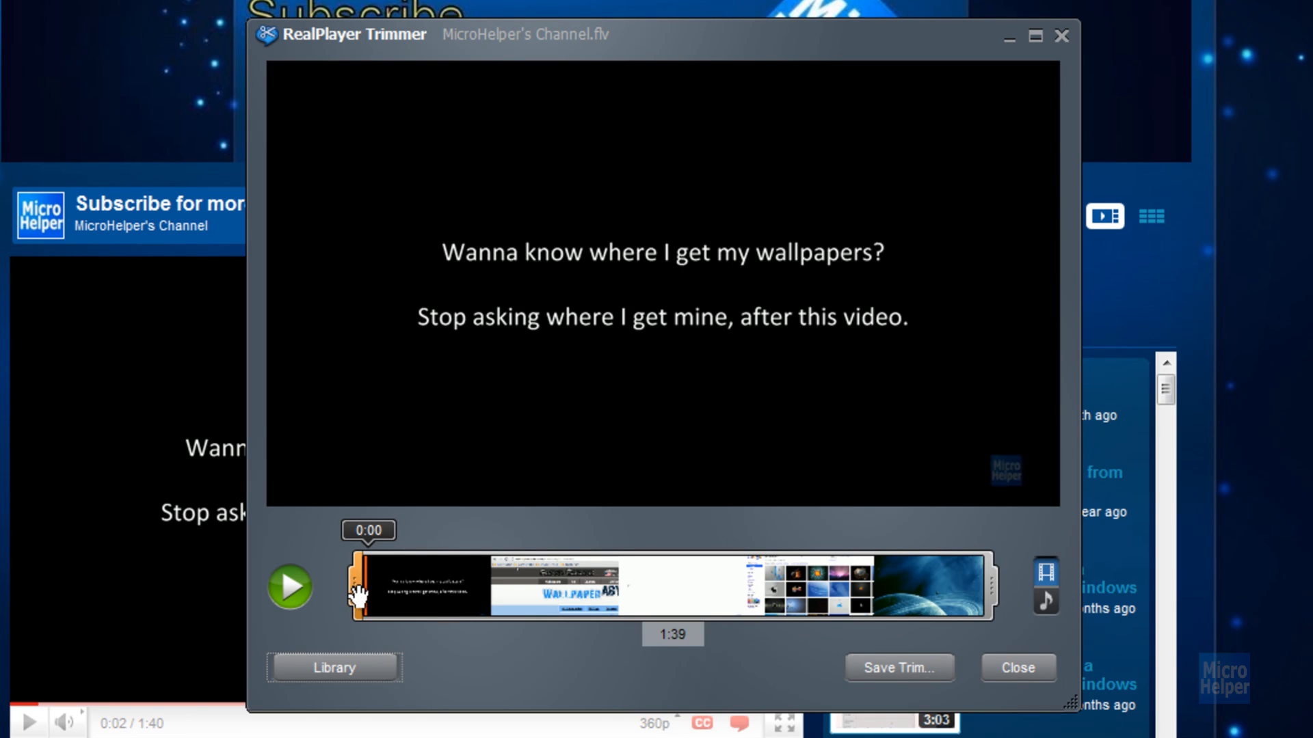
Step: Narrow the trim range to a 26-second selection ending at 0:34
drag(361, 586, 478, 586)
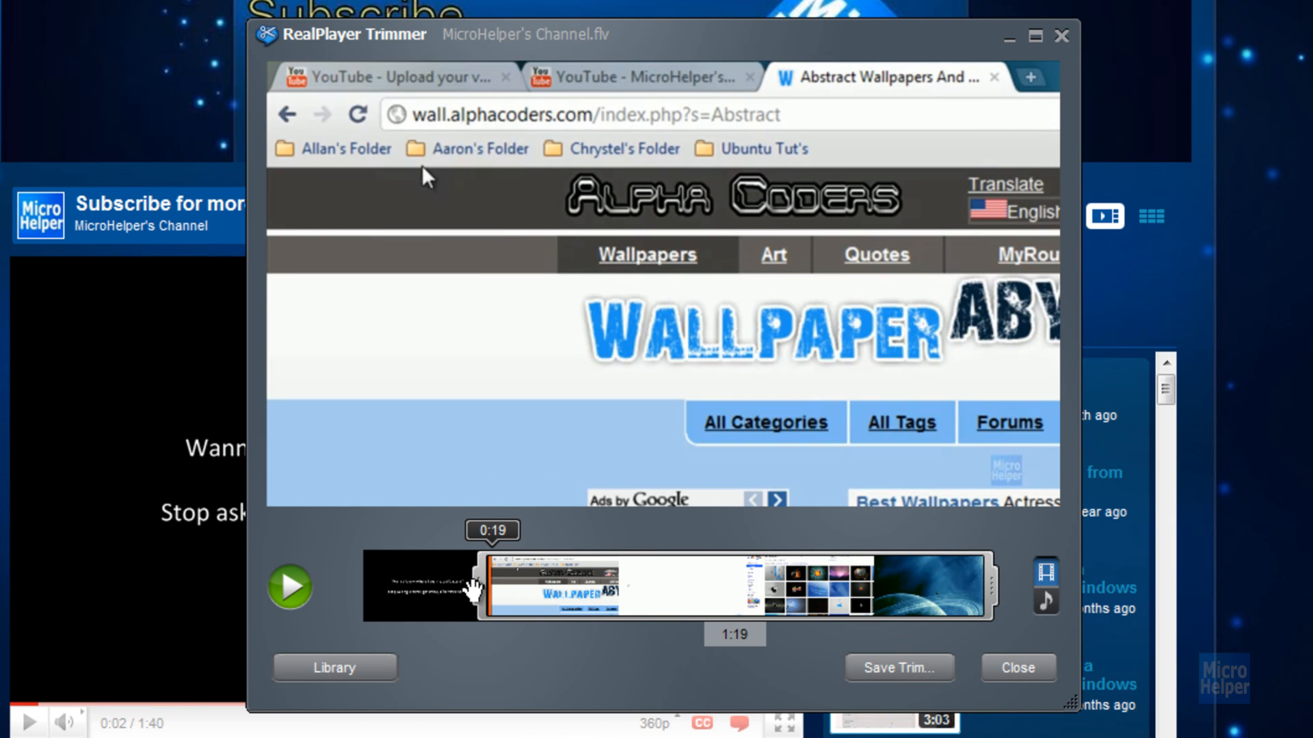
drag(477, 586, 410, 586)
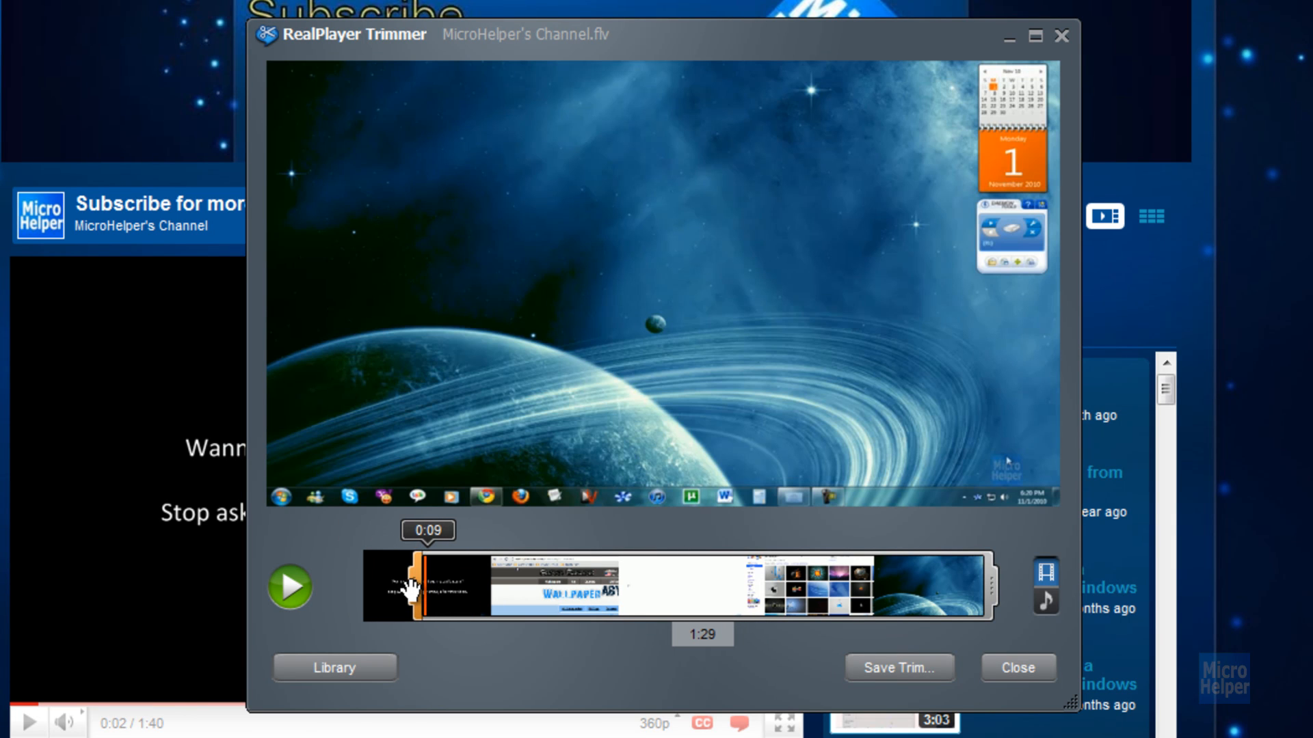
drag(422, 586, 413, 586)
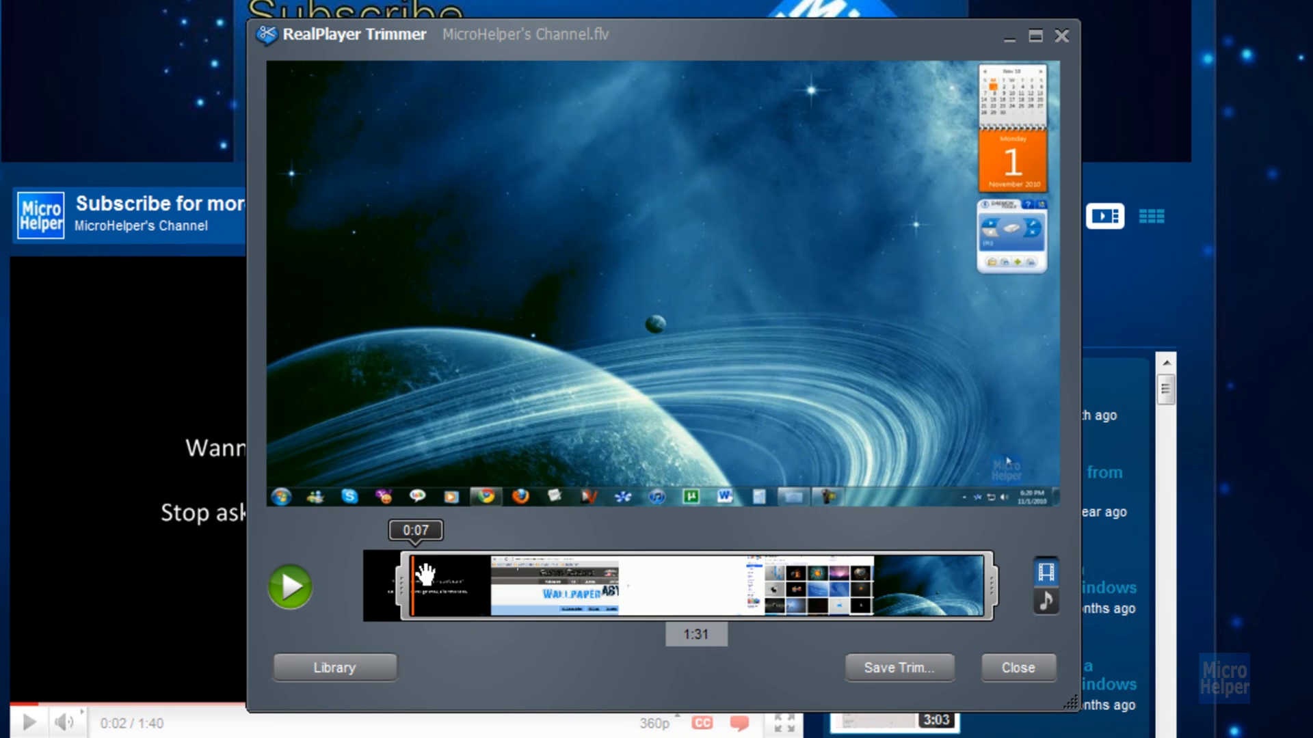
drag(417, 586, 626, 586)
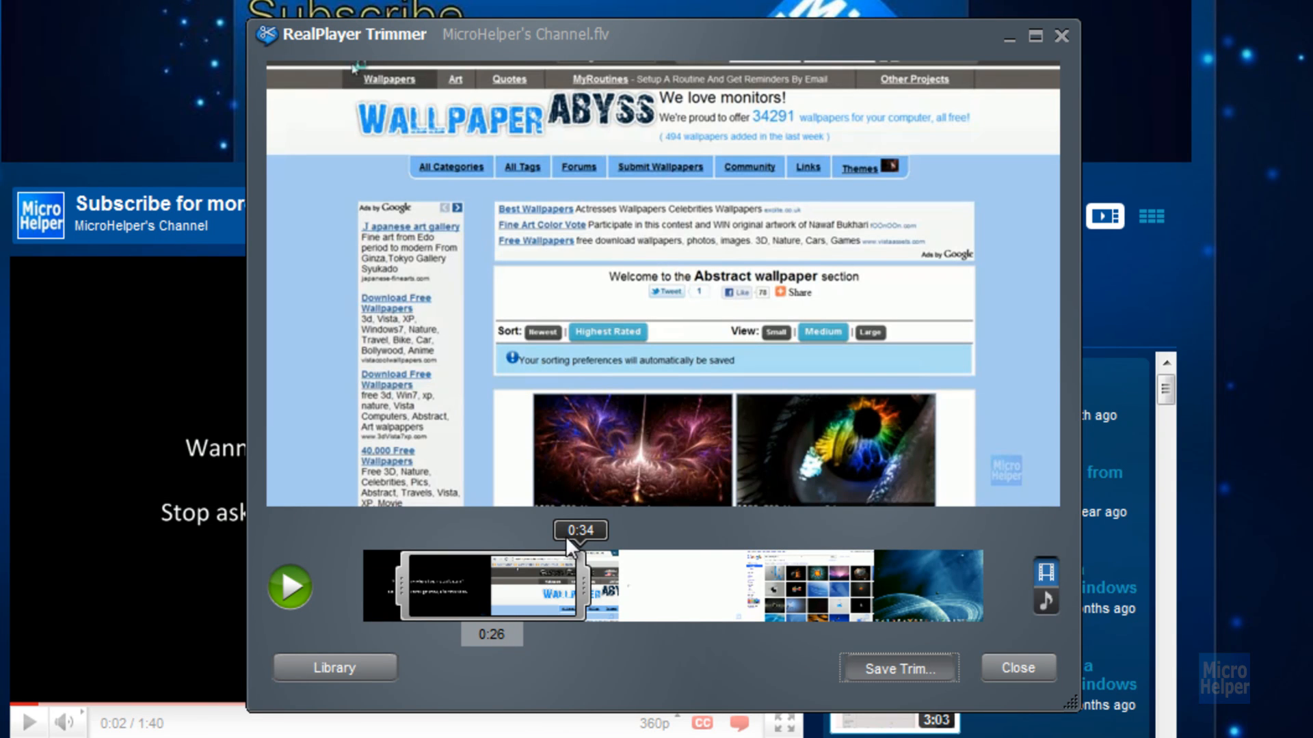
Step: Save the trimmed range as MicroHelper's Channel2.flv
click(899, 668)
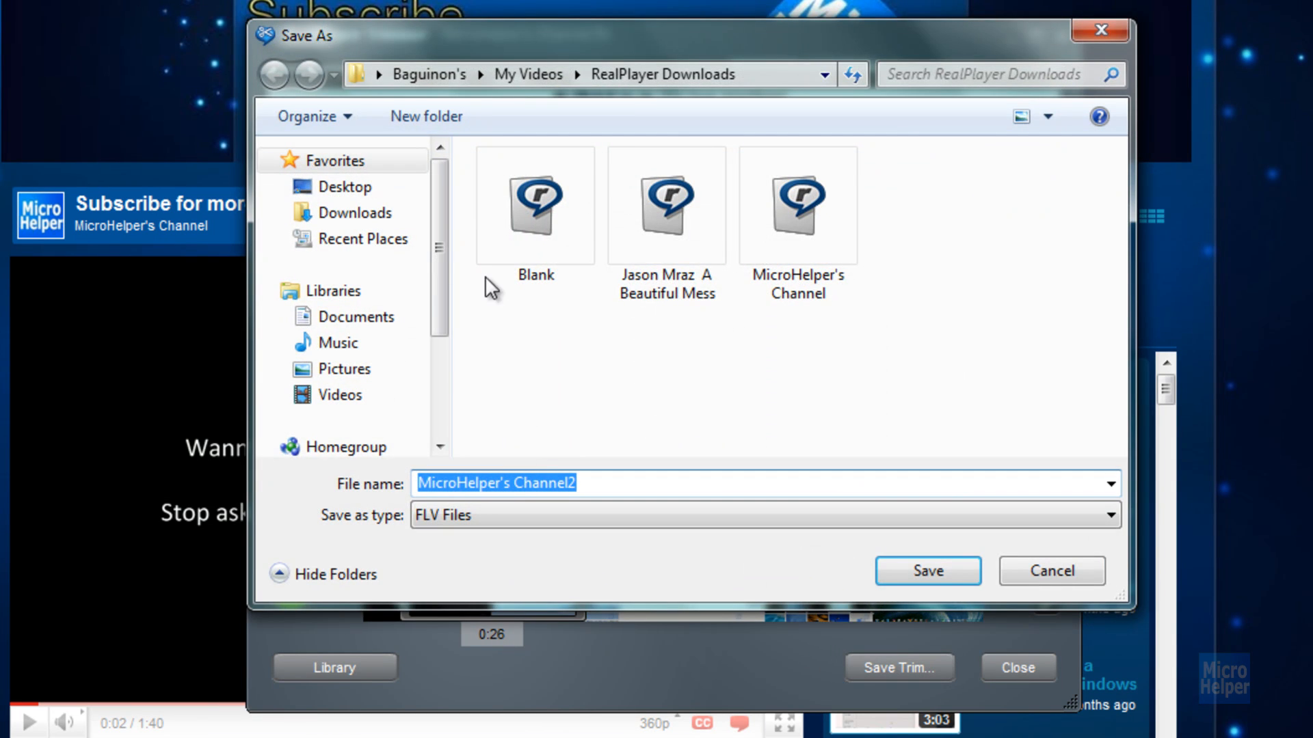
click(347, 187)
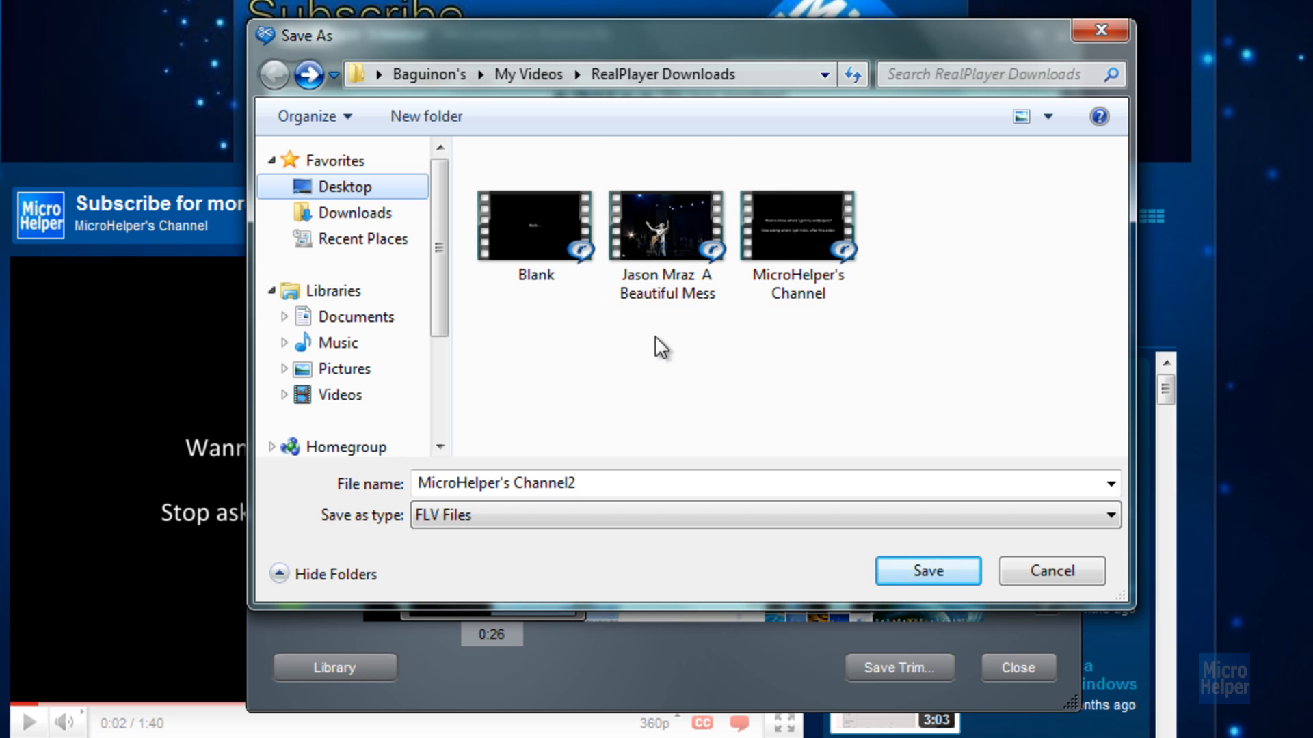
click(928, 571)
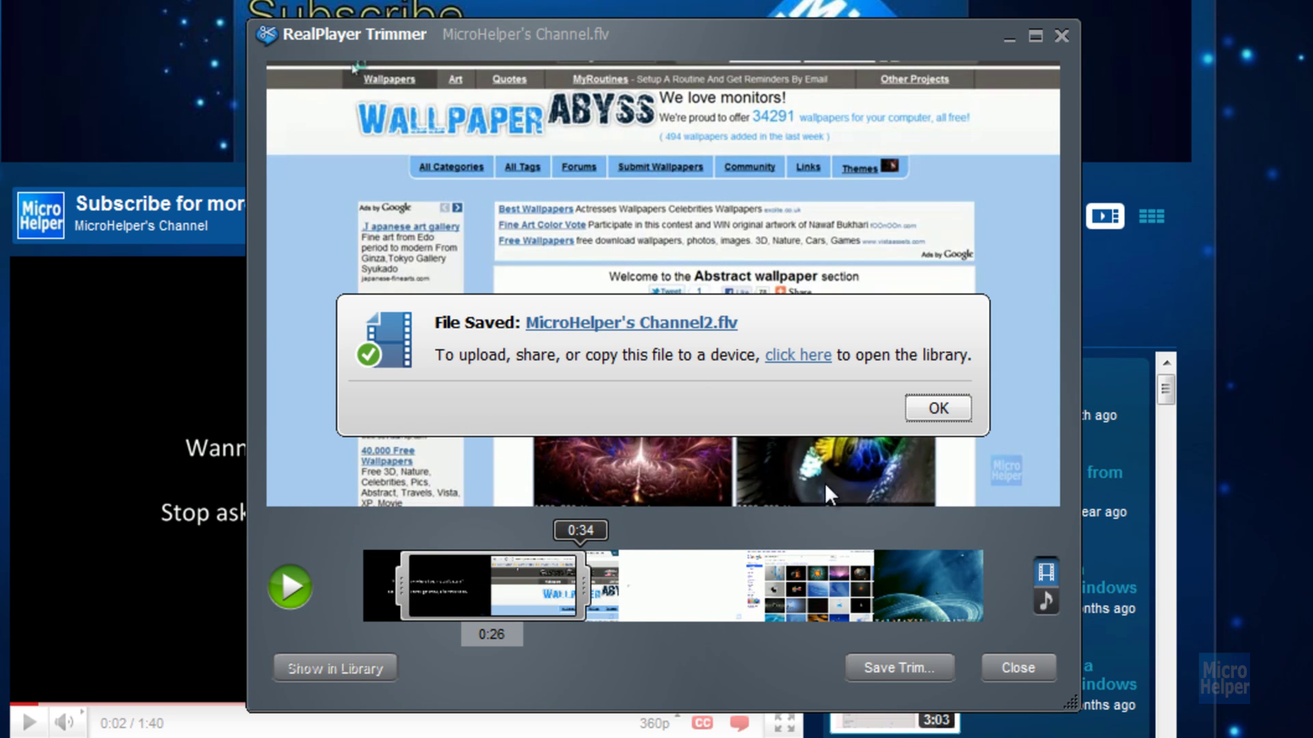
click(938, 408)
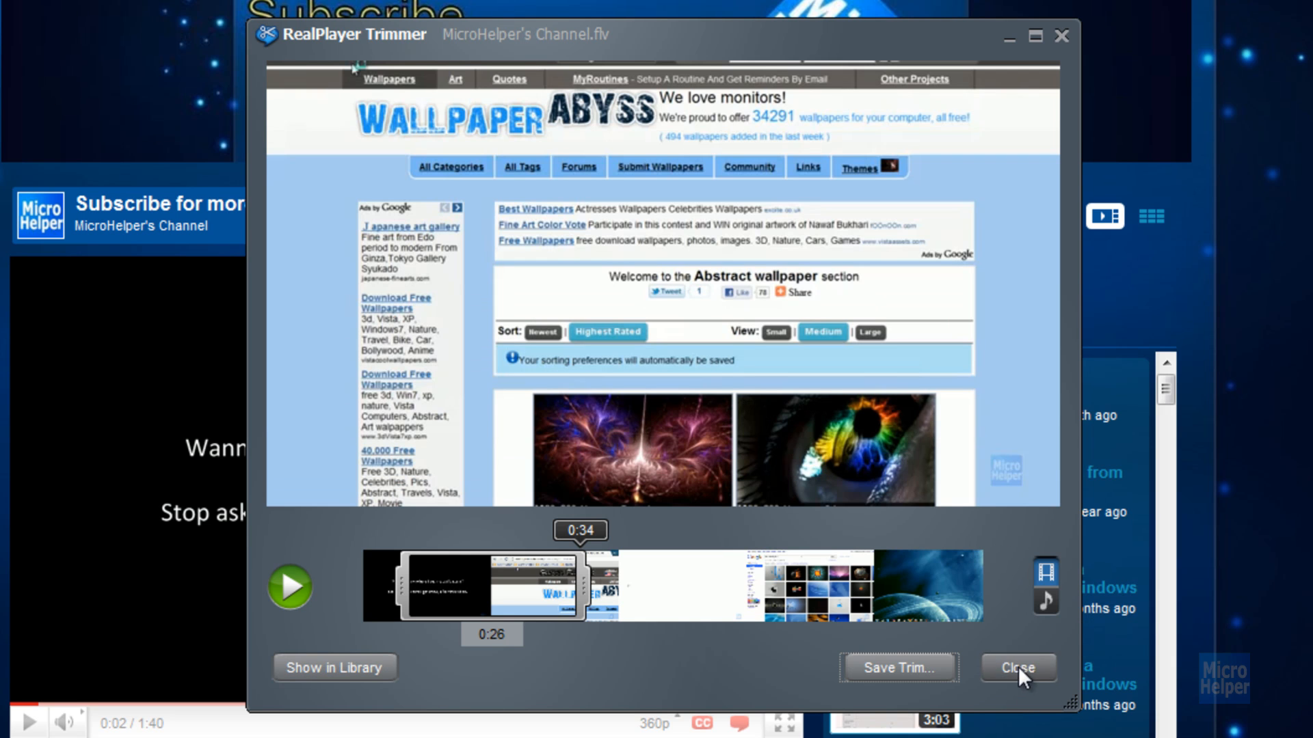
Step: Close the trimmer, clear the finished download and return to the Library
click(1018, 667)
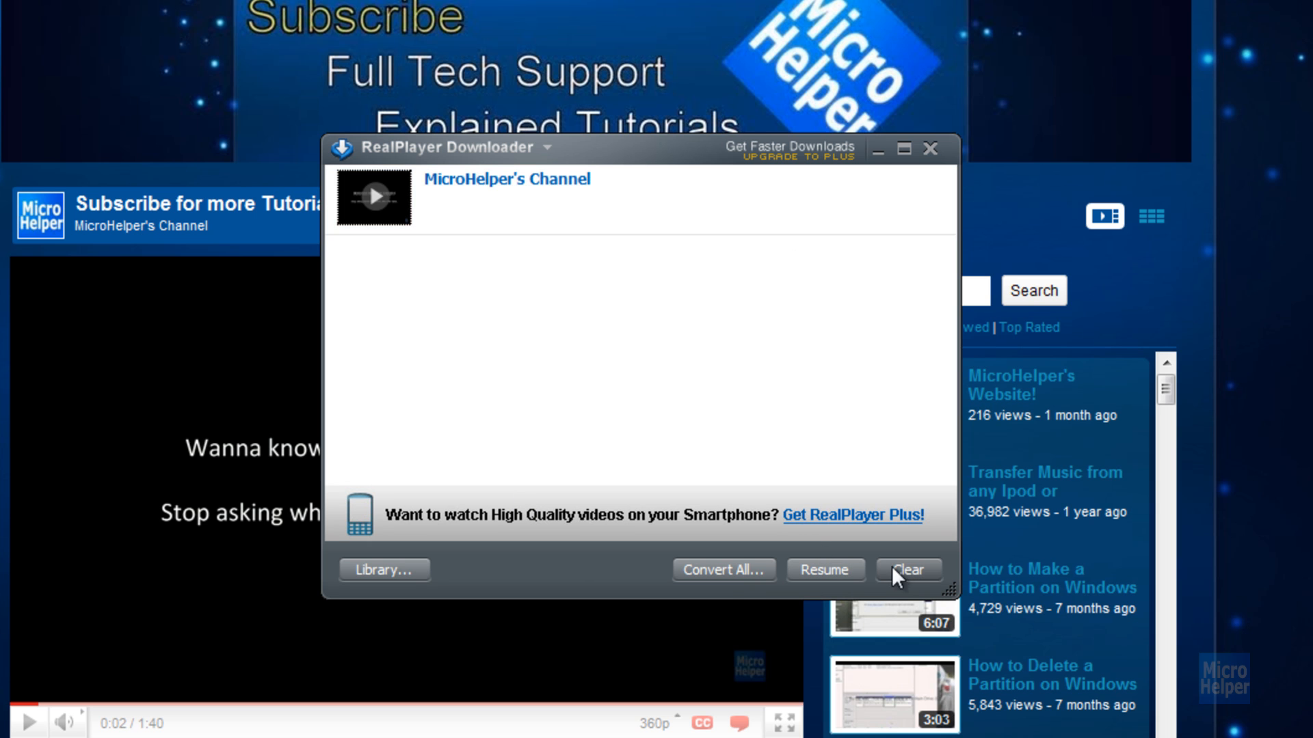
click(908, 570)
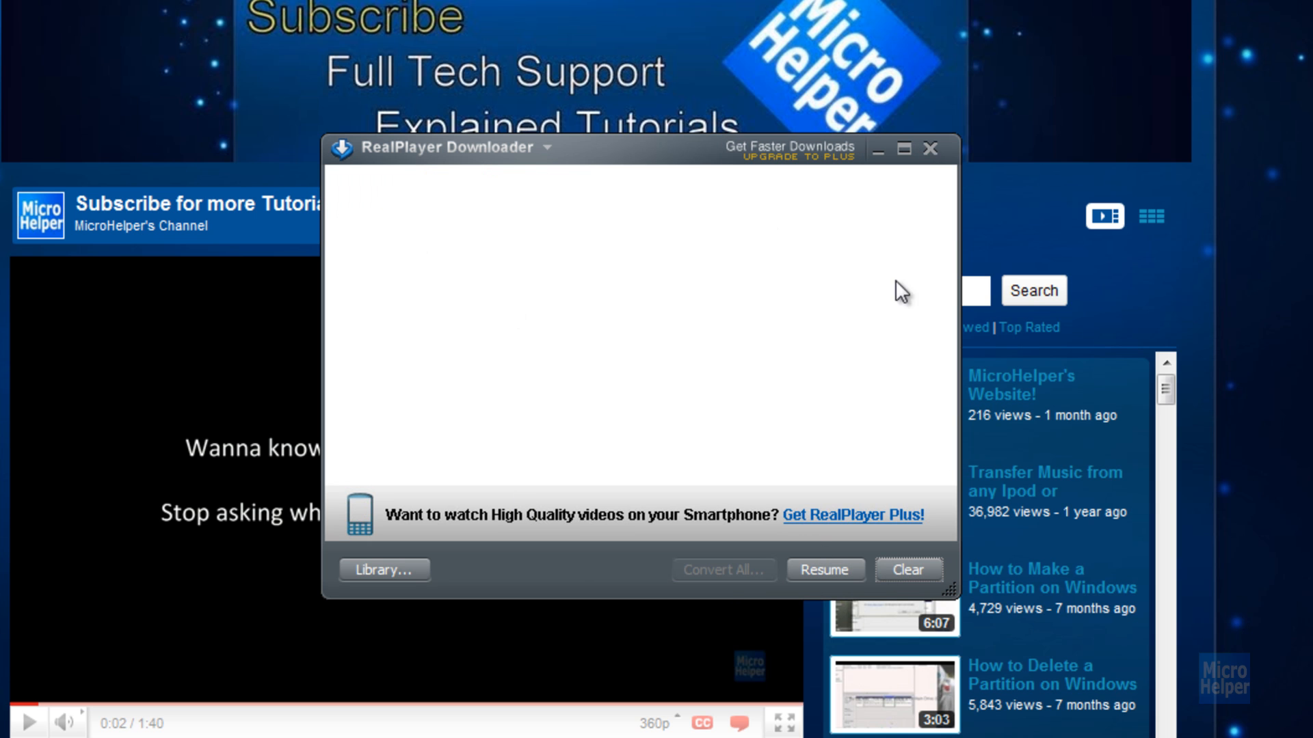
click(383, 571)
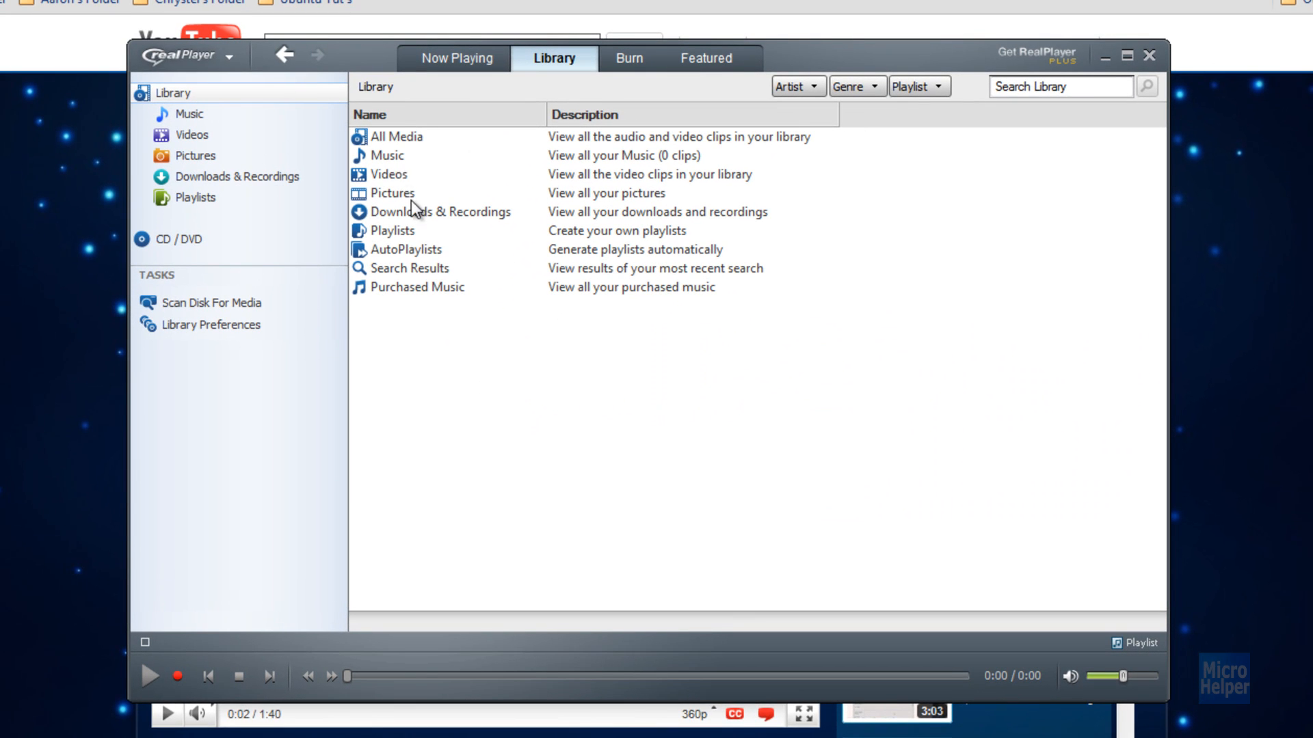
mouse_move(401, 179)
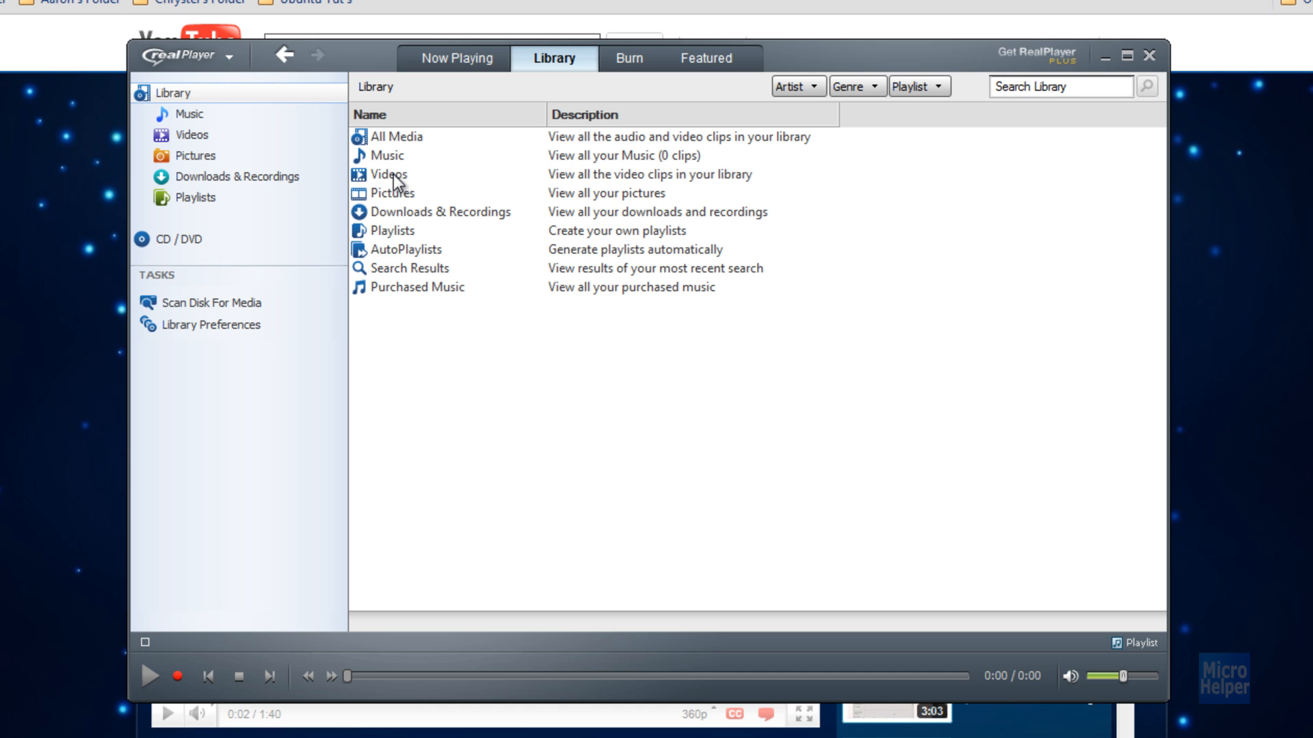
Step: Show the Videos library and play the 0:26 MicroHelper's Channel clip
click(388, 175)
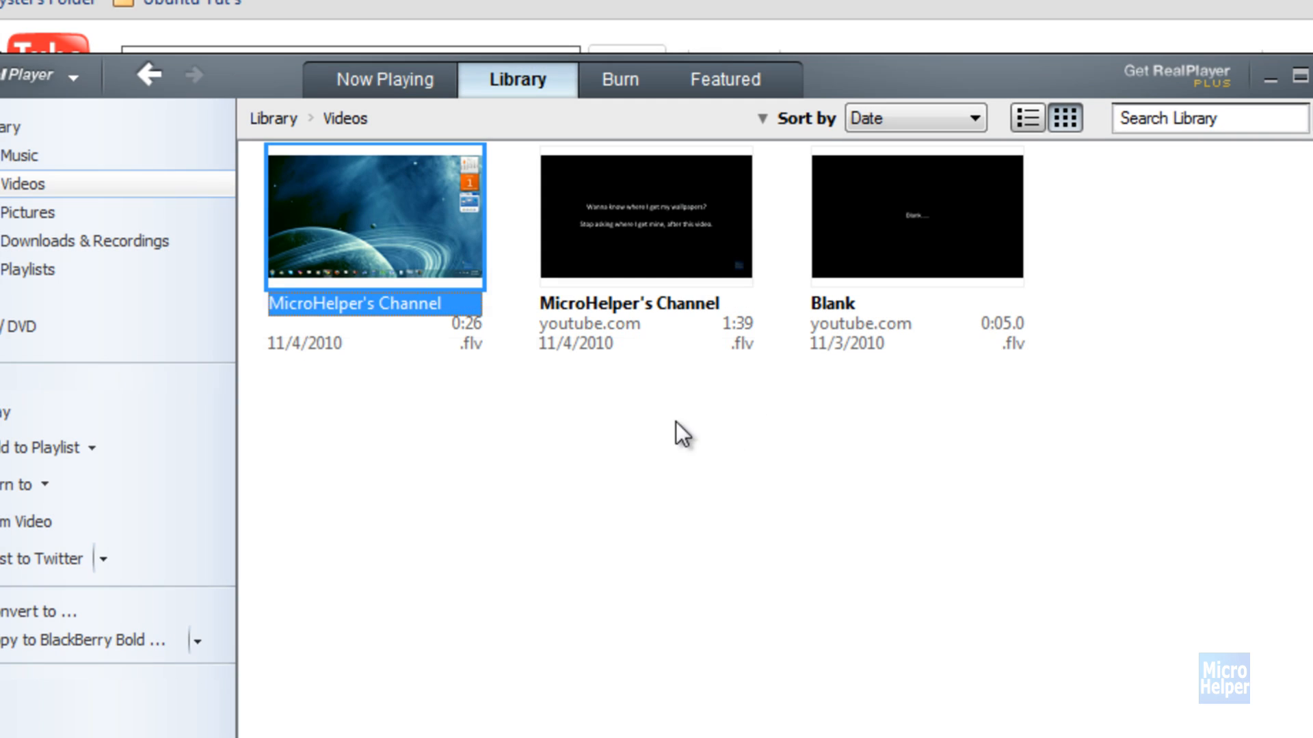
double_click(372, 218)
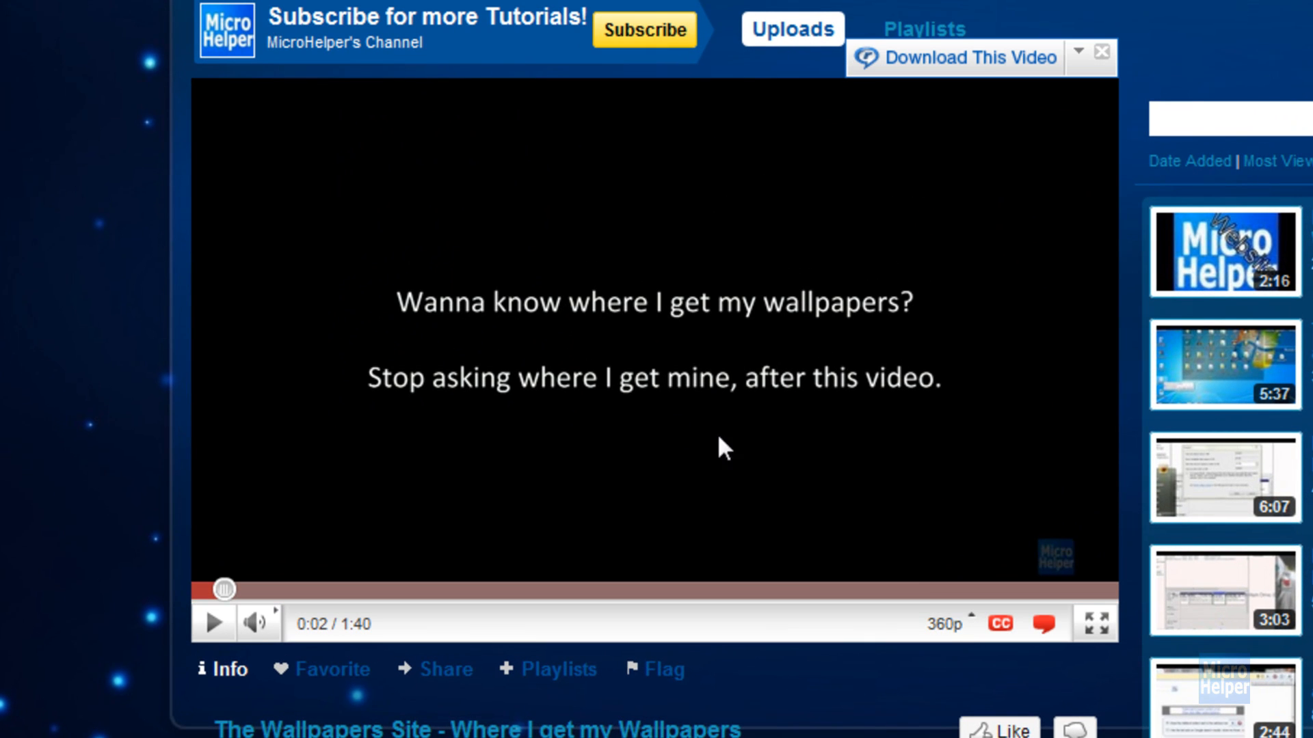
mouse_move(509, 698)
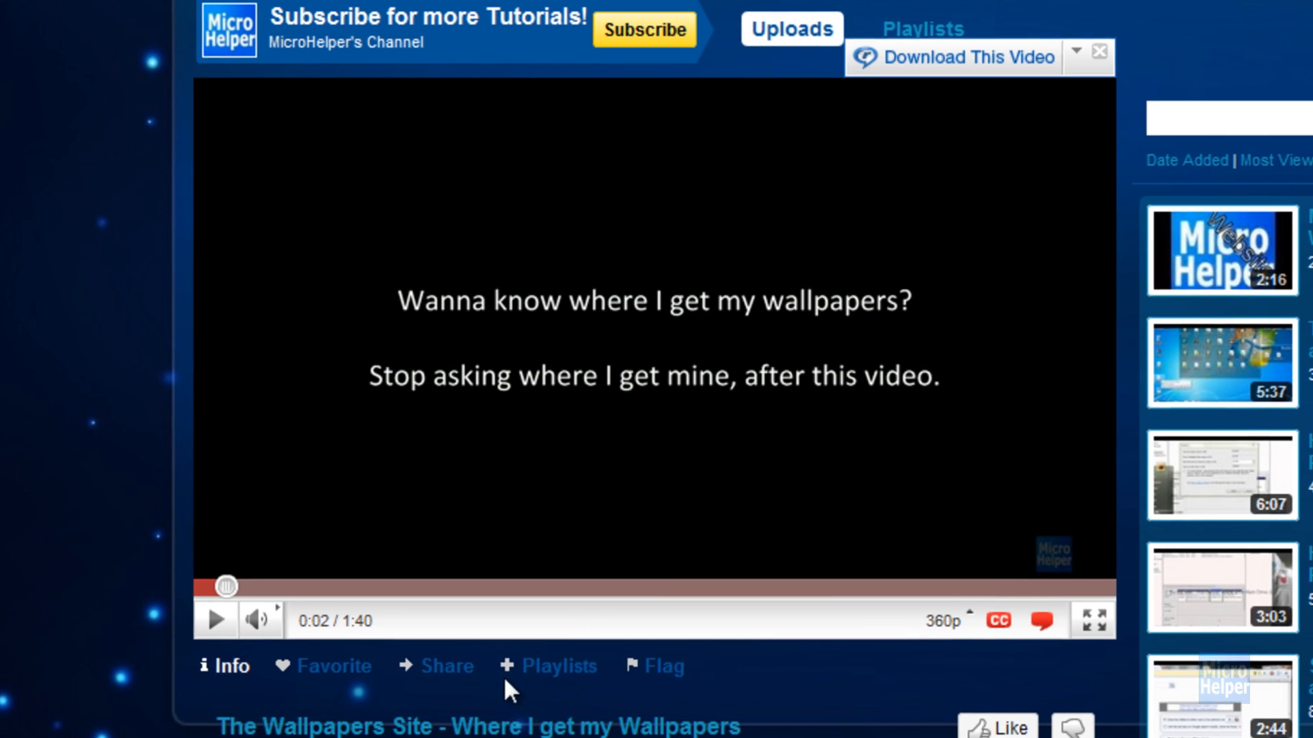
Step: Switch The Wallpapers Site YouTube video to 1080p HD, then return to RealPlayer
scroll(down, 3)
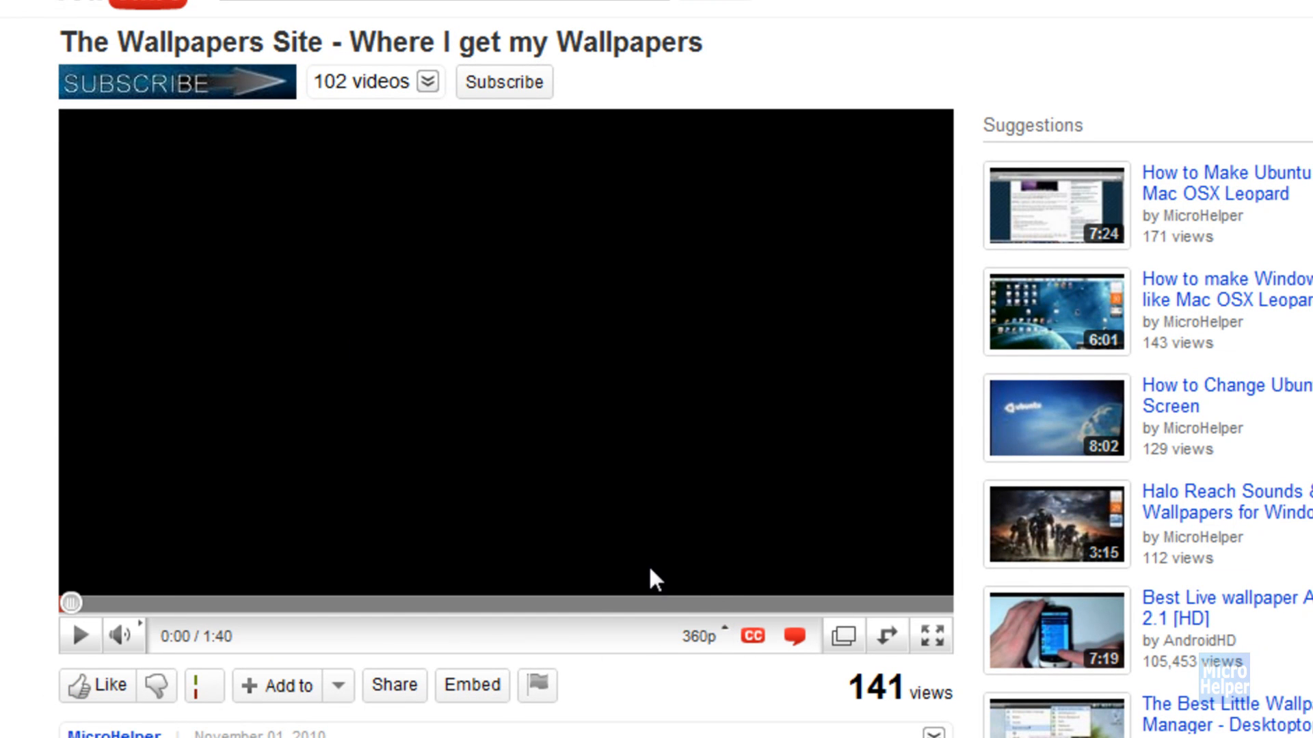
click(704, 636)
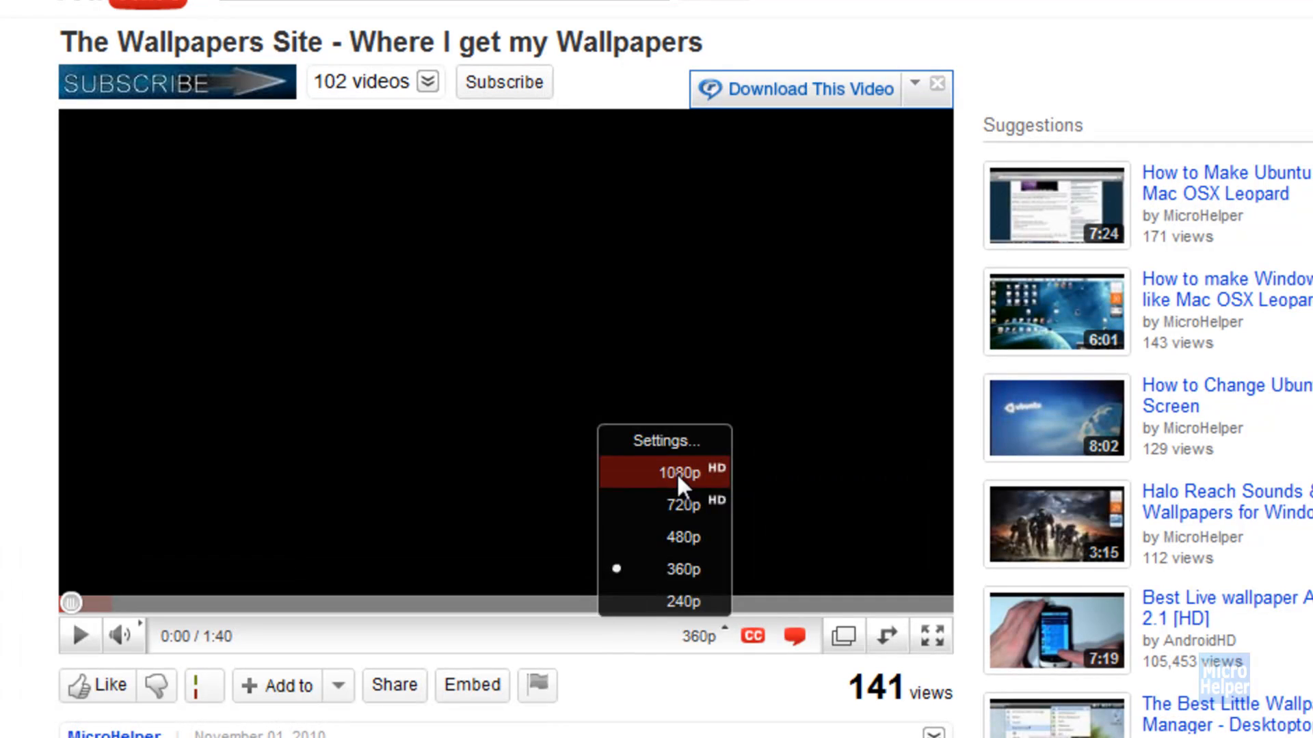
click(677, 471)
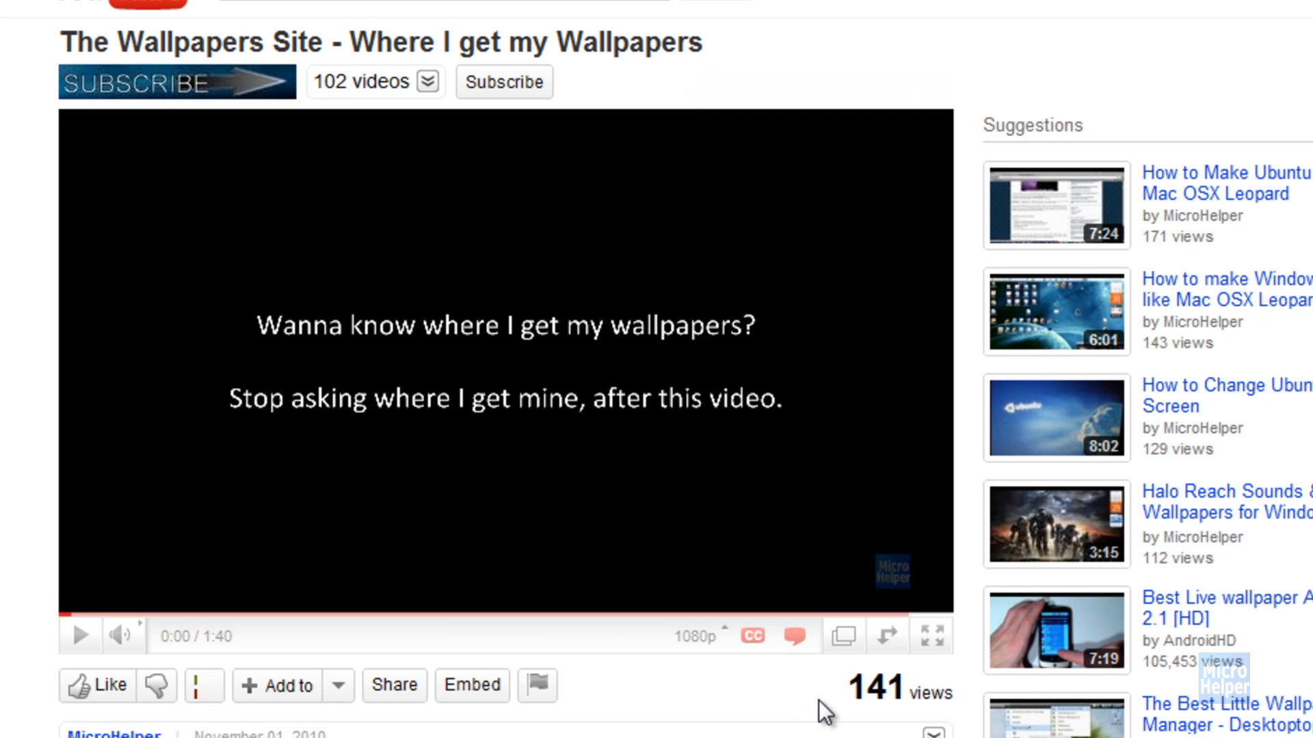
mouse_move(784, 721)
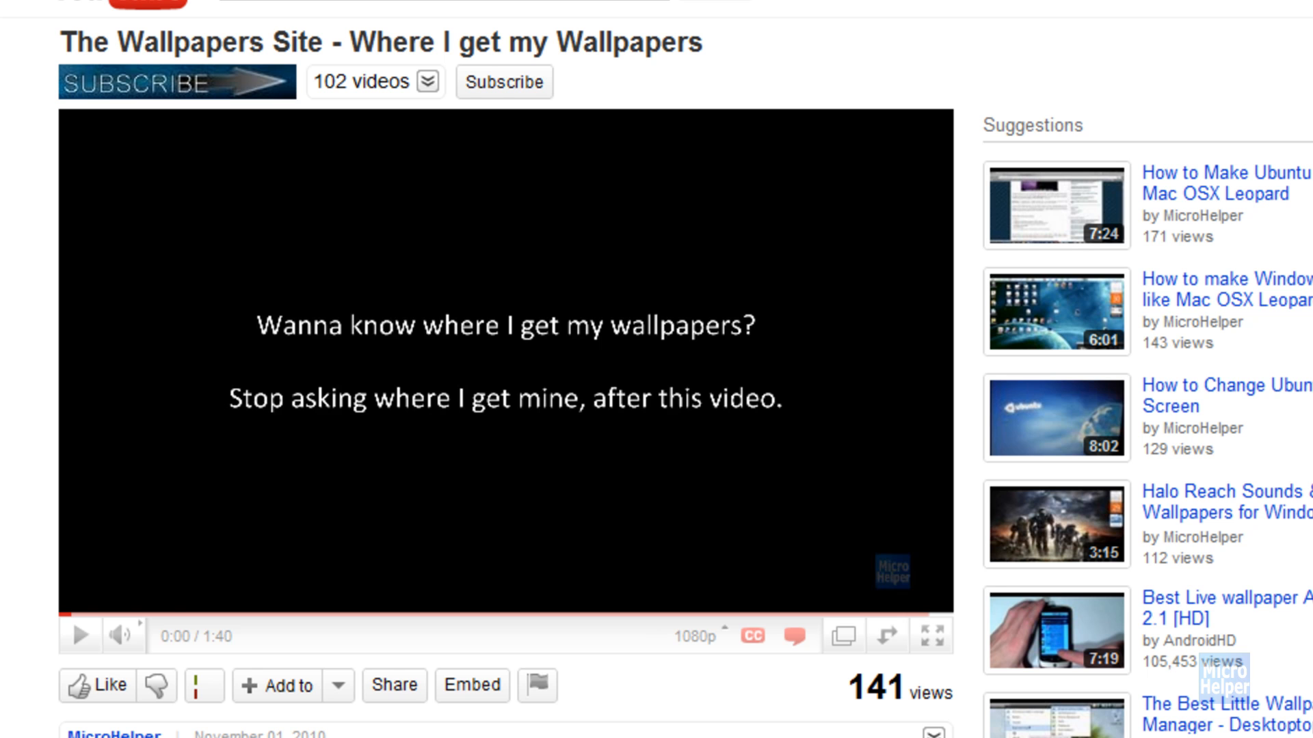
mouse_move(749, 25)
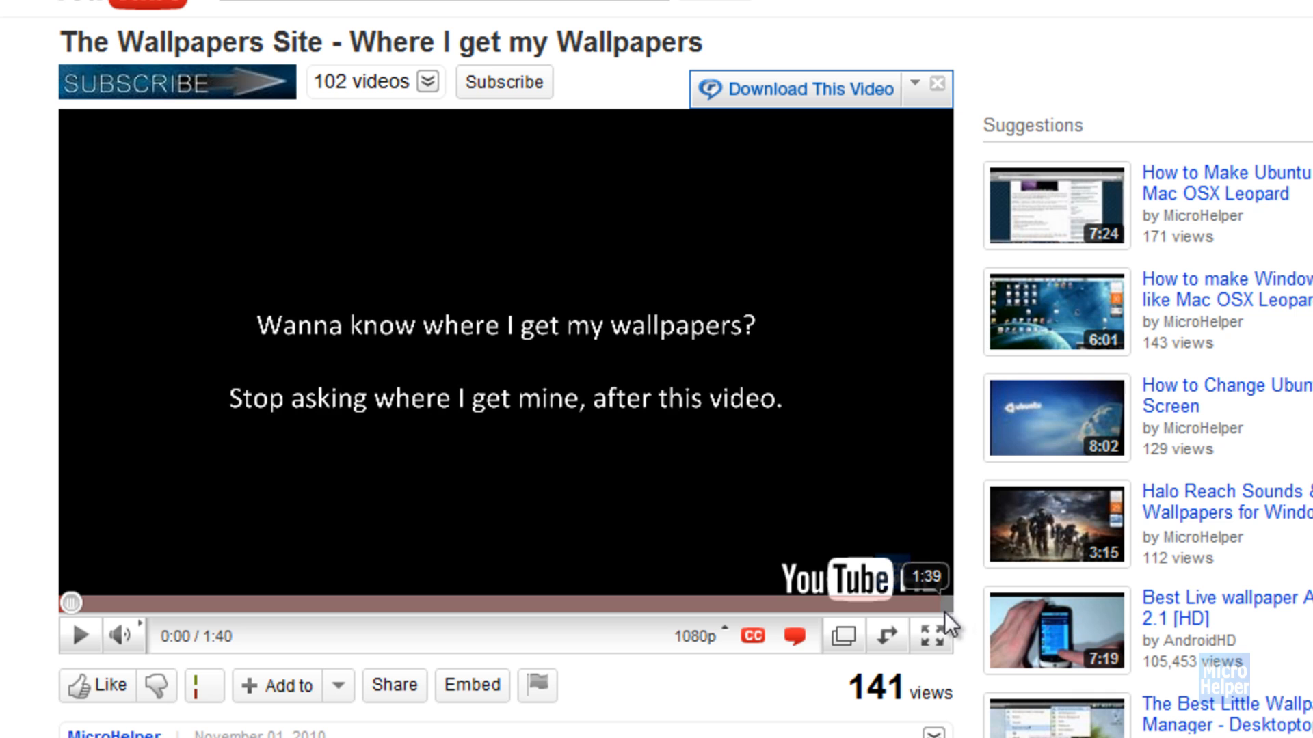
mouse_move(809, 96)
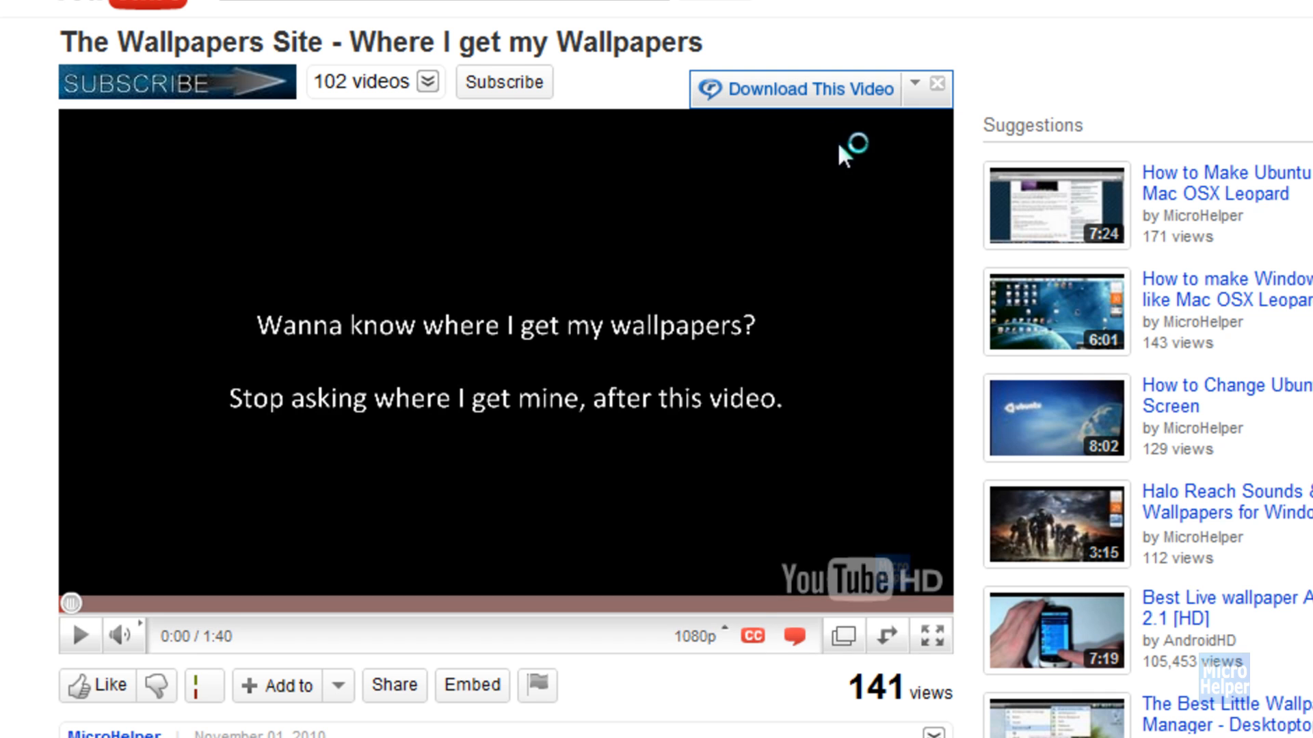
click(809, 90)
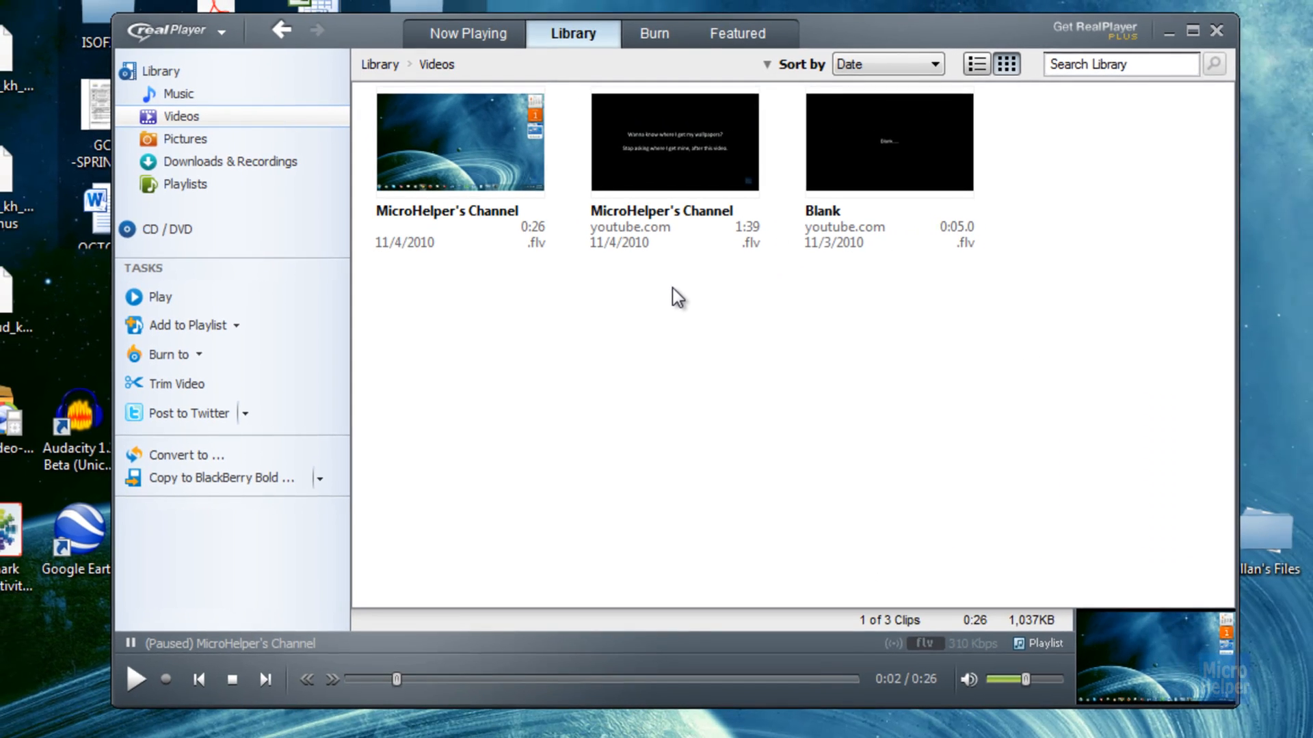
mouse_move(379, 371)
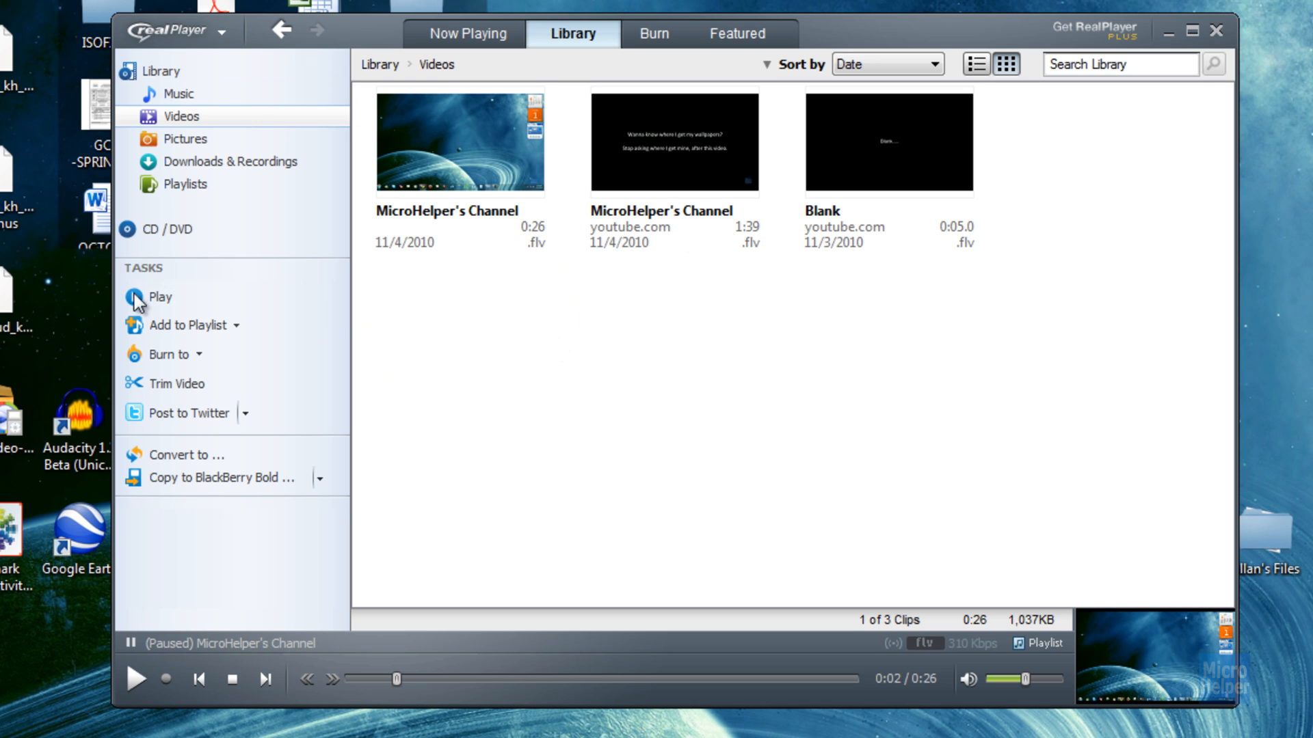
mouse_move(489, 312)
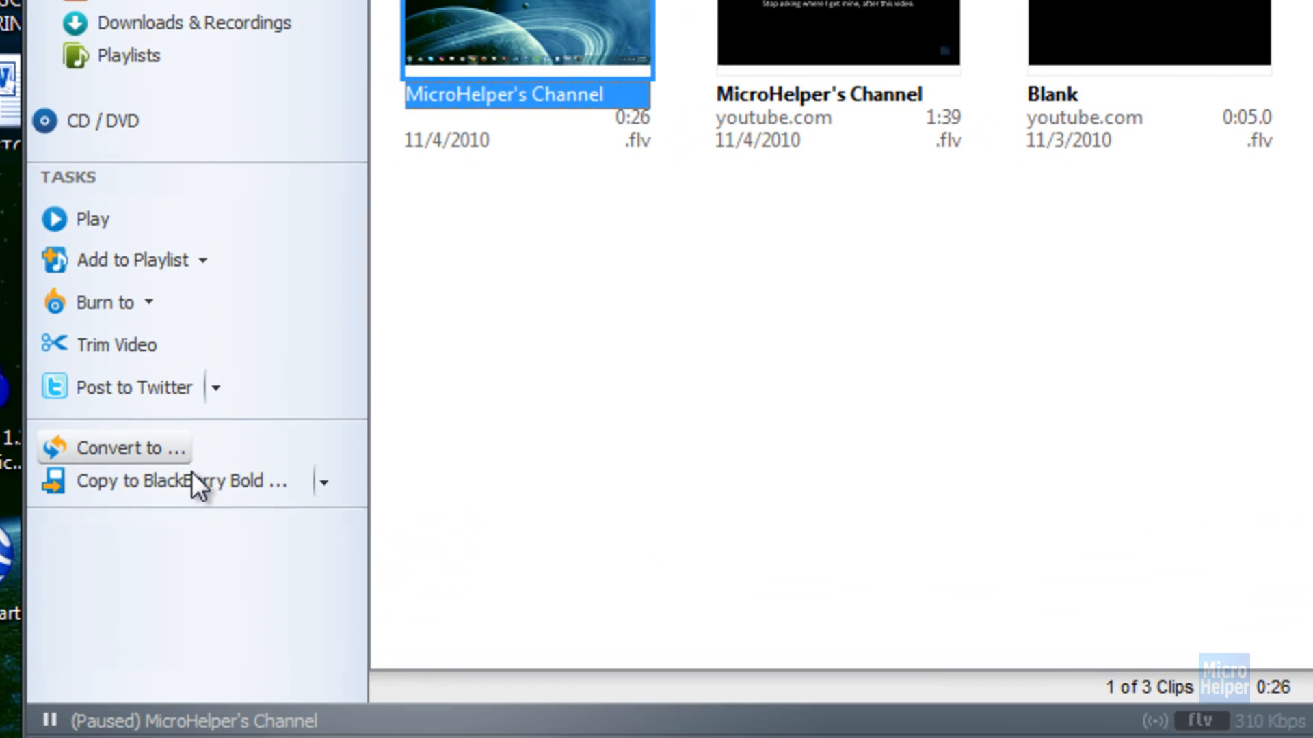
Step: Start copying MicroHelper's Channel2.flv to a BlackBerry Bold
click(324, 482)
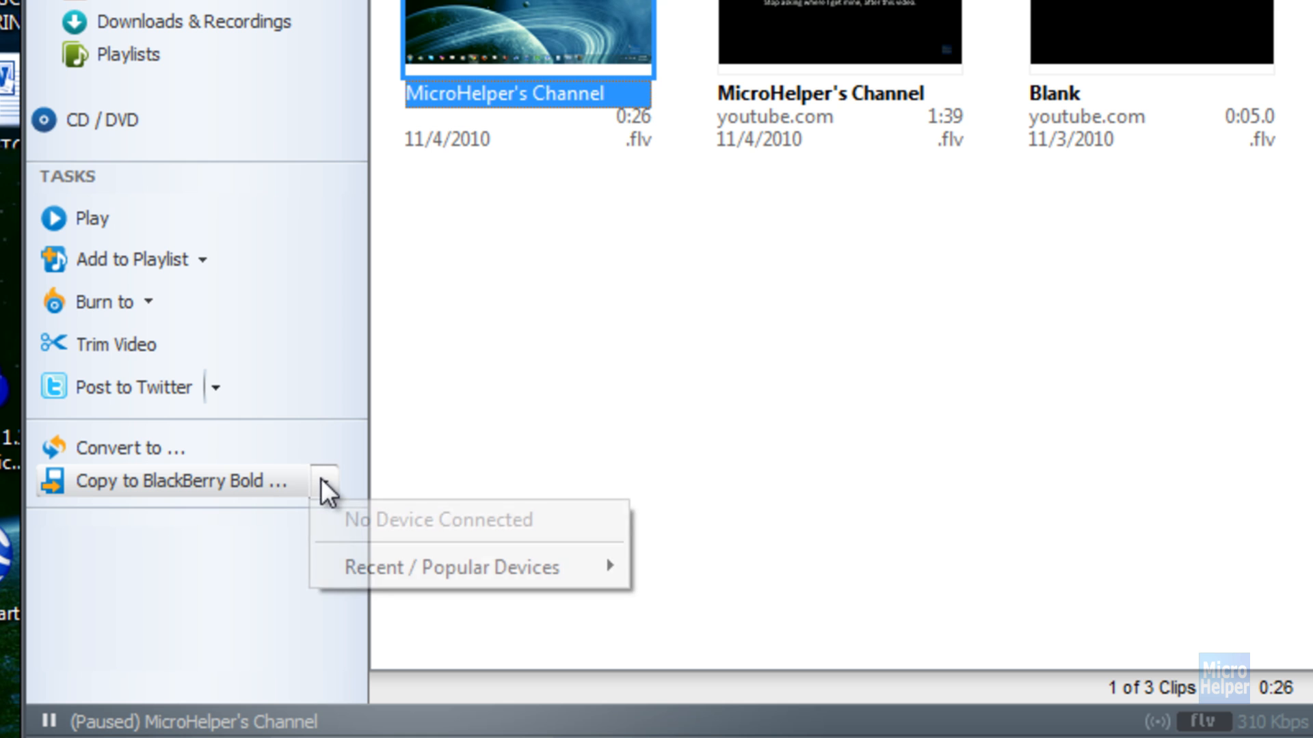
click(514, 278)
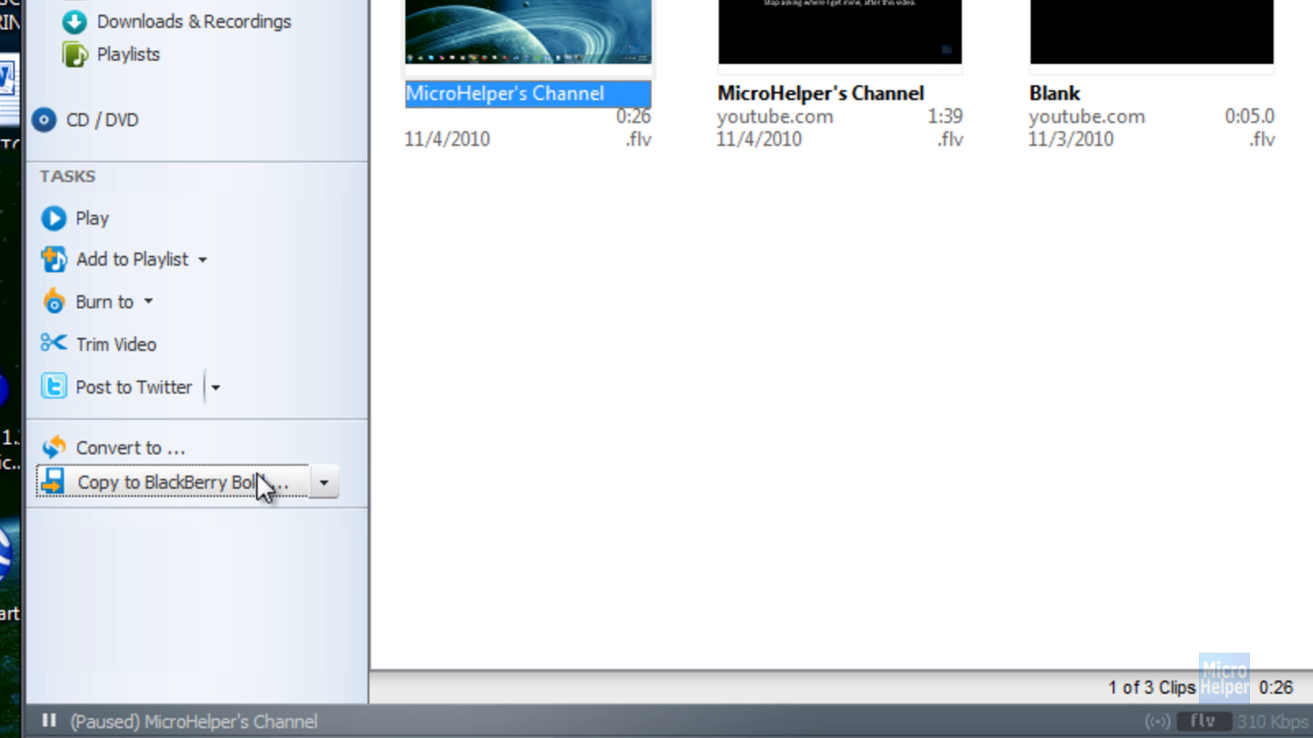
click(123, 448)
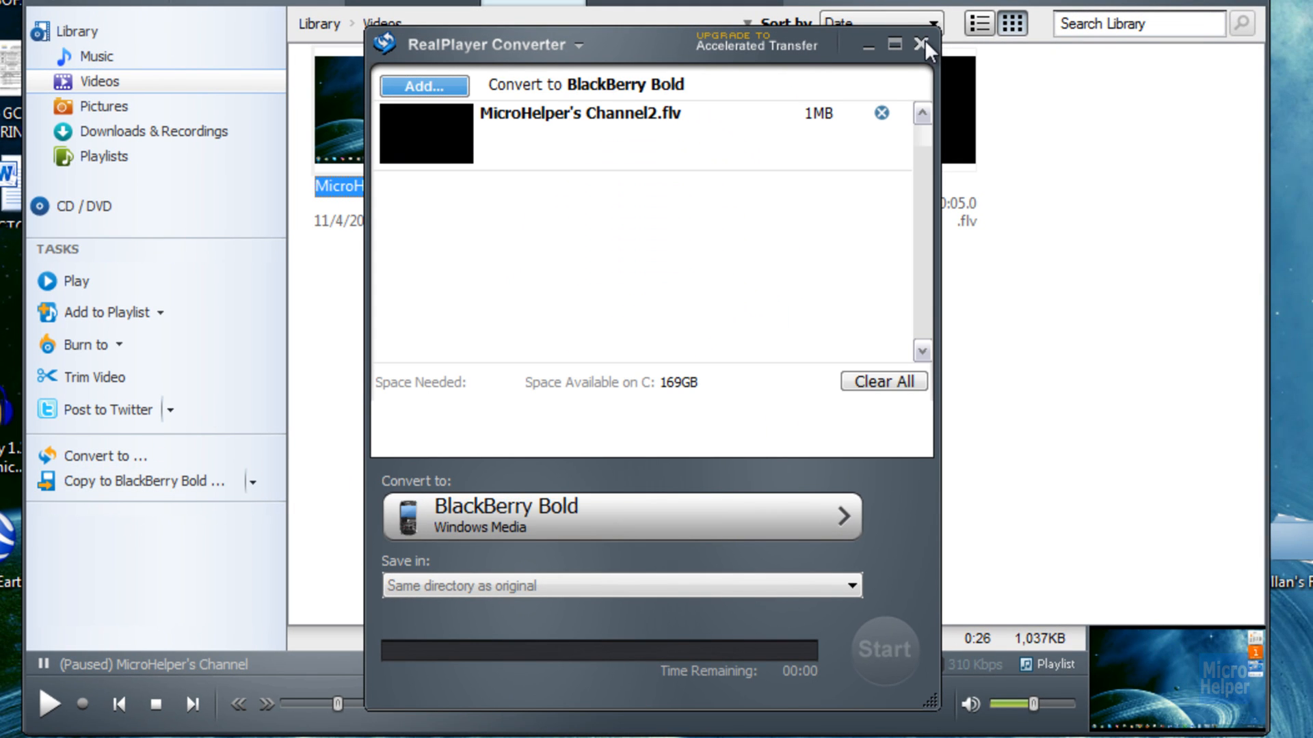
Step: Cancel the BlackBerry conversion and reopen an empty converter targeting Apple iPod
click(918, 44)
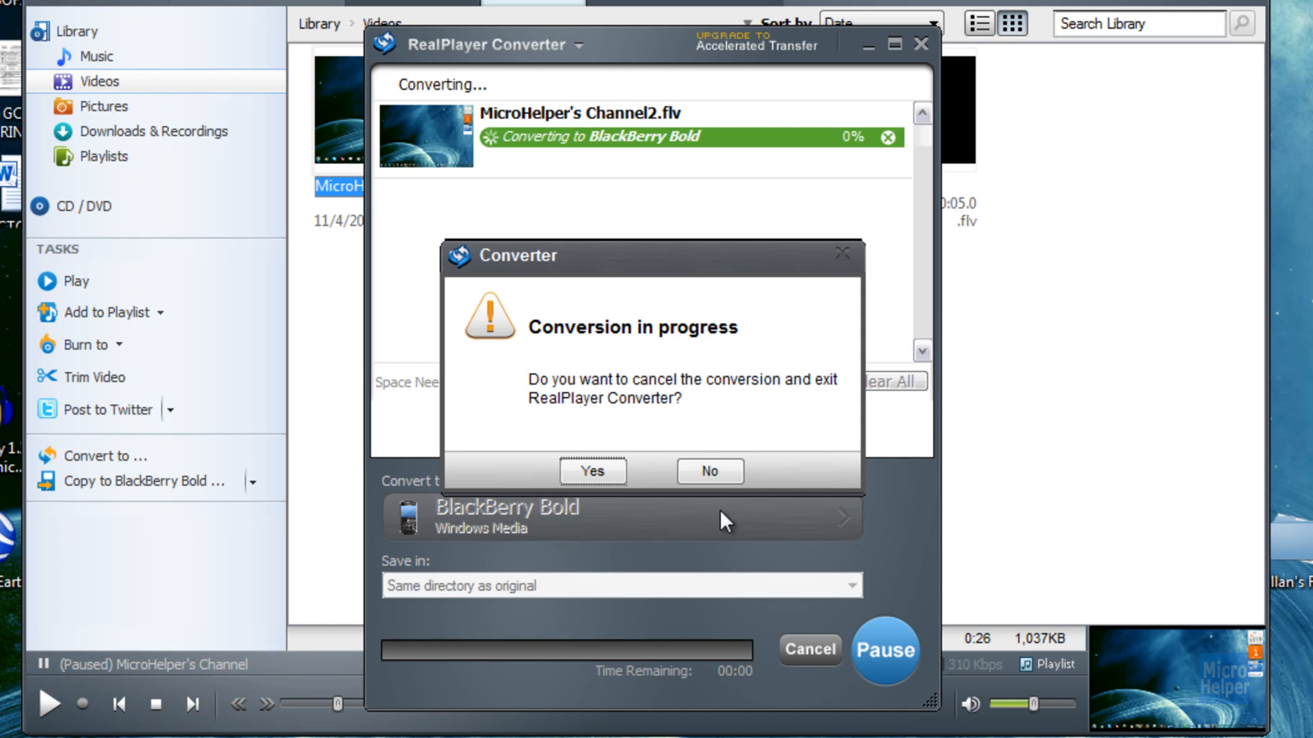
click(592, 472)
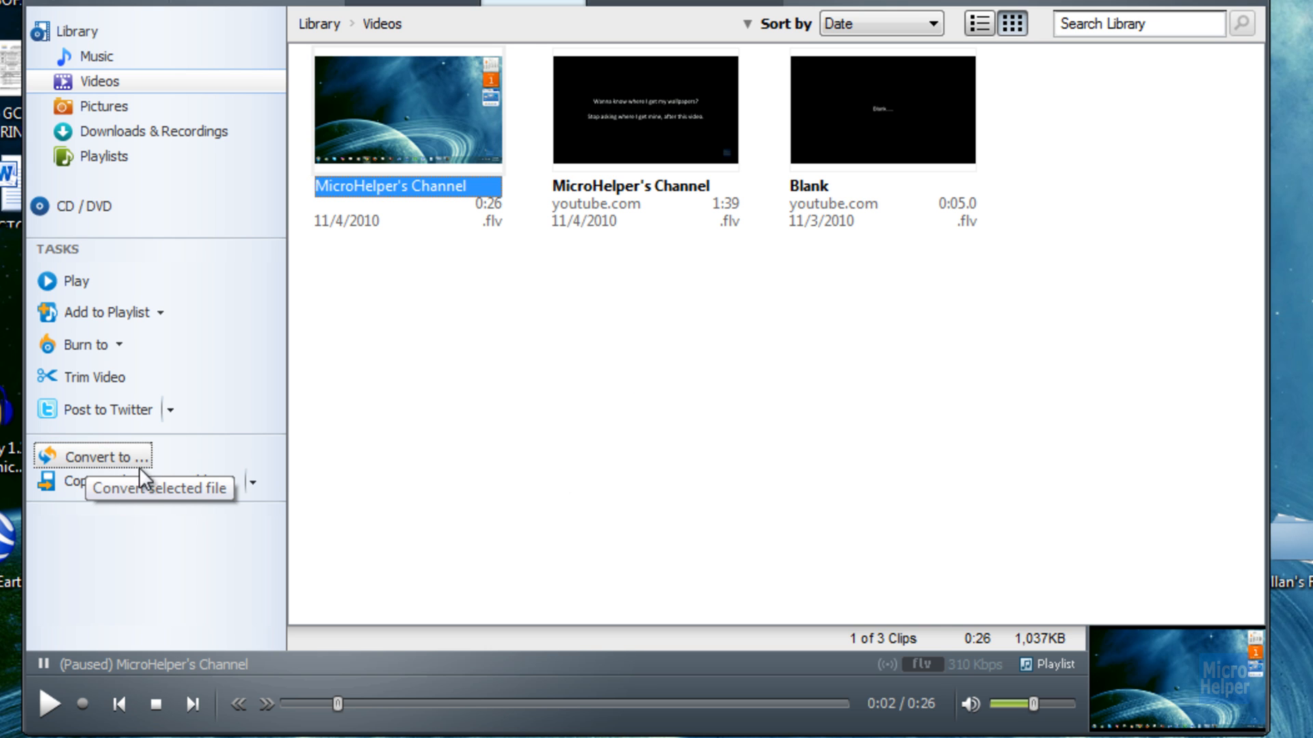
click(102, 457)
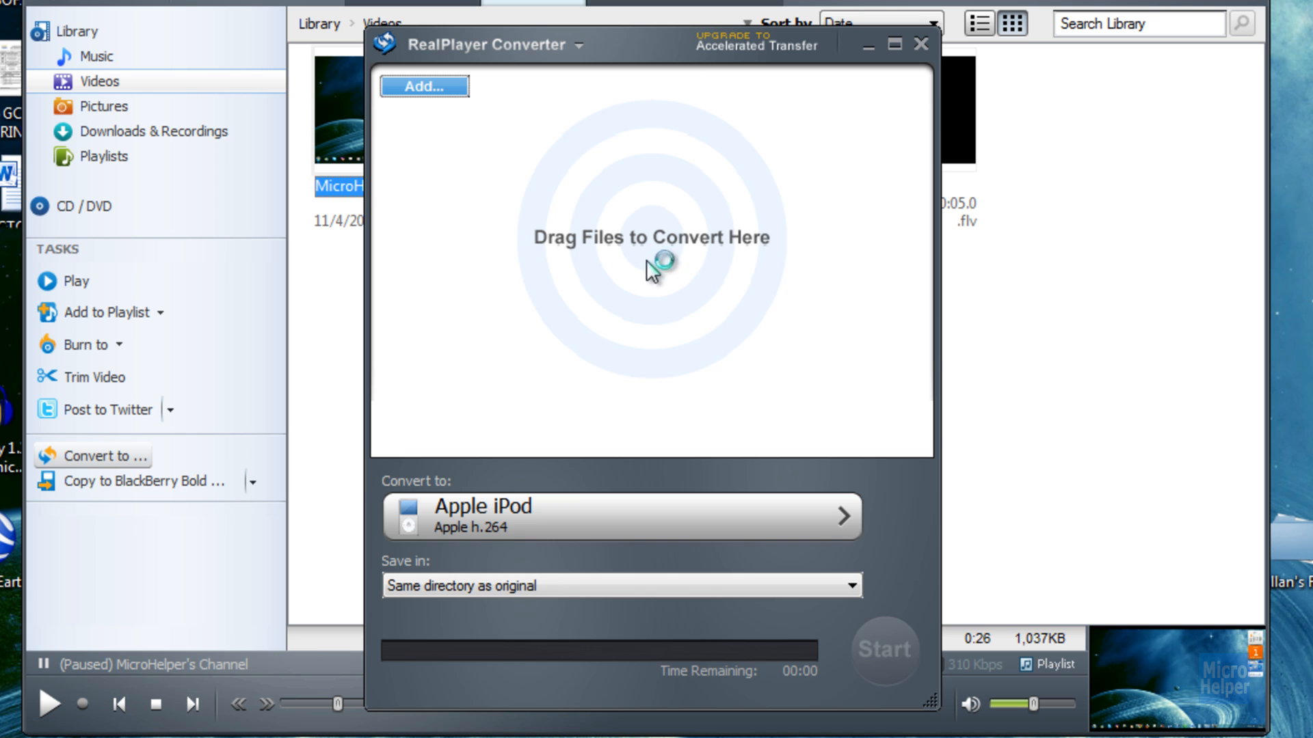
mouse_move(752, 239)
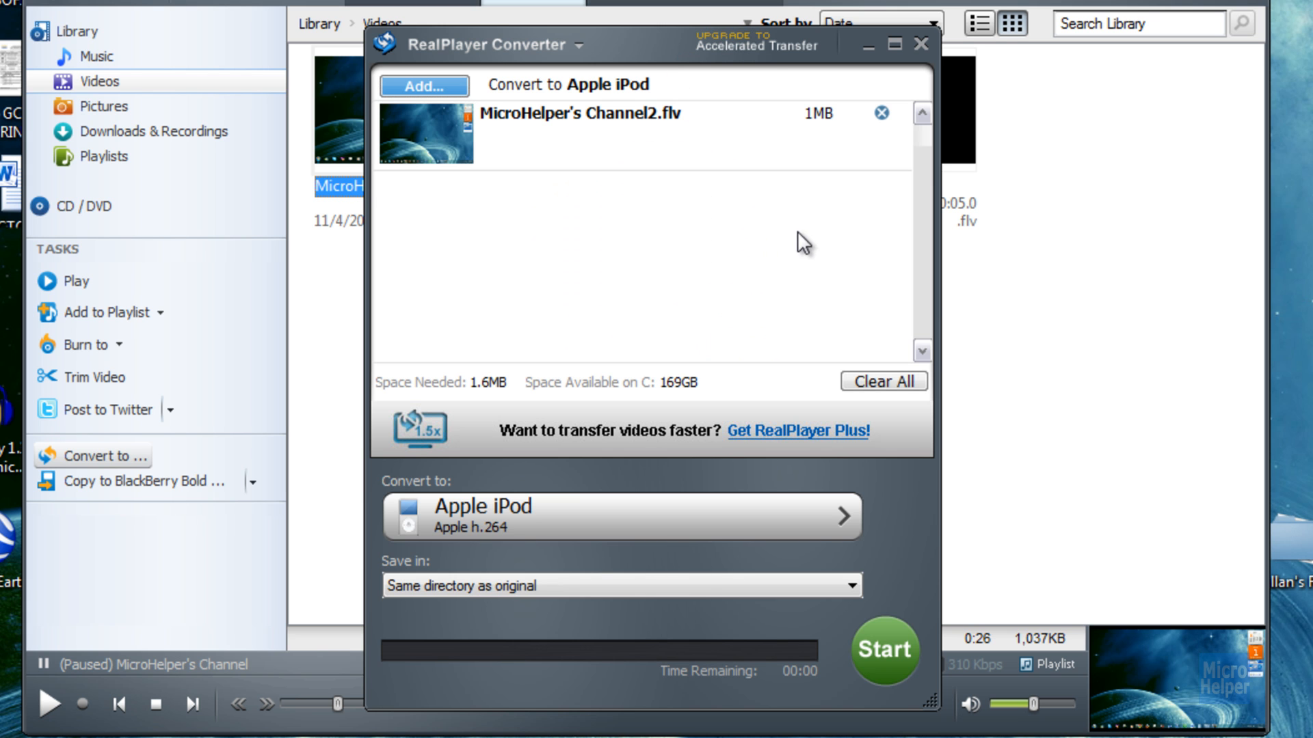
mouse_move(433, 498)
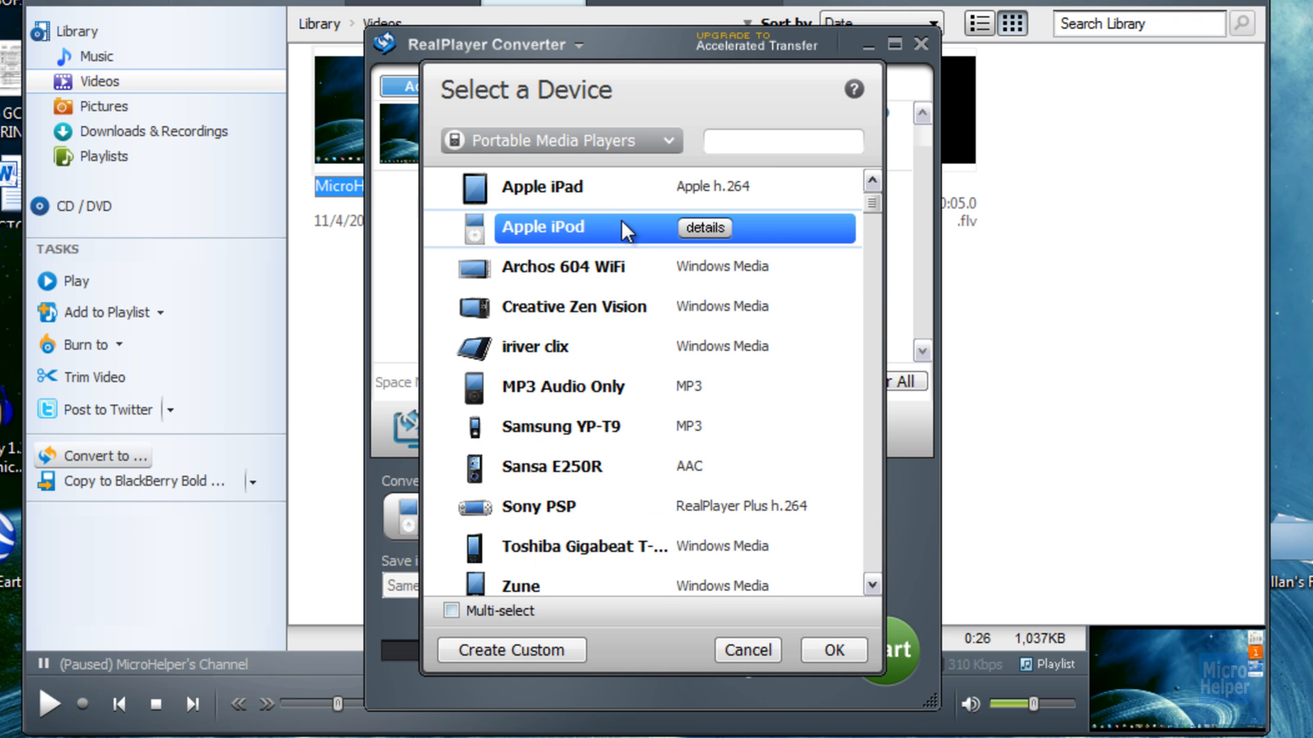
mouse_move(719, 228)
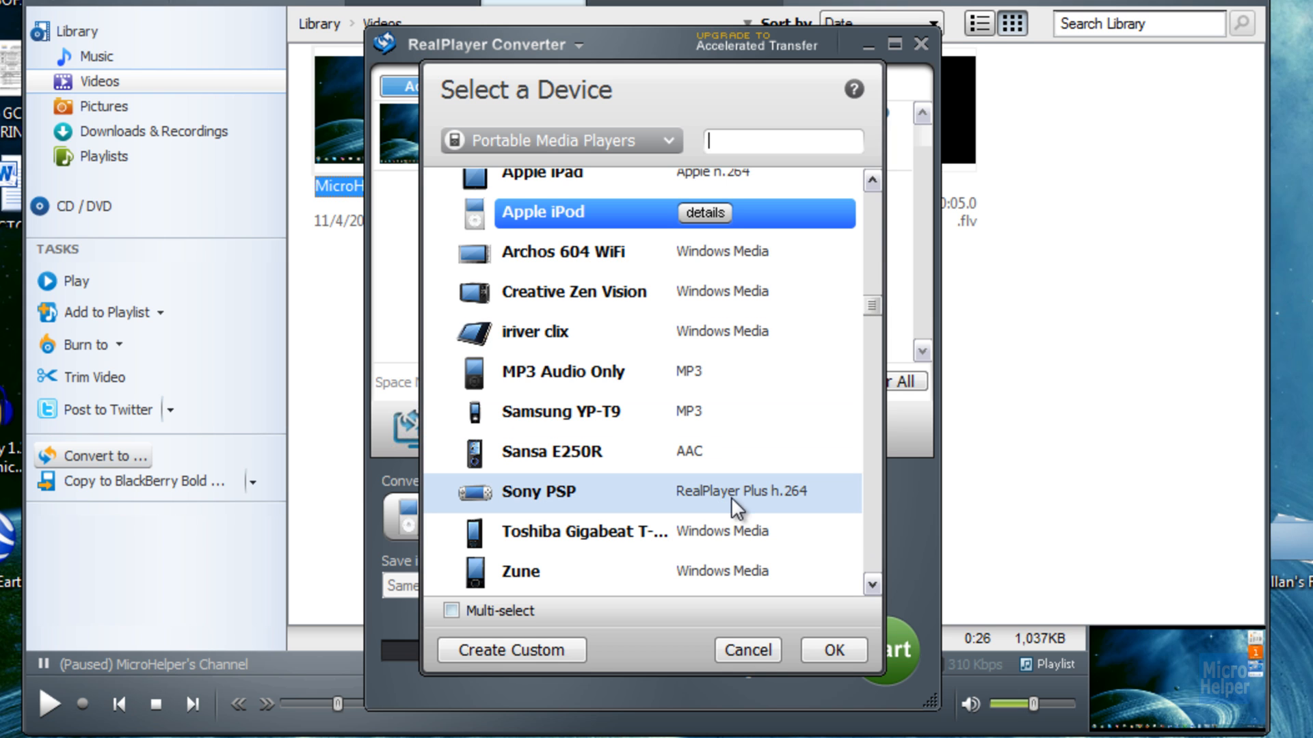
mouse_move(799, 505)
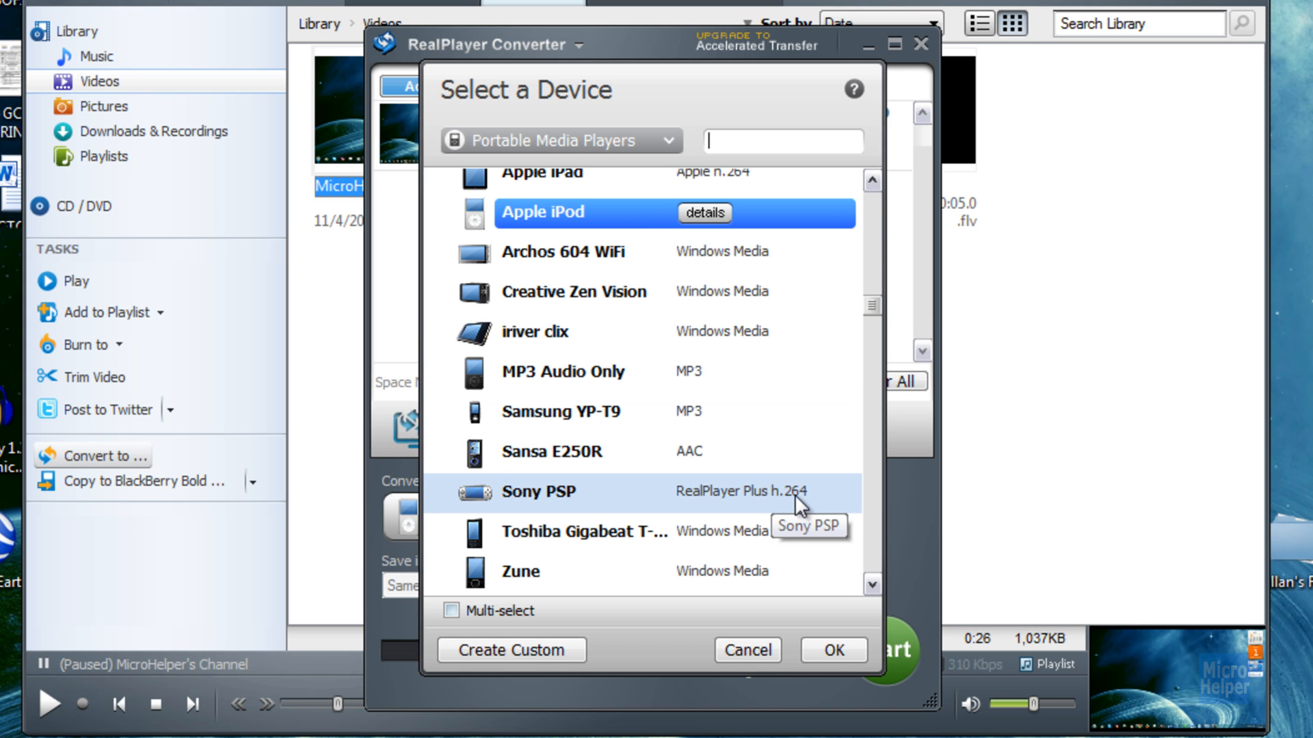
mouse_move(878, 543)
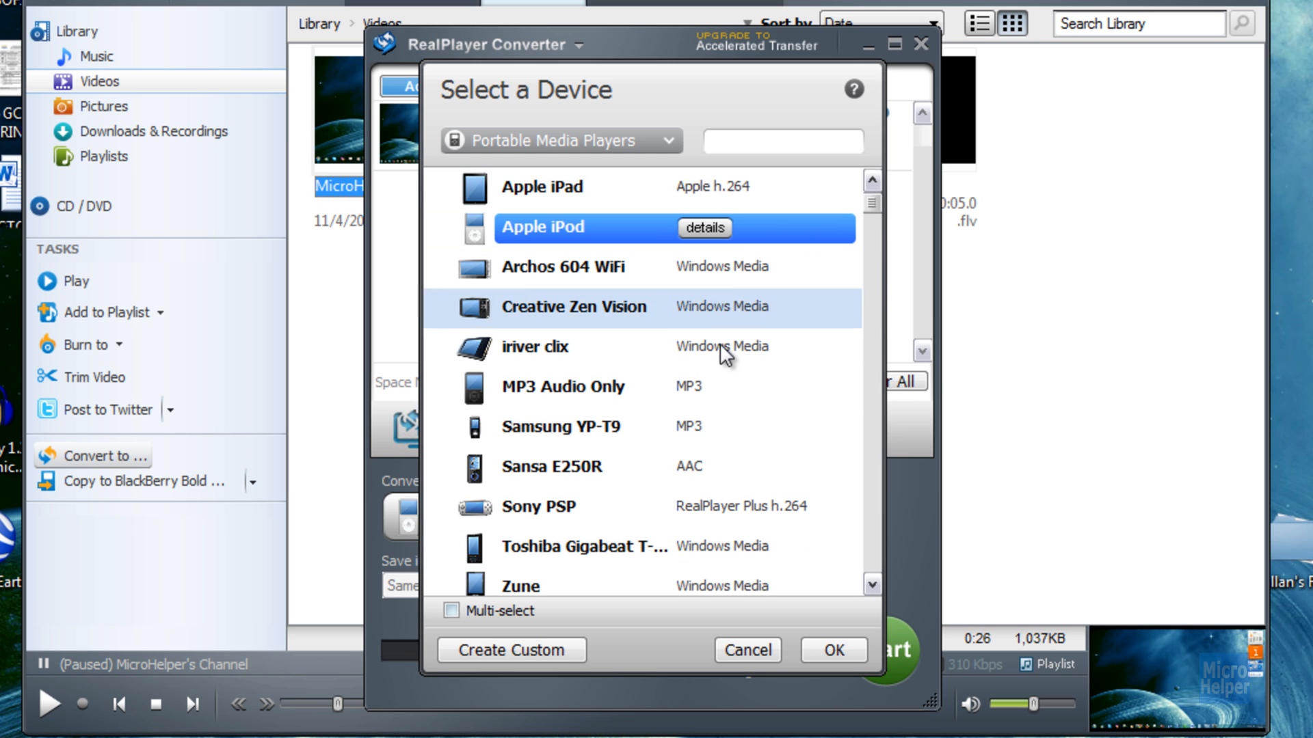
Step: Open the Convert to device chooser listing recently used BlackBerry models
click(540, 187)
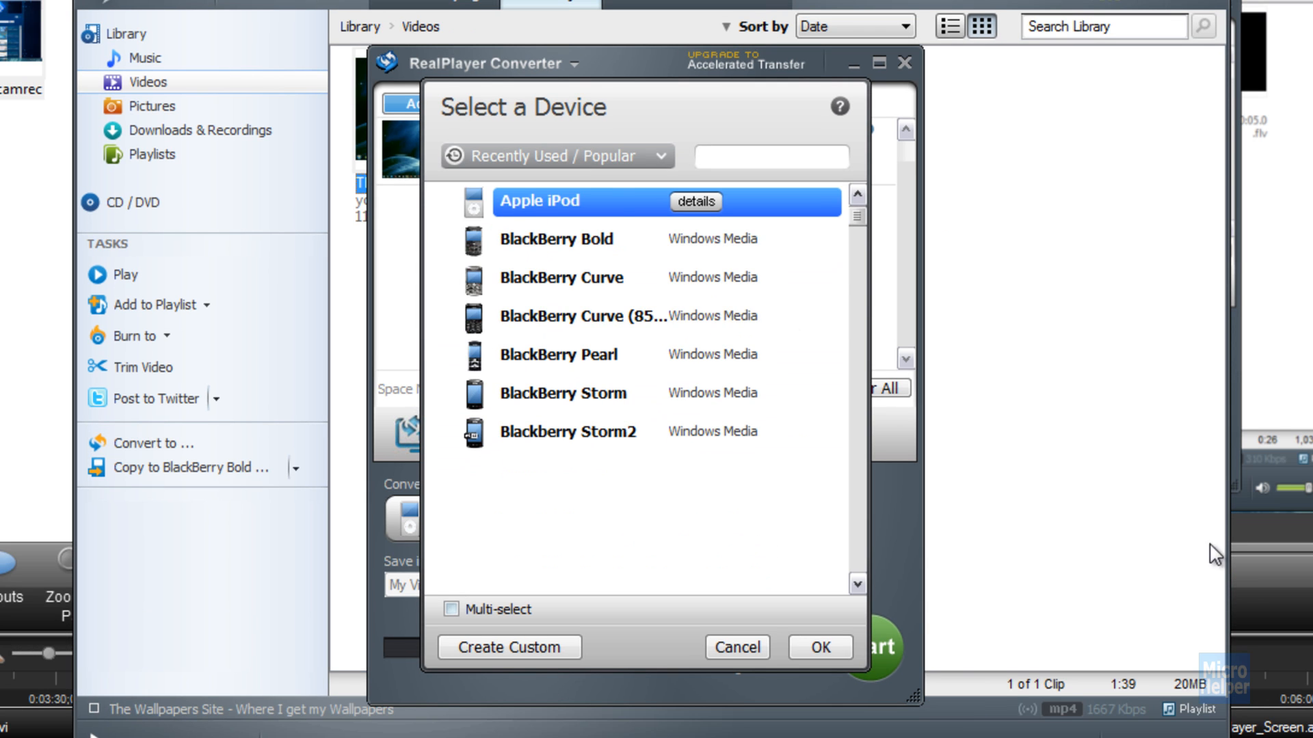
mouse_move(527, 156)
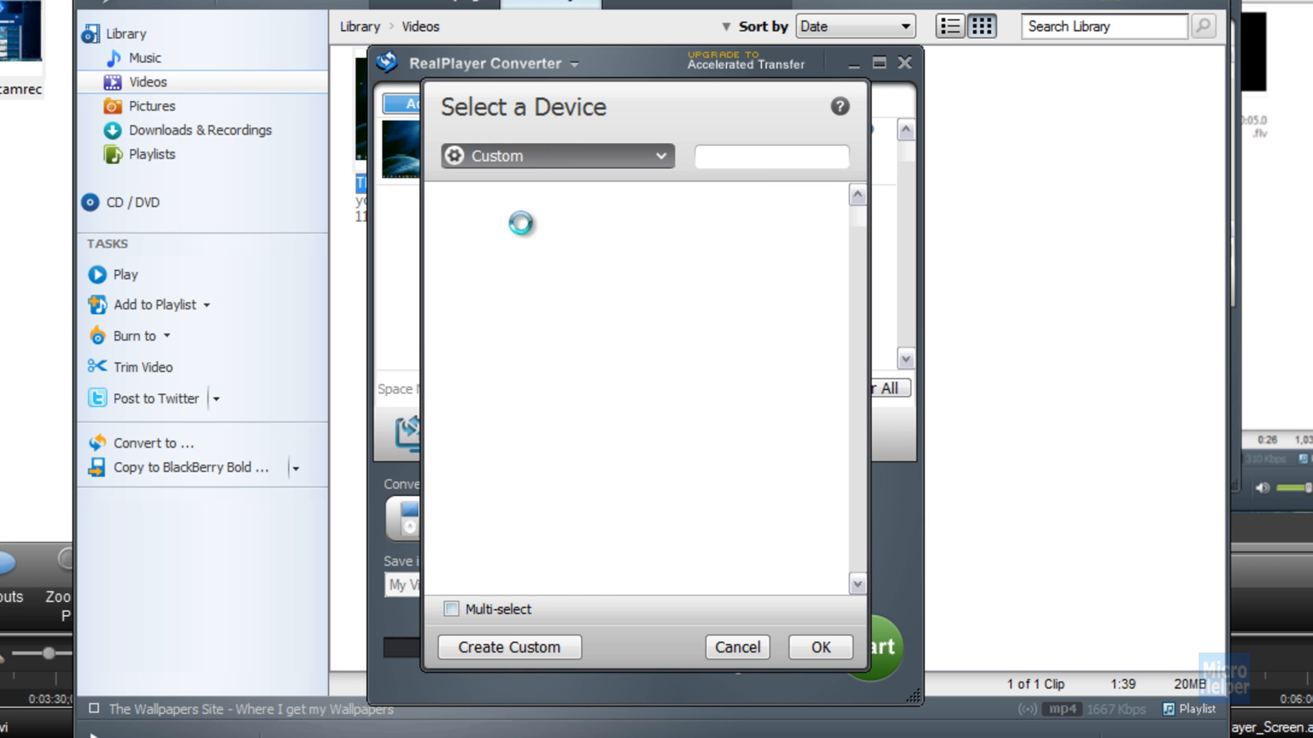
Step: Browse the cell phone, portable media player, TV and PC/Mac device categories
click(554, 156)
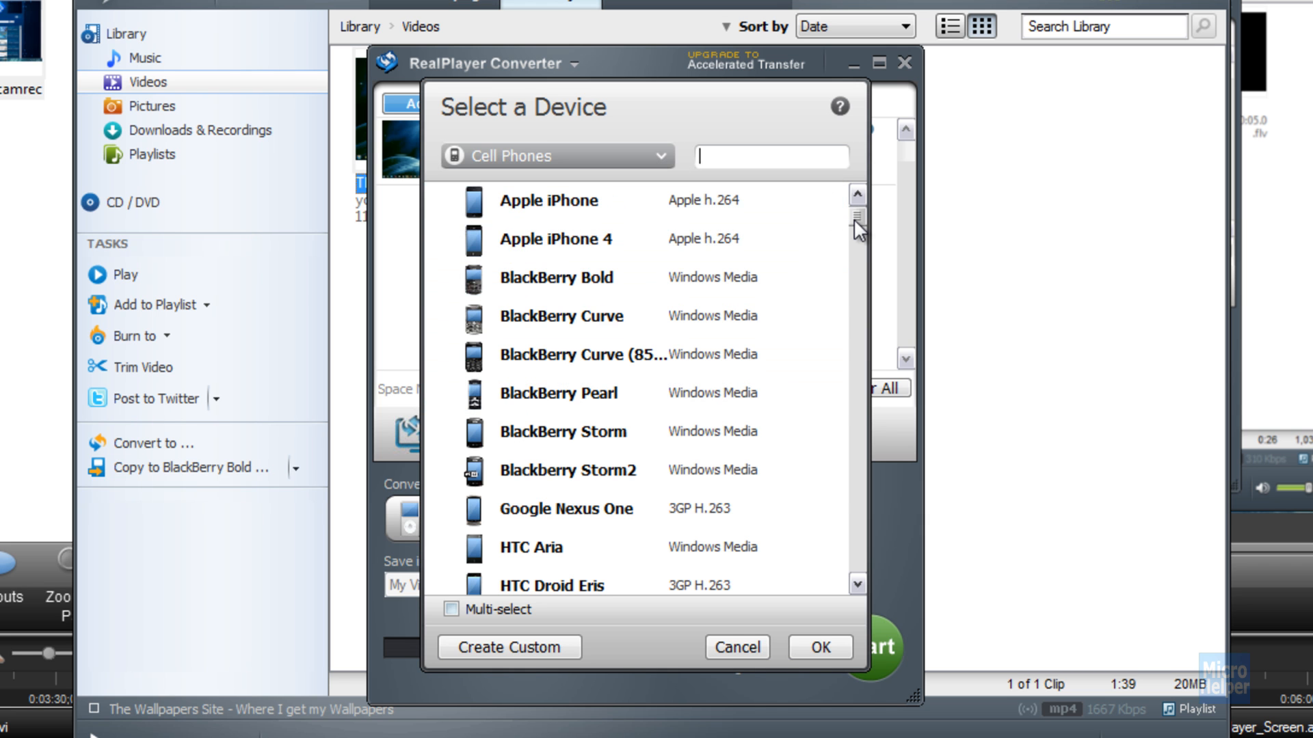
click(549, 201)
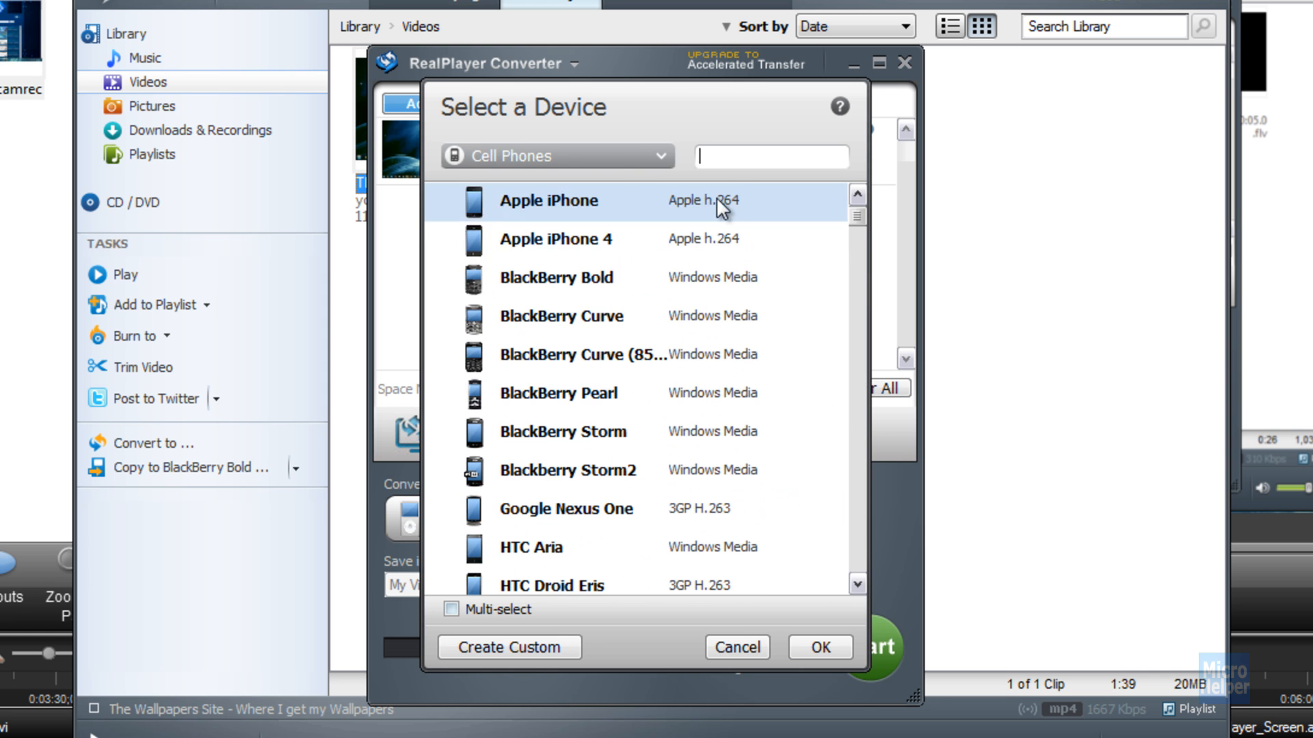
click(554, 157)
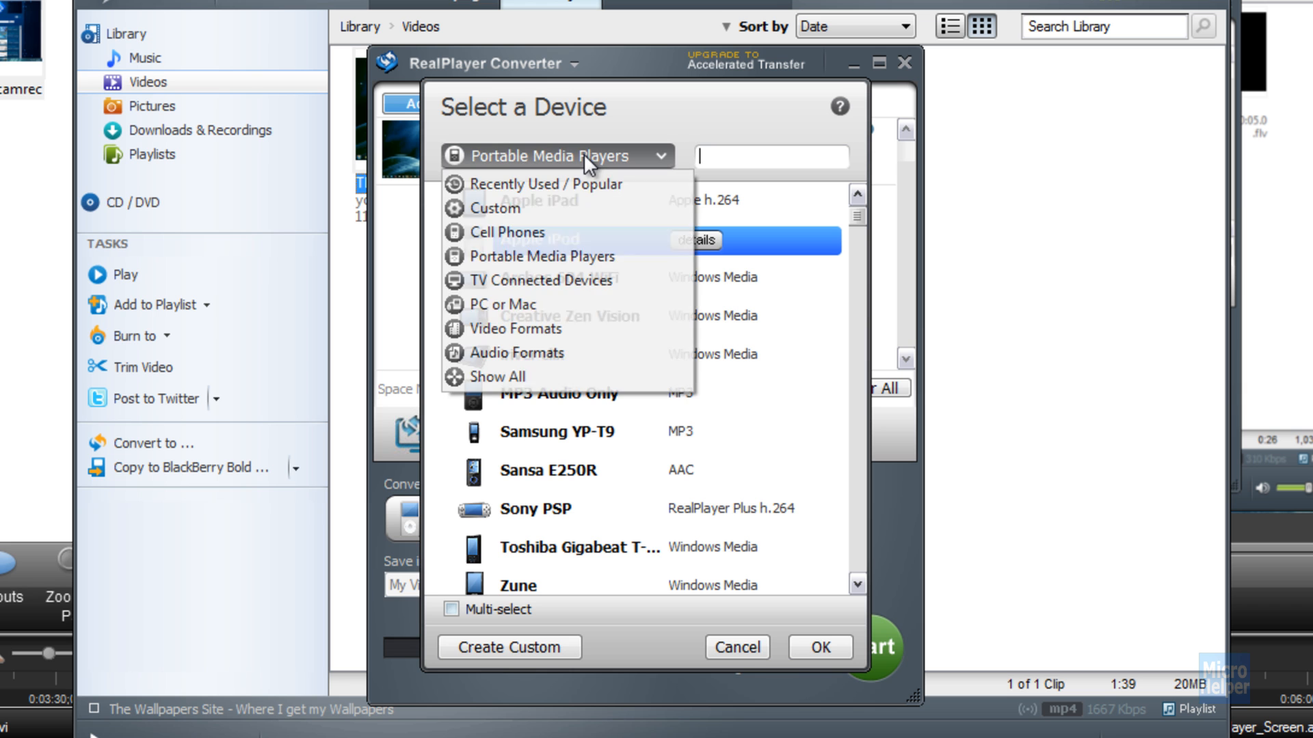
click(540, 280)
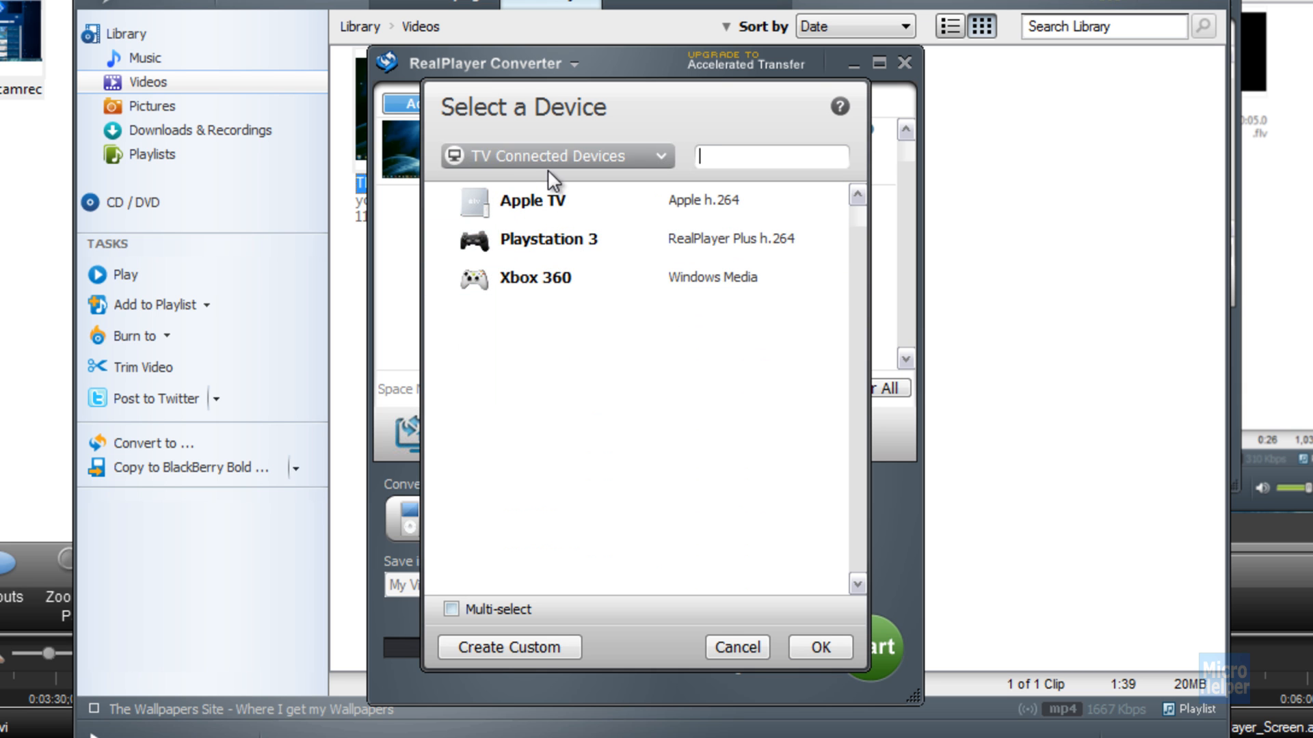
click(552, 239)
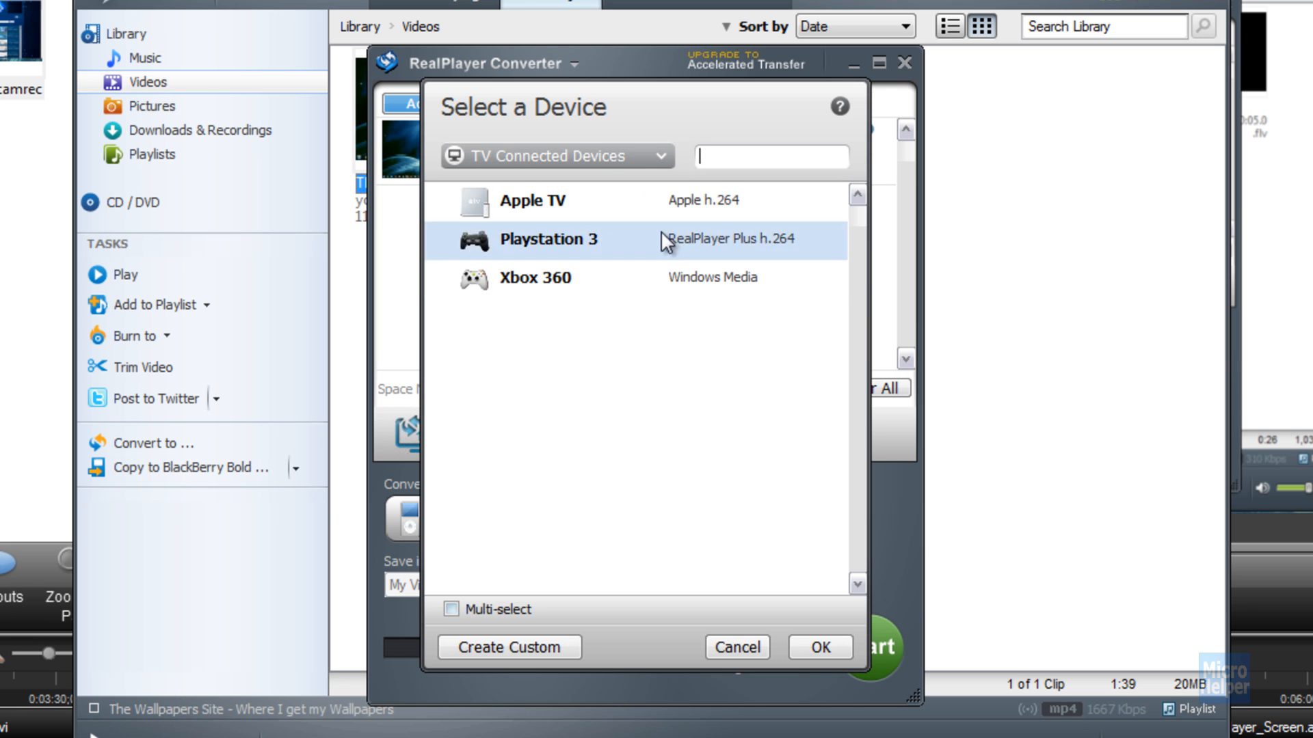
Step: Set WMV from Video Formats as the target and remove the Wallpapers Site clip
click(554, 156)
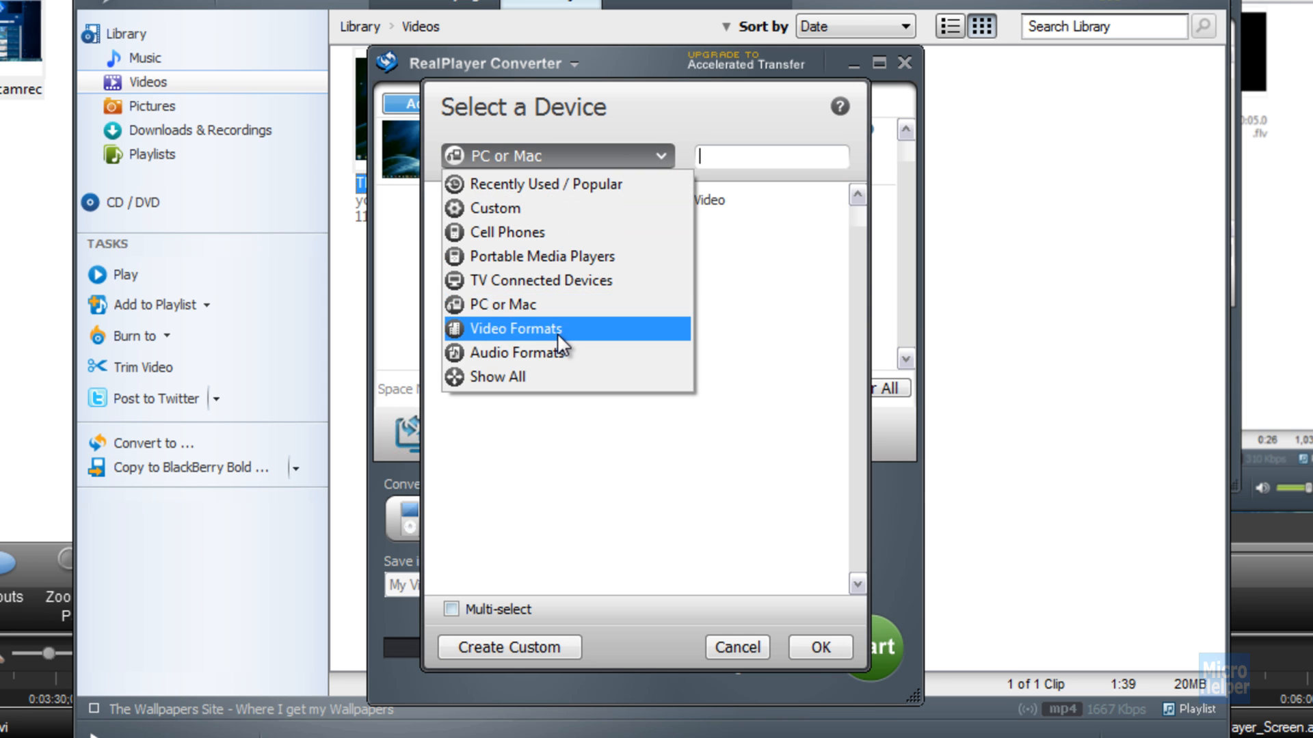
click(516, 328)
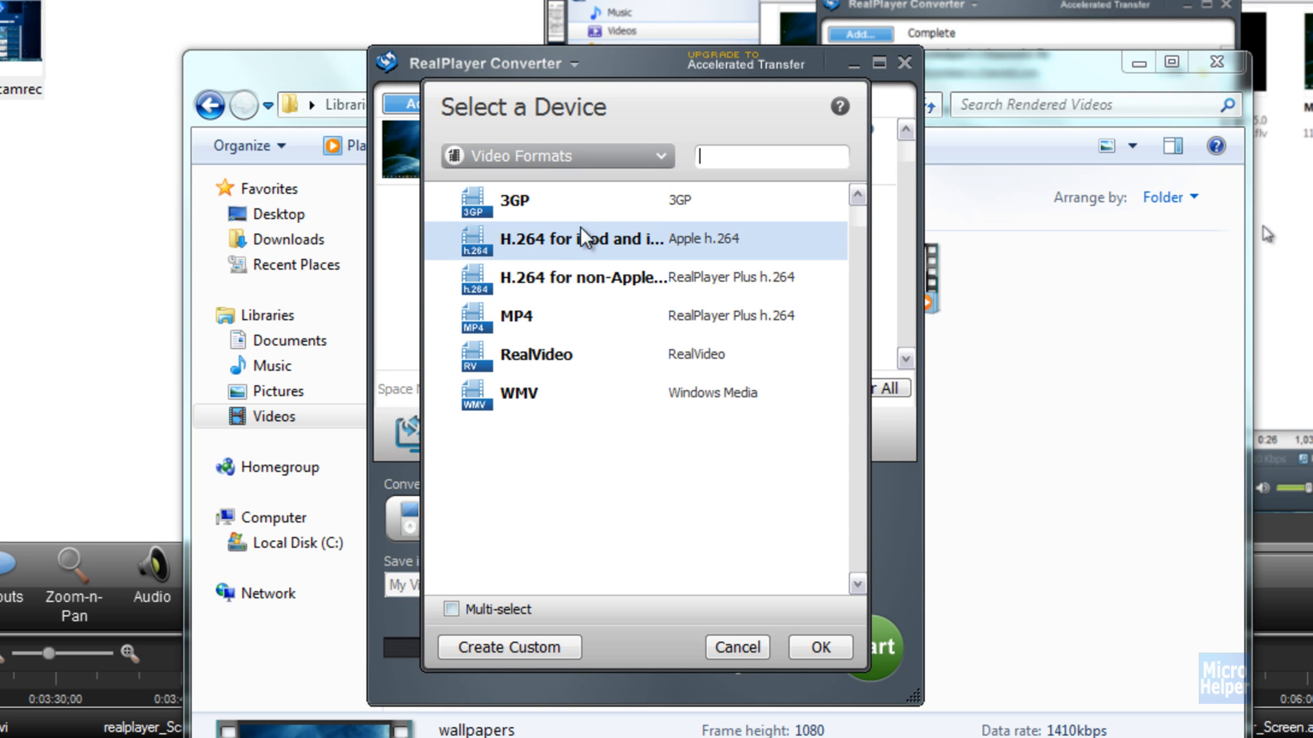
click(519, 393)
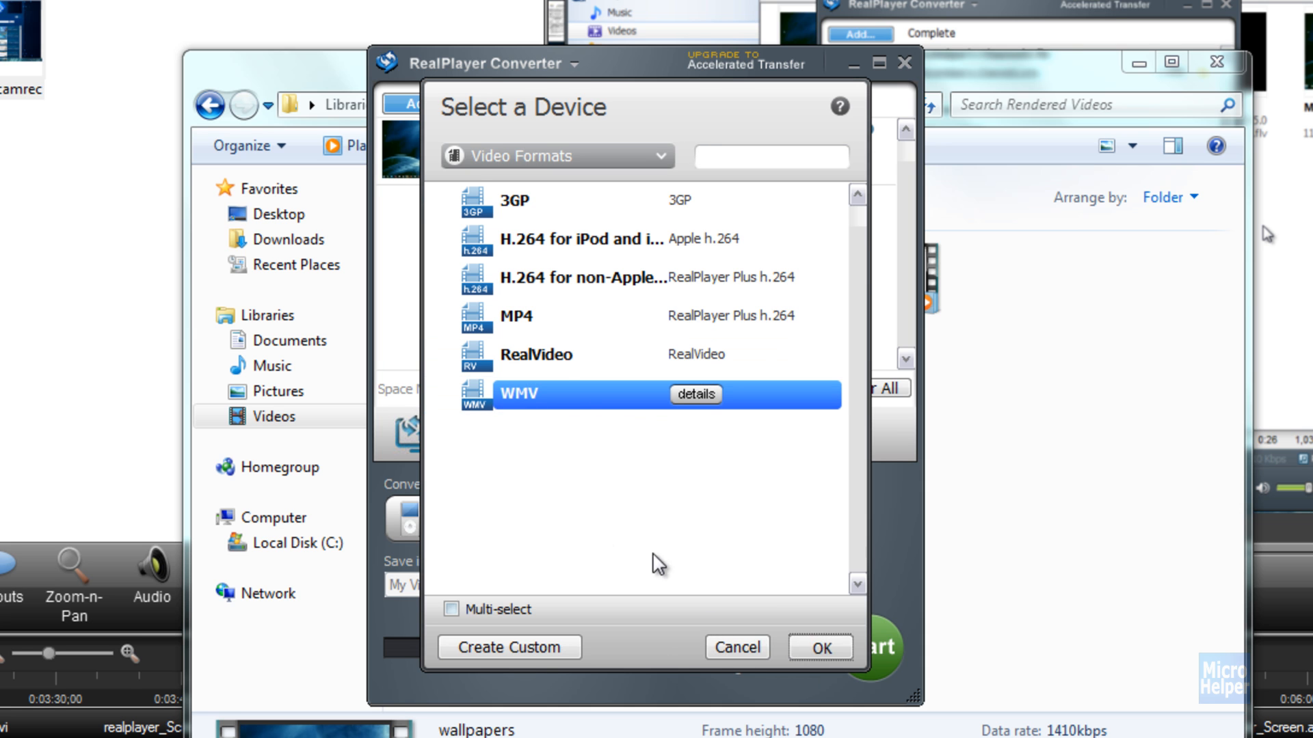
click(821, 648)
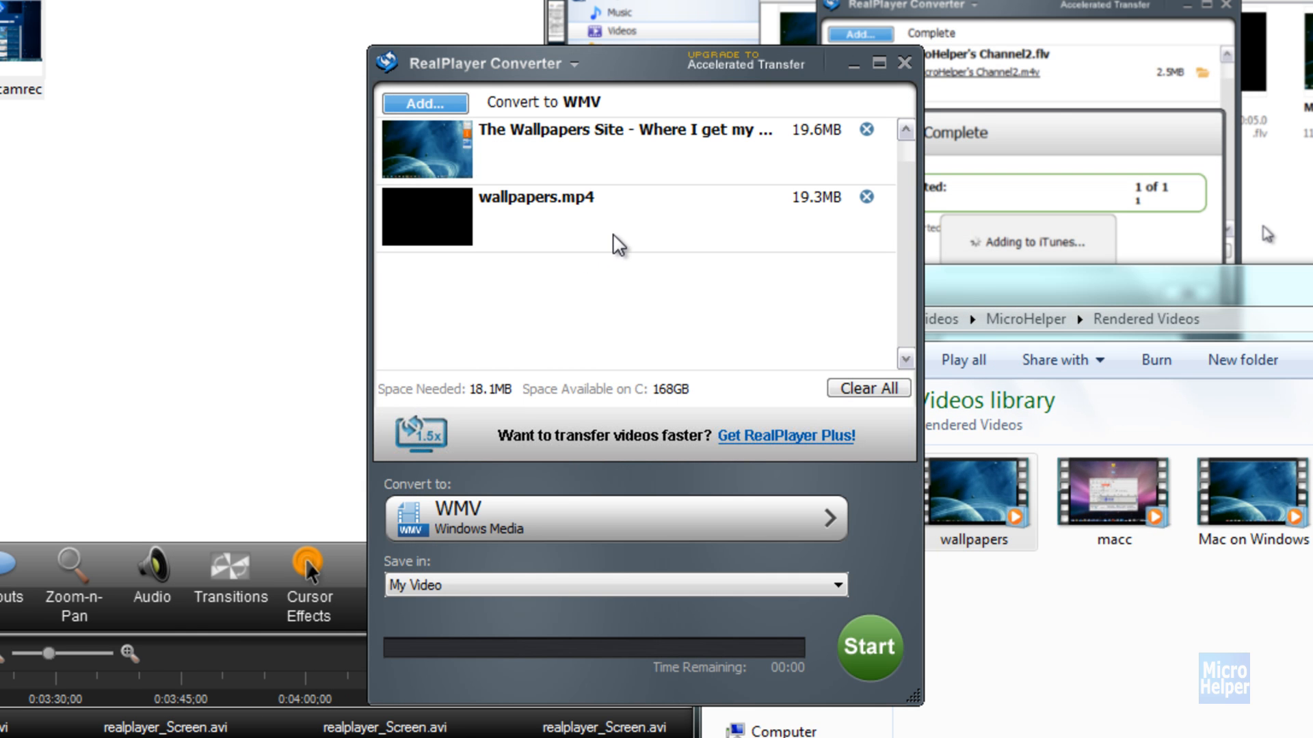
click(865, 129)
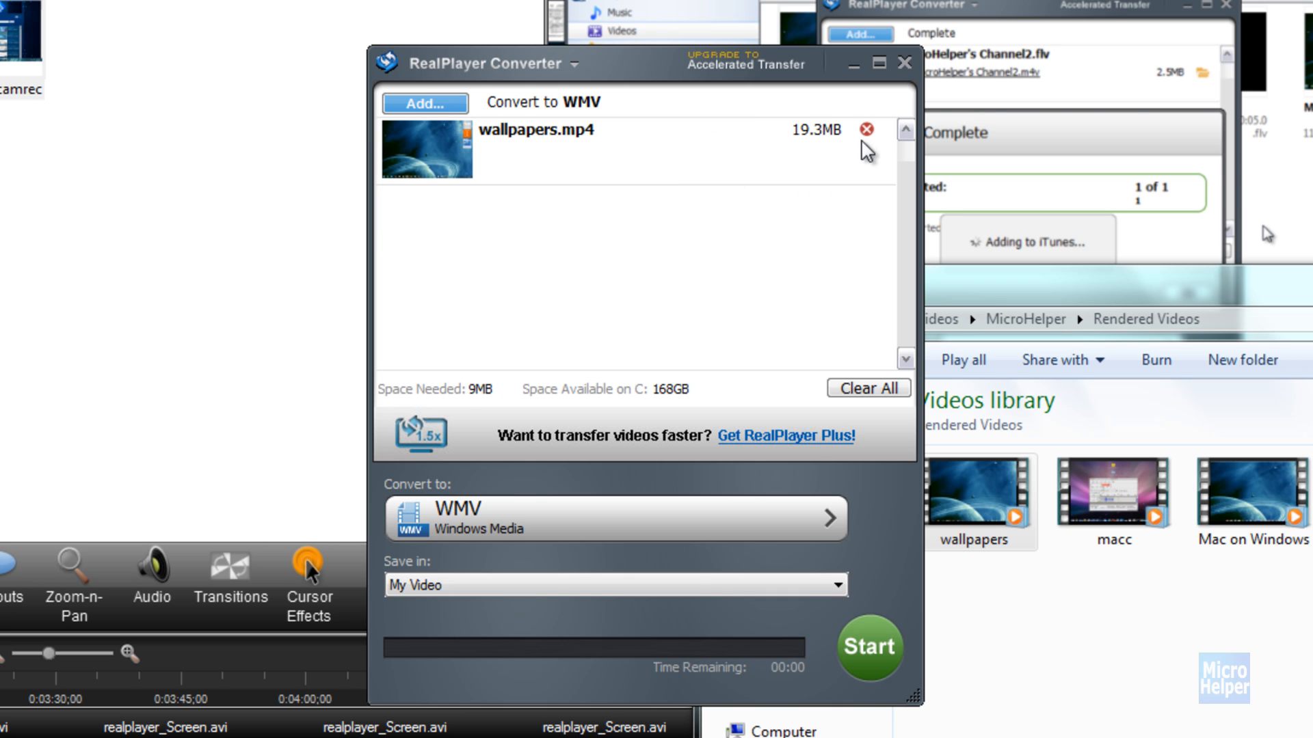
mouse_move(522, 499)
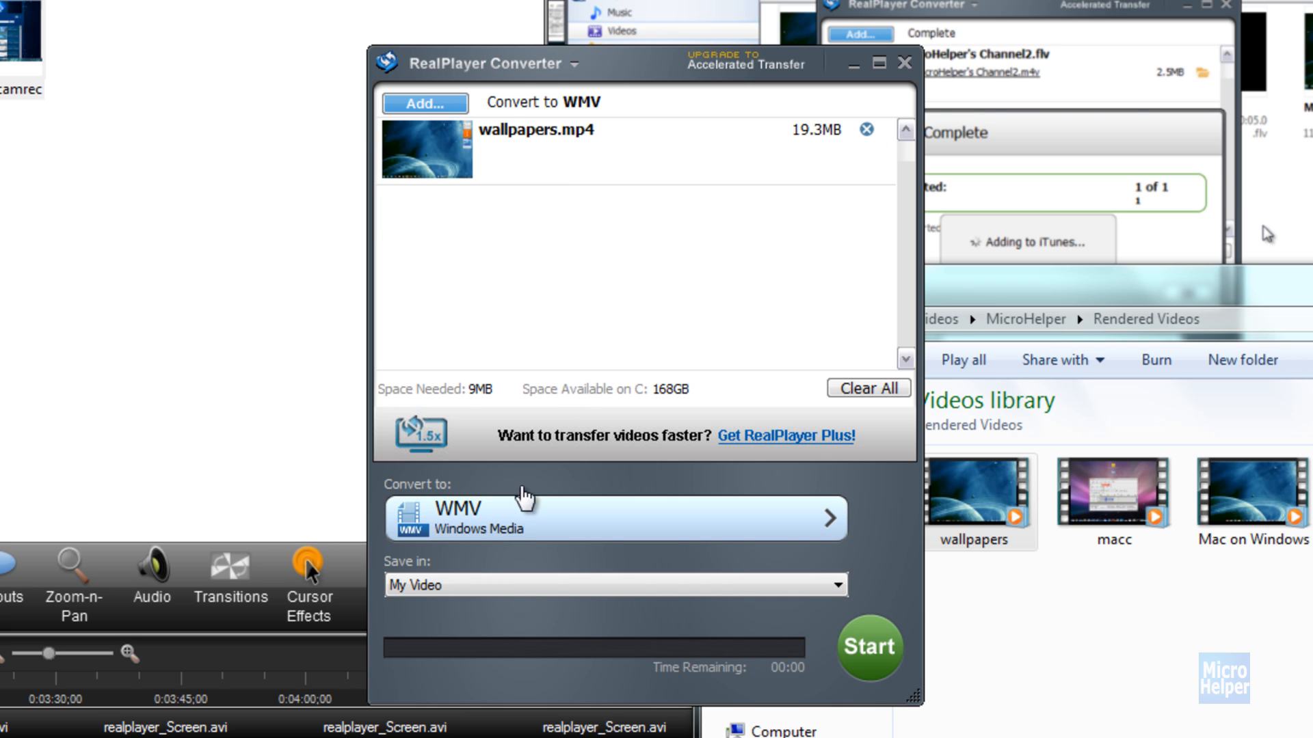
mouse_move(800, 226)
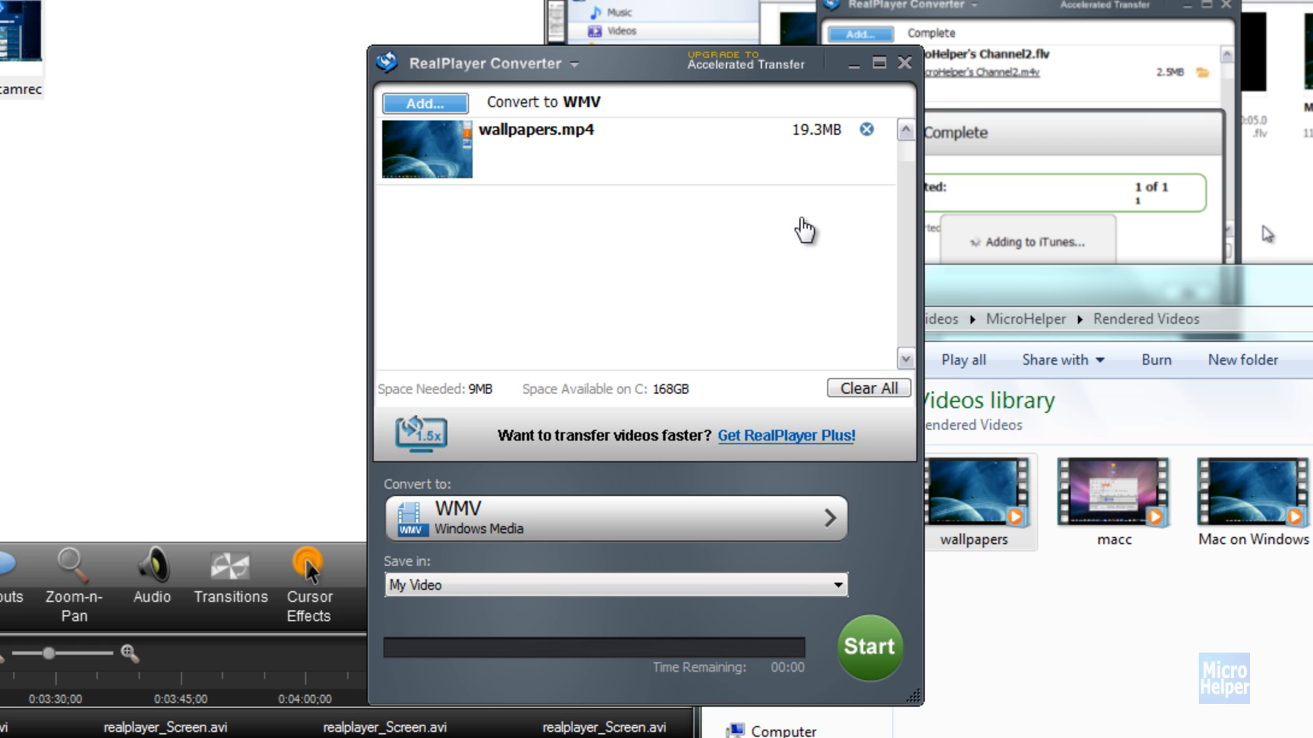
mouse_move(901, 64)
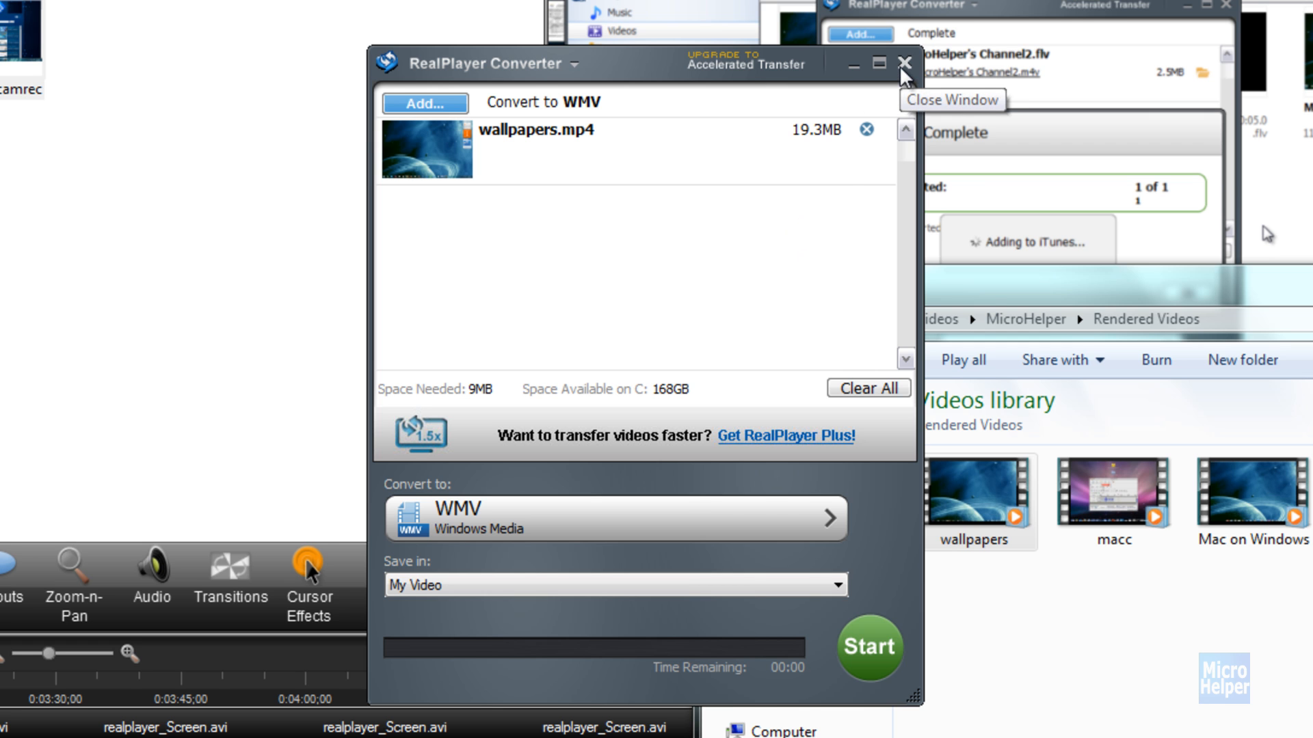
Step: Convert Channel2.flv to Apple iPod format, saving the output to My Video
click(900, 62)
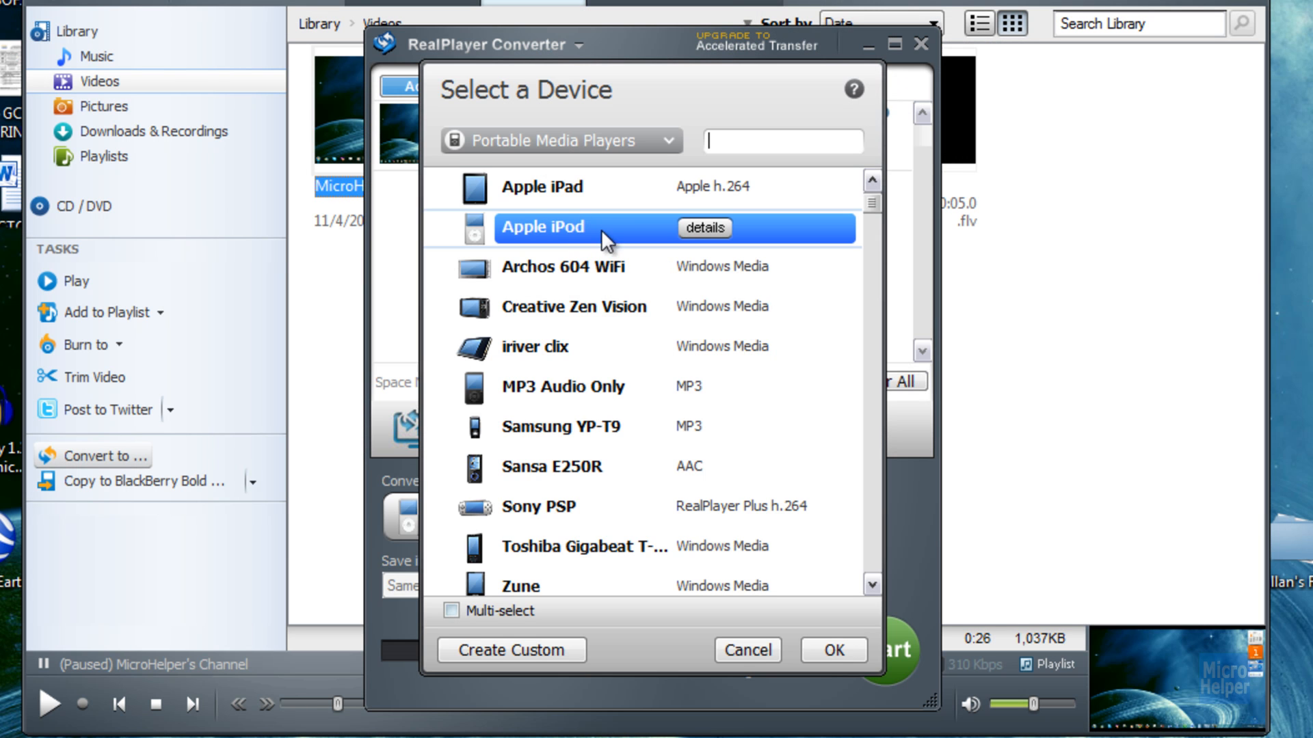
click(833, 650)
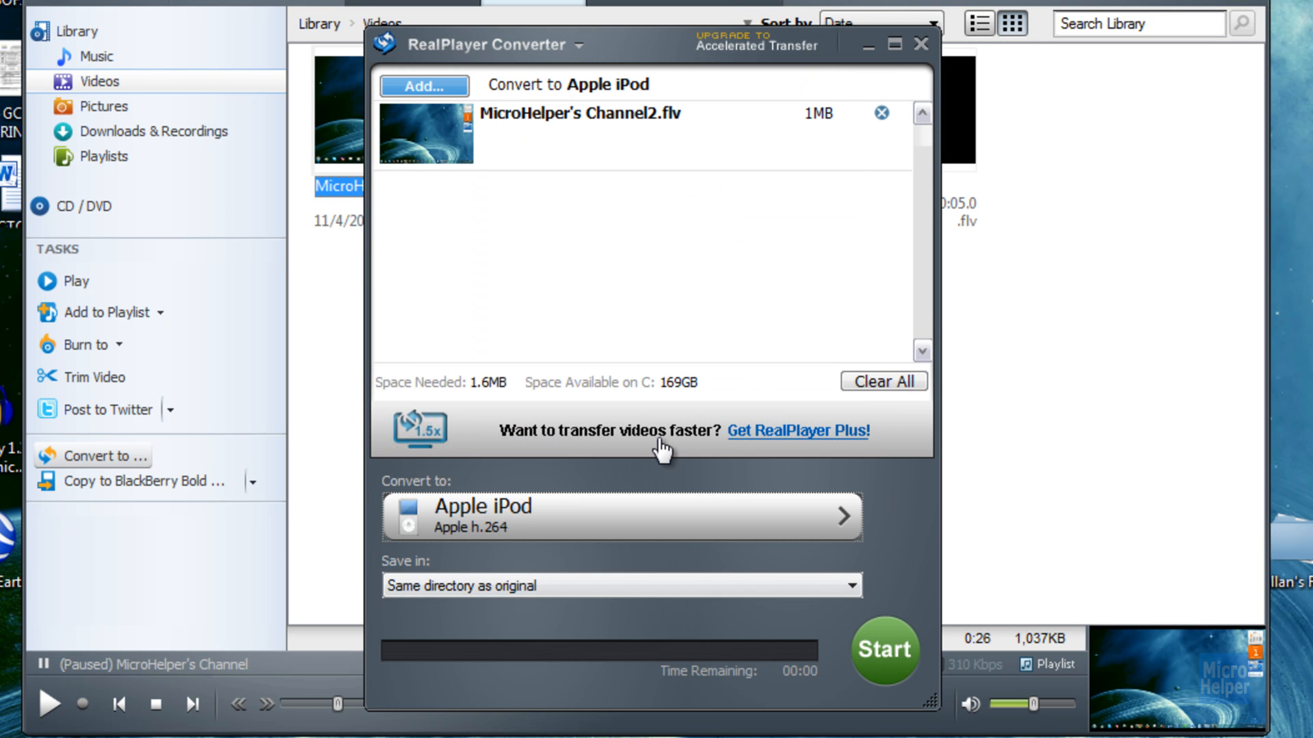
mouse_move(745, 318)
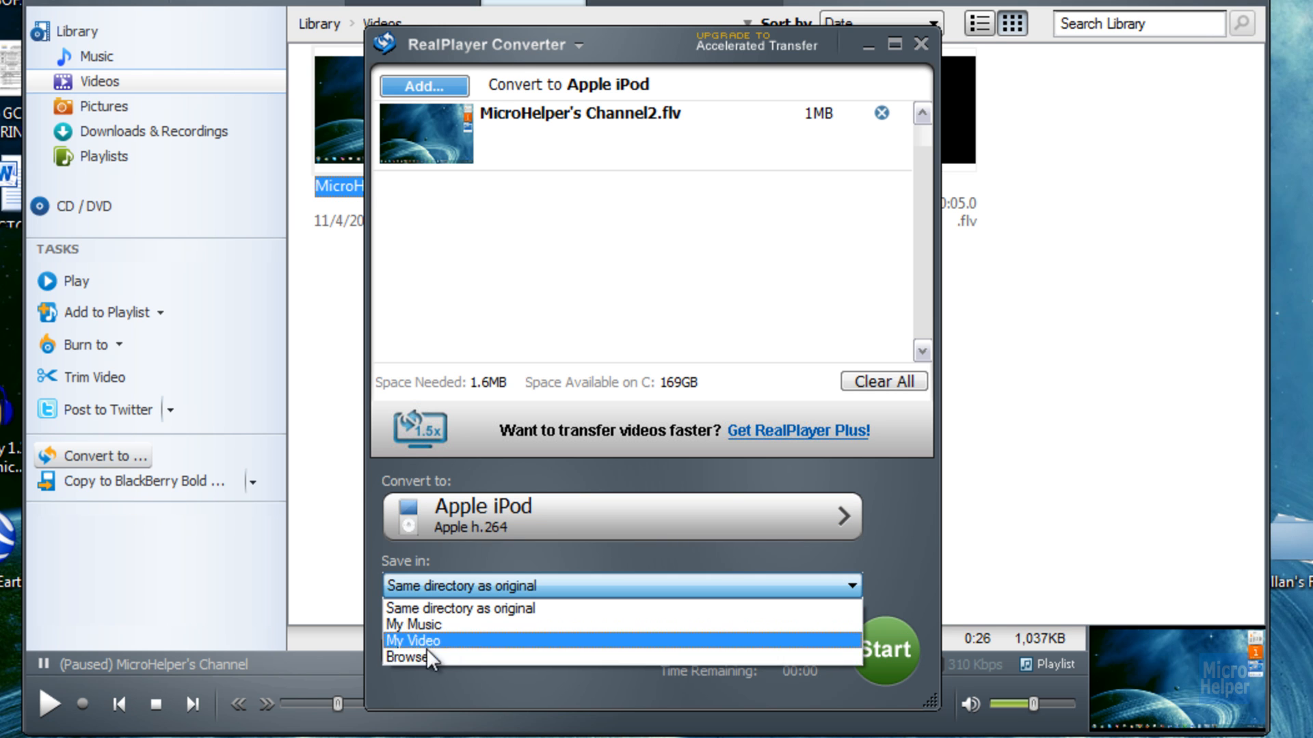
click(411, 640)
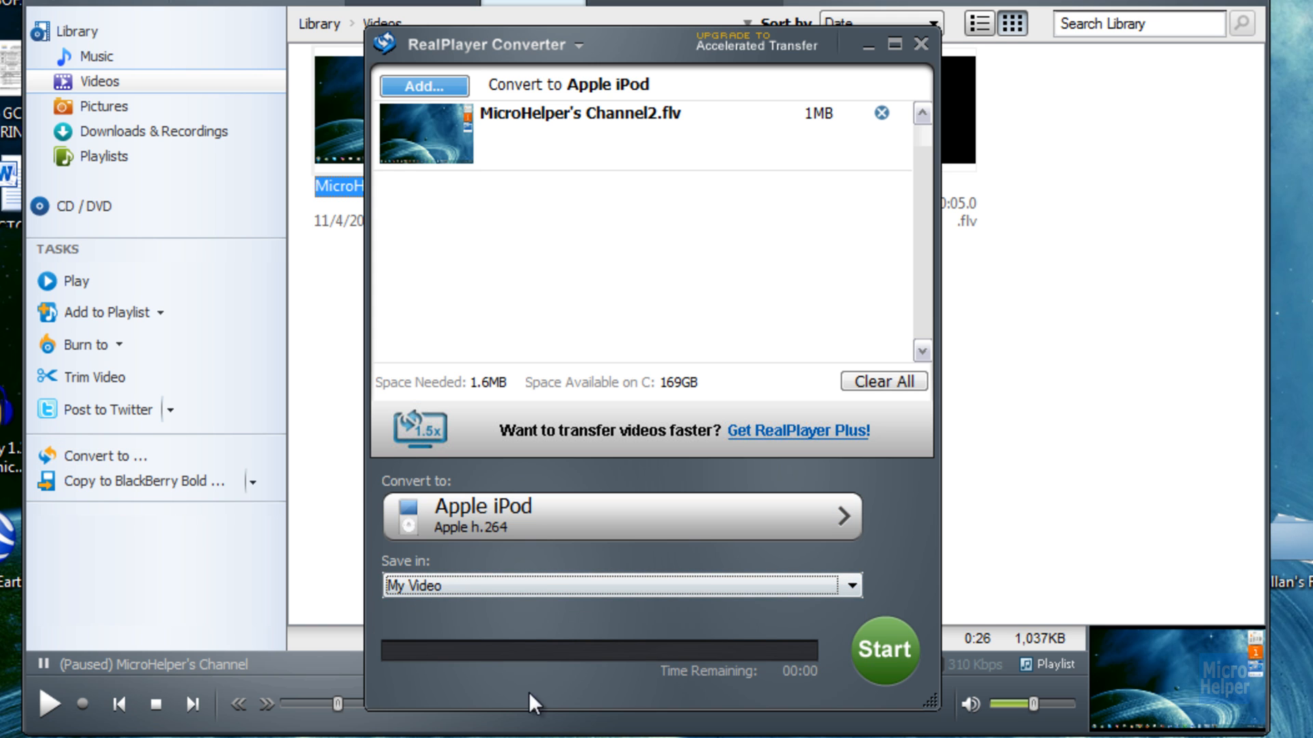
click(884, 651)
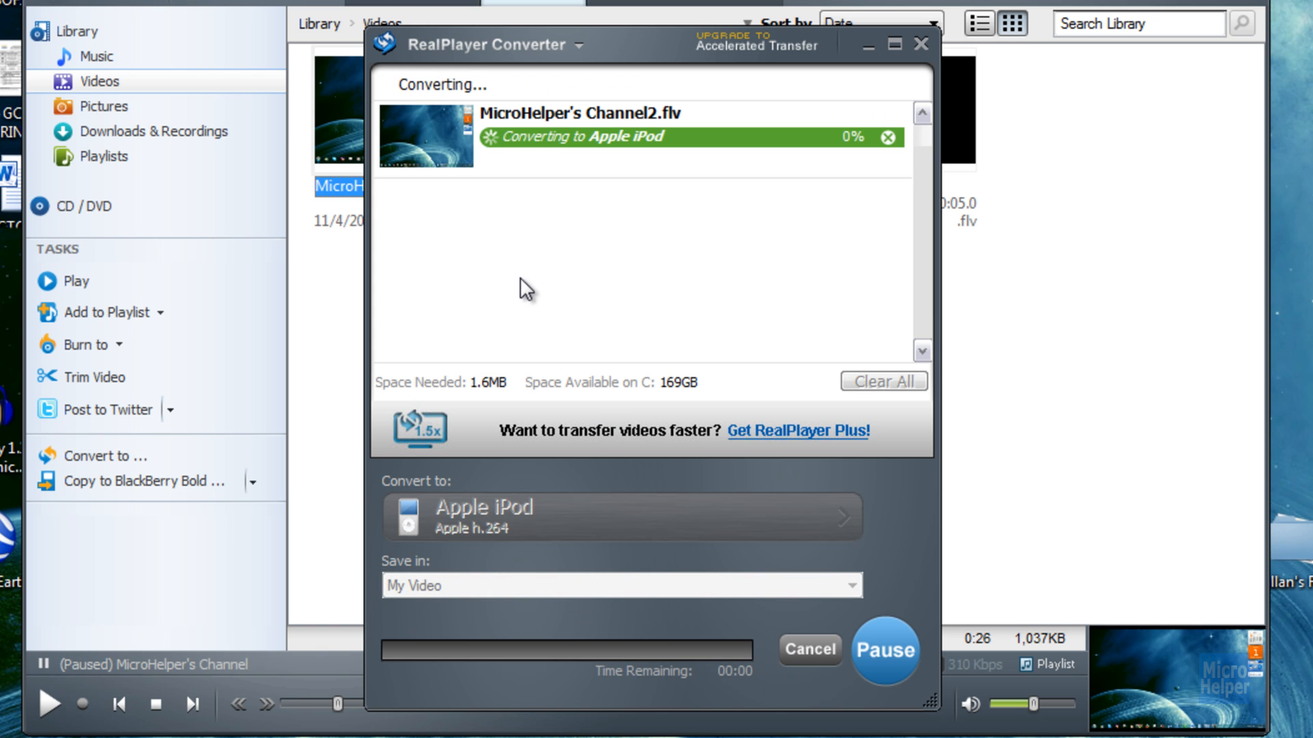
mouse_move(571, 155)
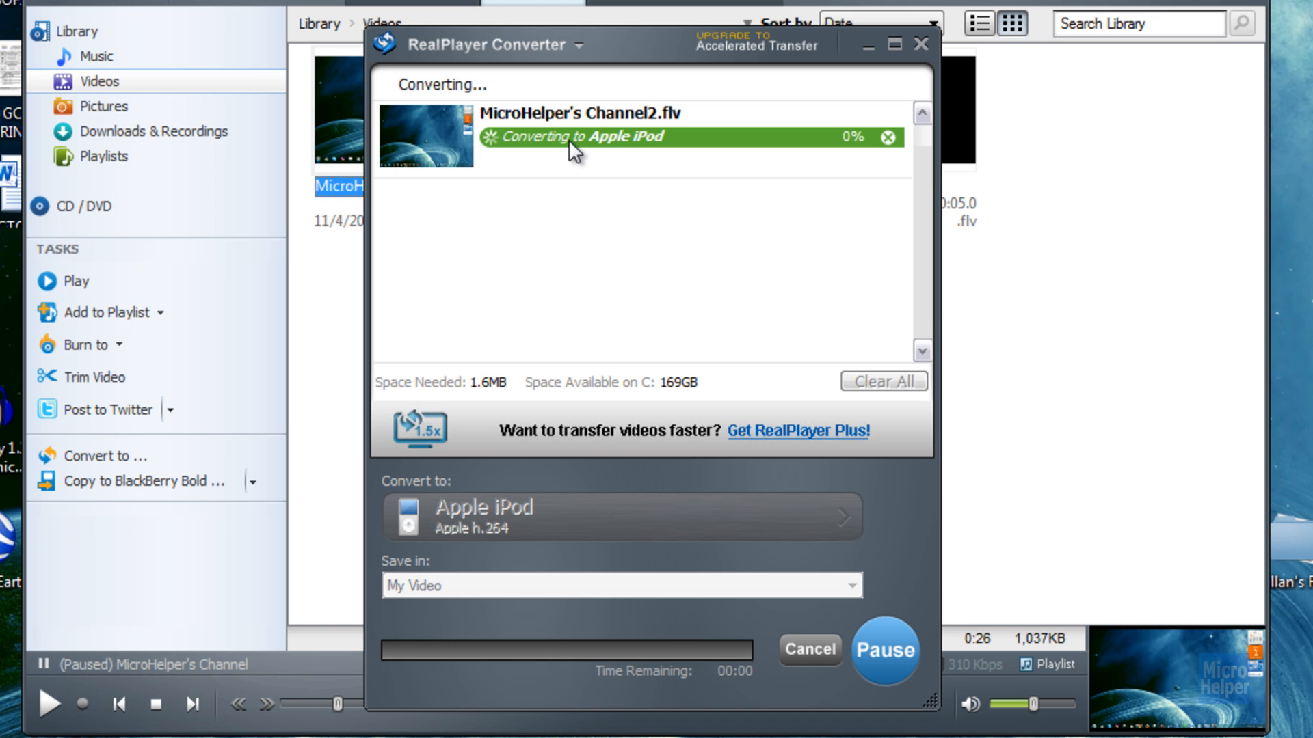
mouse_move(776, 249)
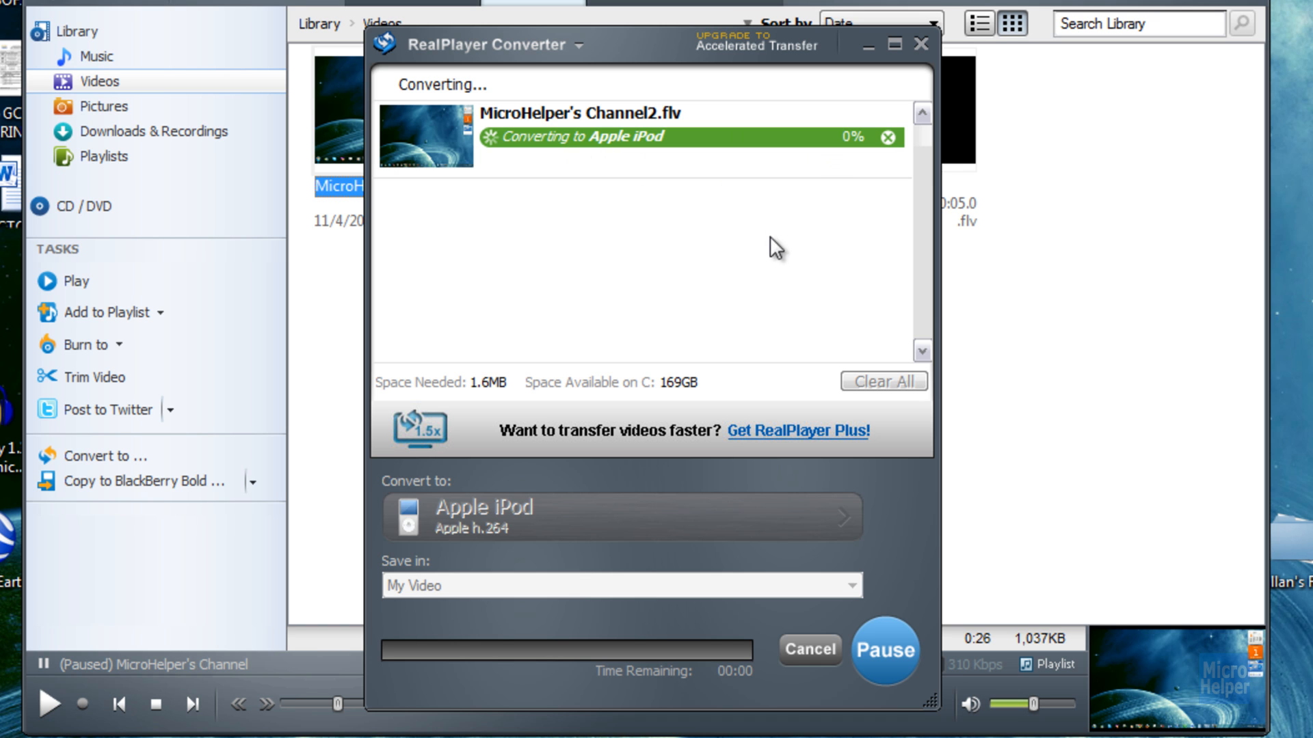
mouse_move(1095, 511)
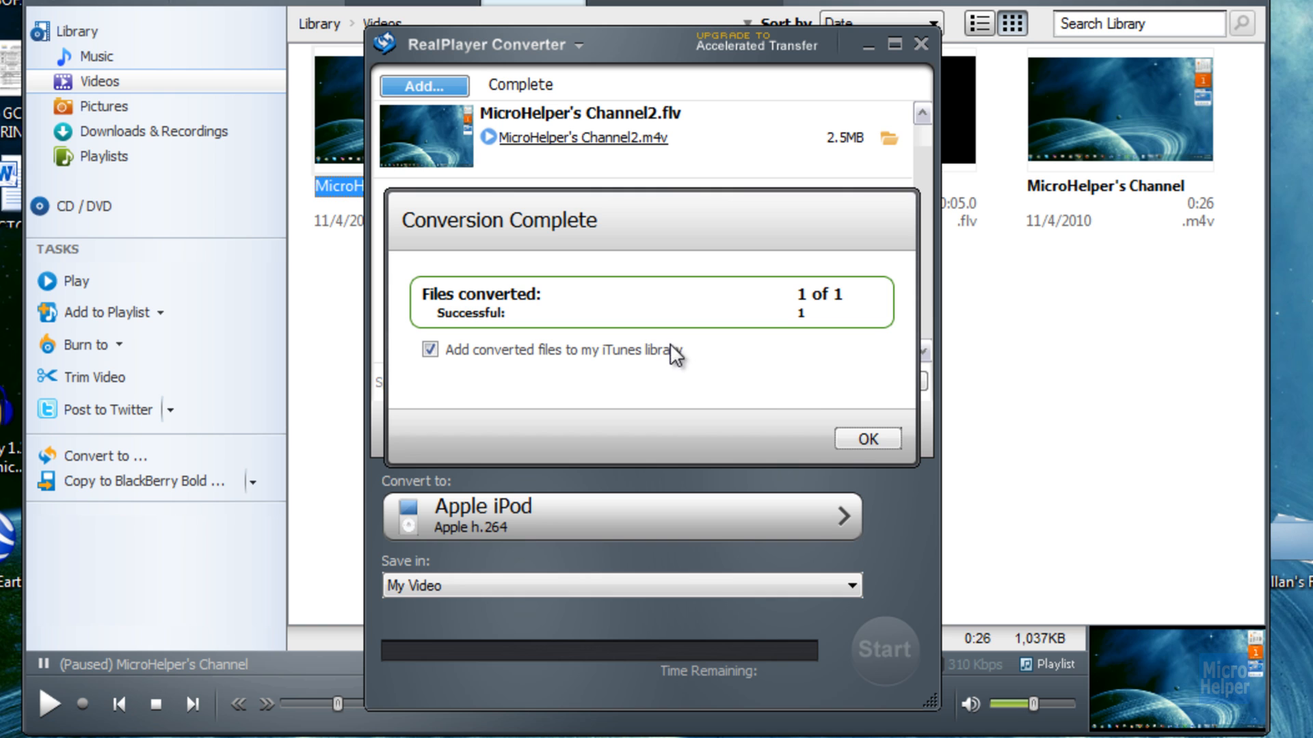
mouse_move(657, 361)
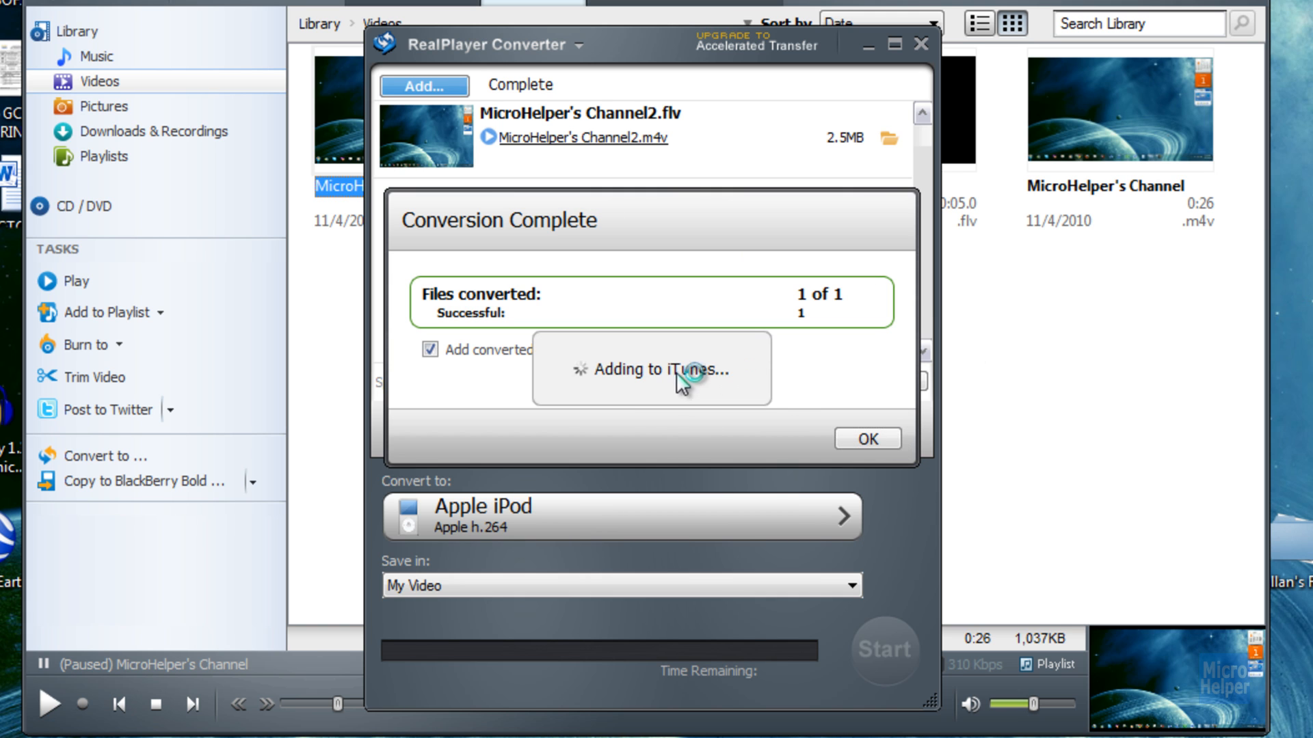
mouse_move(973, 357)
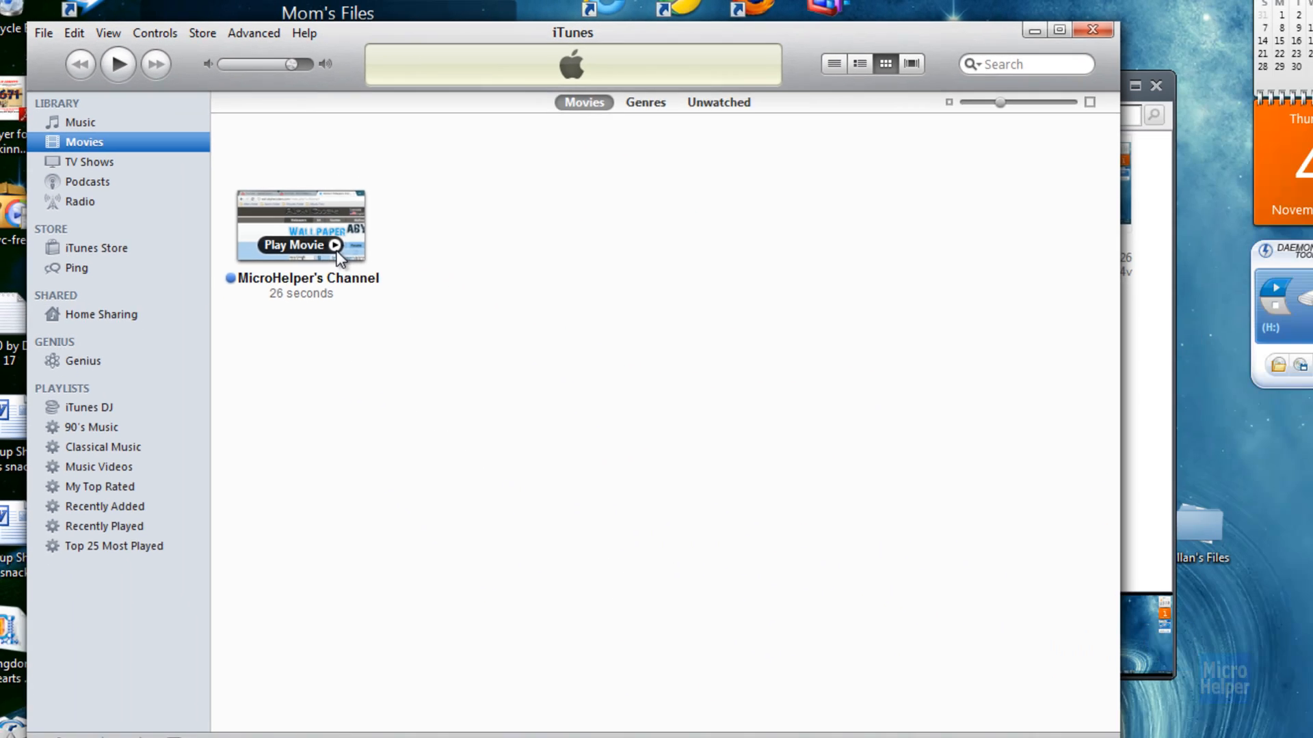
Step: Play MicroHelper's Channel from iTunes Movies, then view Channel2 in the Videos library
click(297, 244)
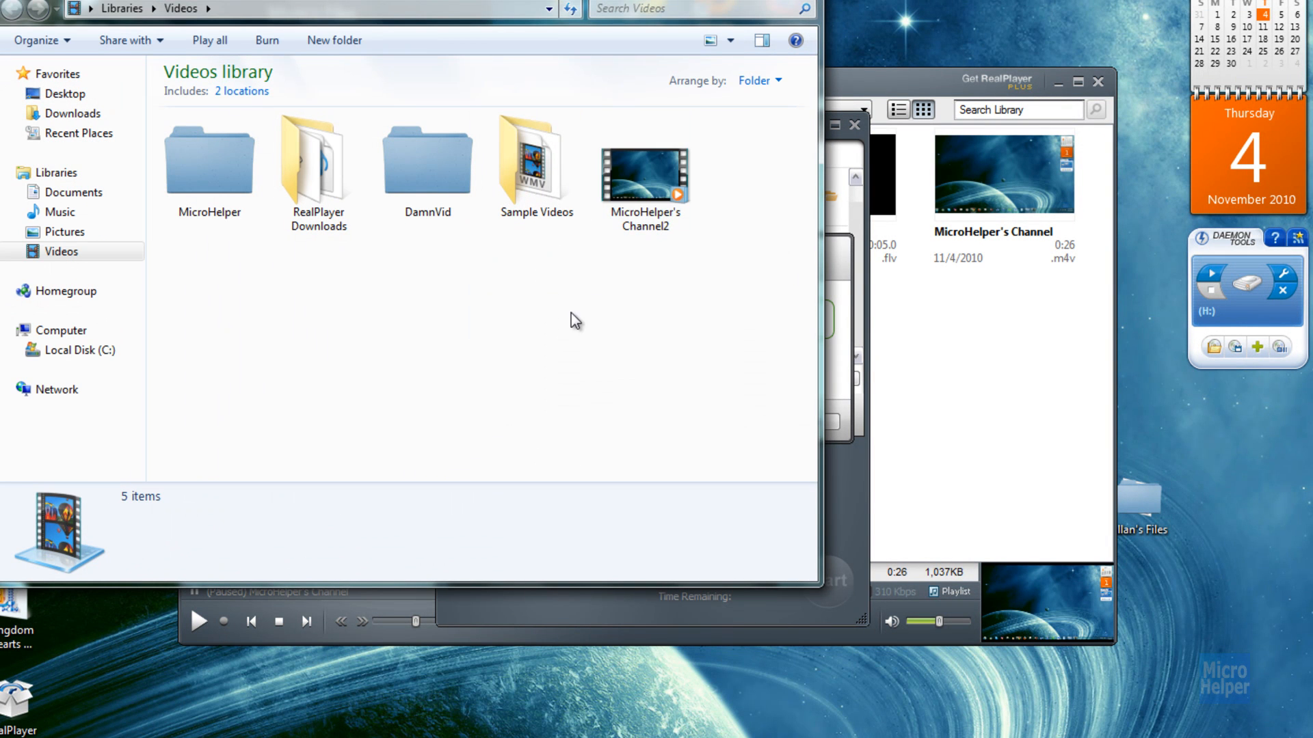
click(646, 174)
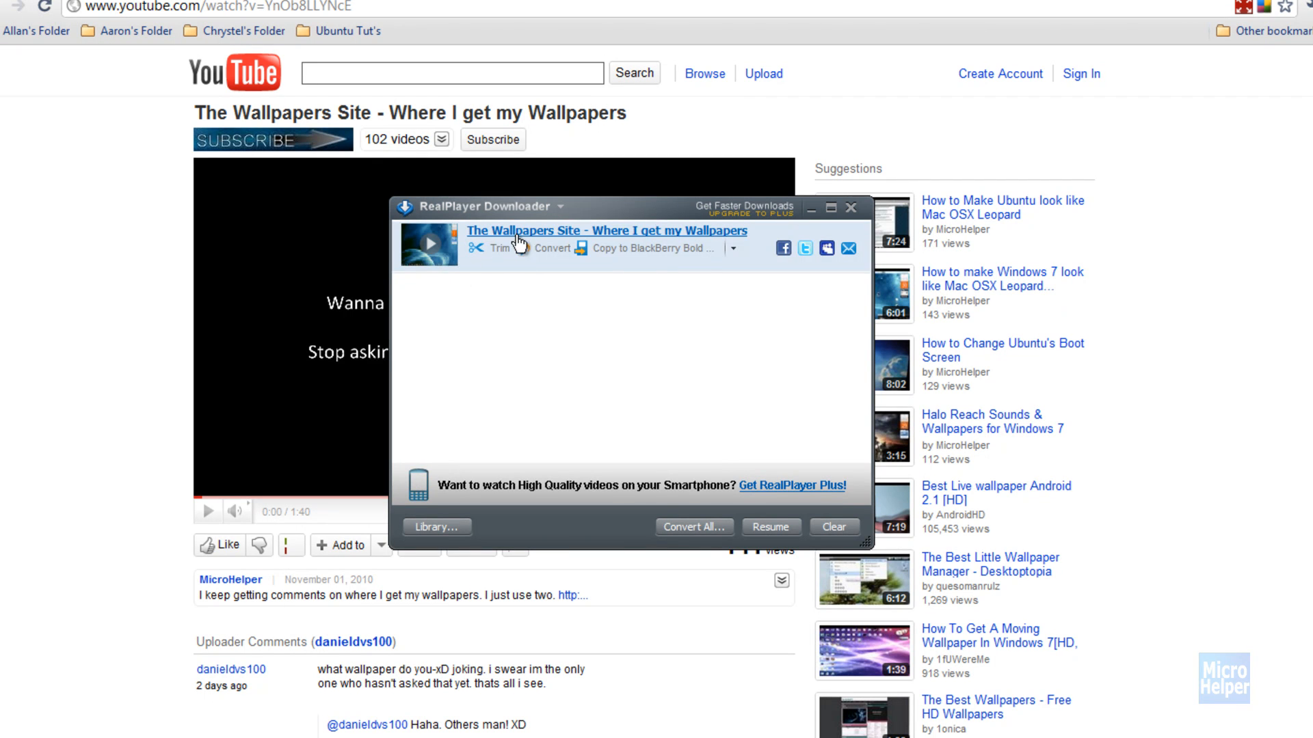
mouse_move(430, 249)
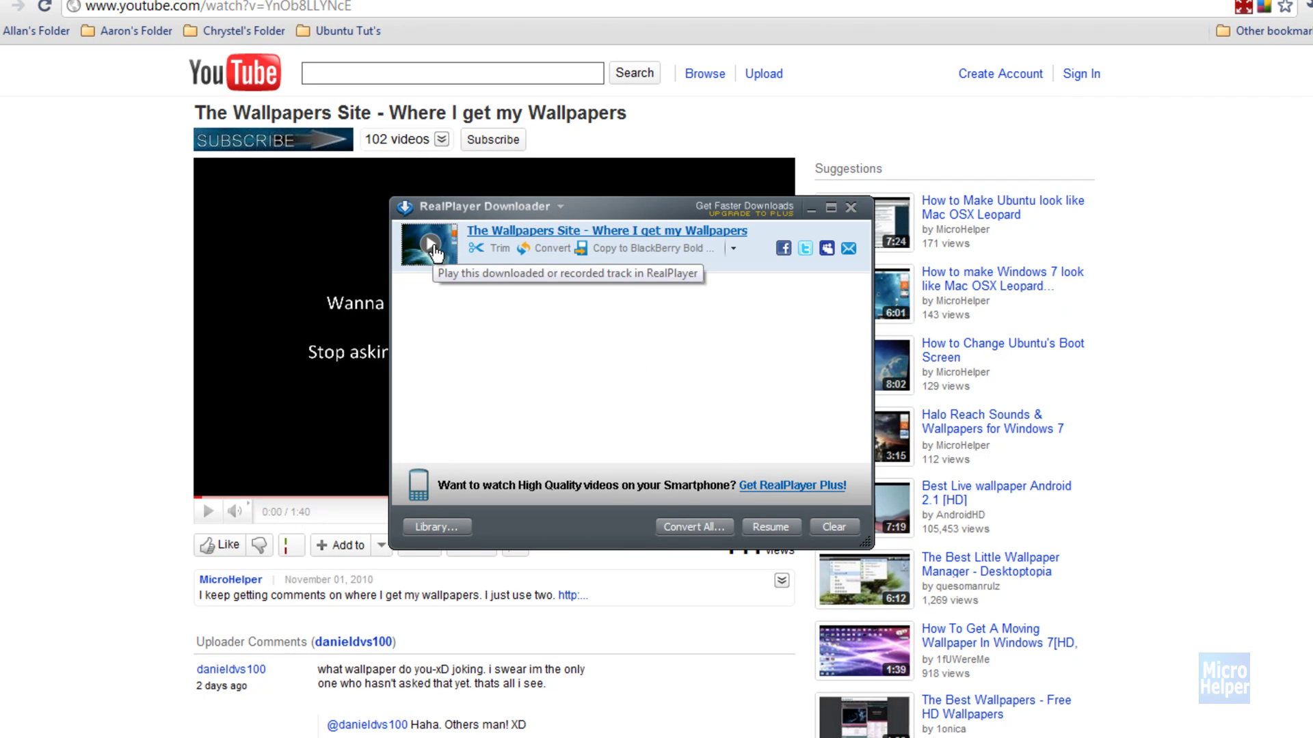
Step: Play the downloaded Wallpapers Site video and pause it at 0:07 on the space wallpaper
click(430, 245)
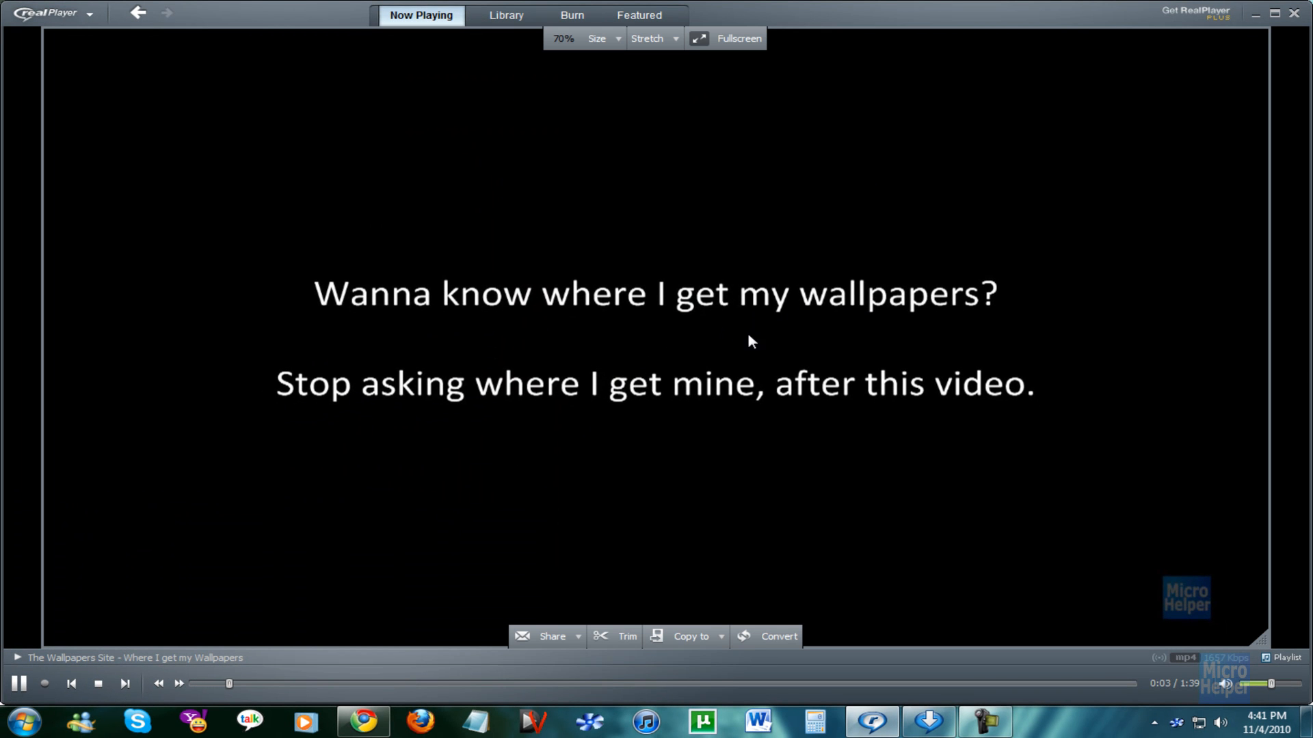
click(18, 684)
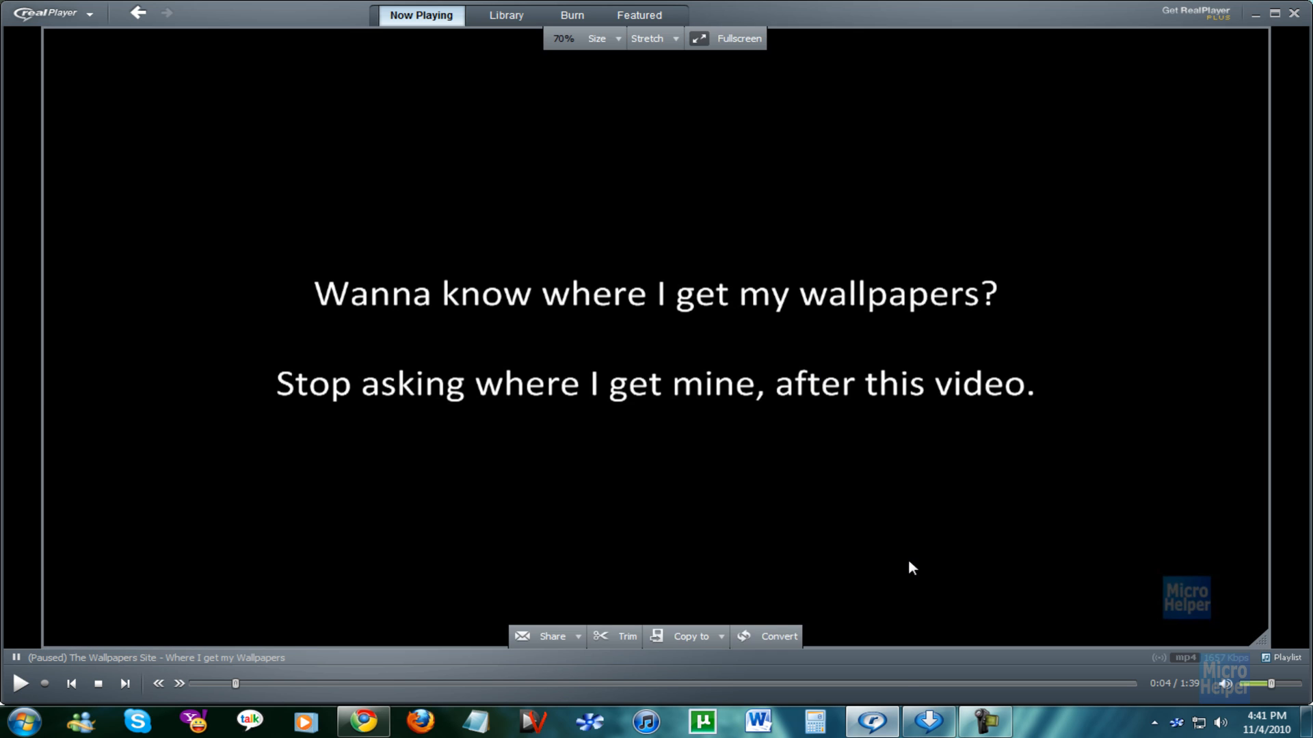
mouse_move(748, 633)
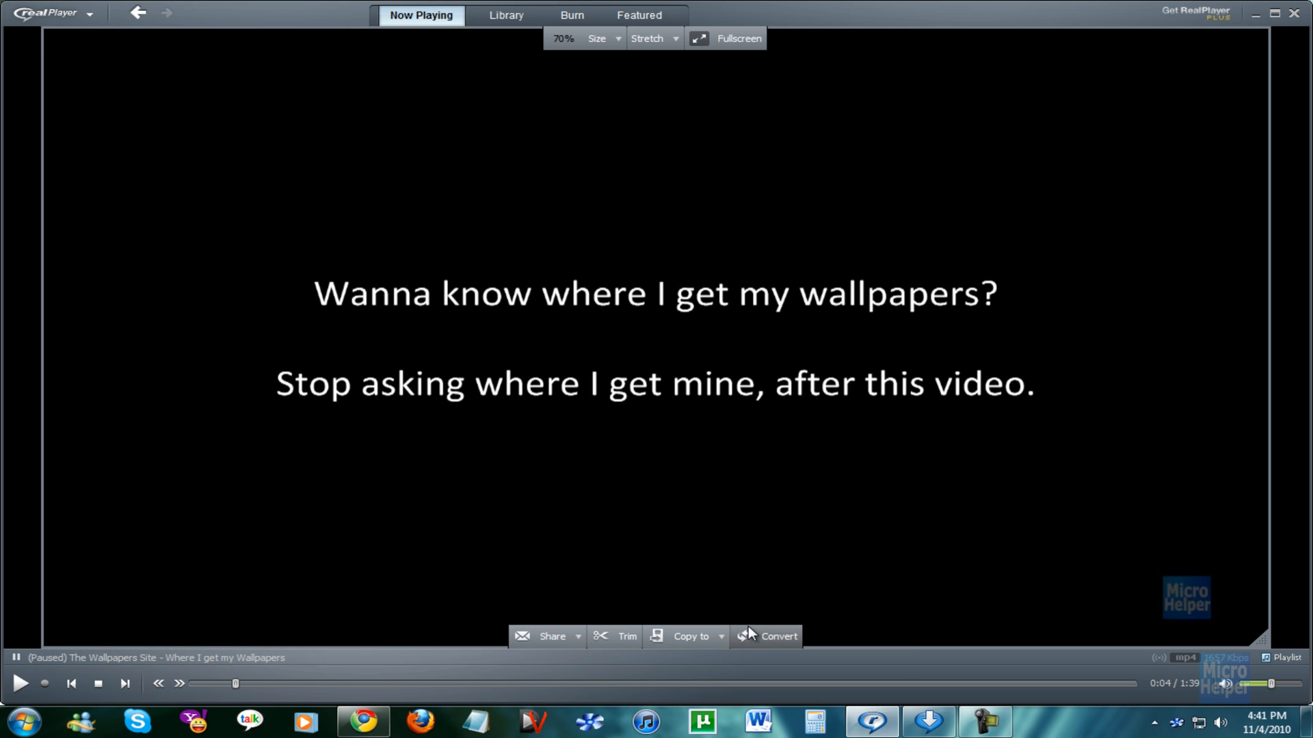
mouse_move(379, 687)
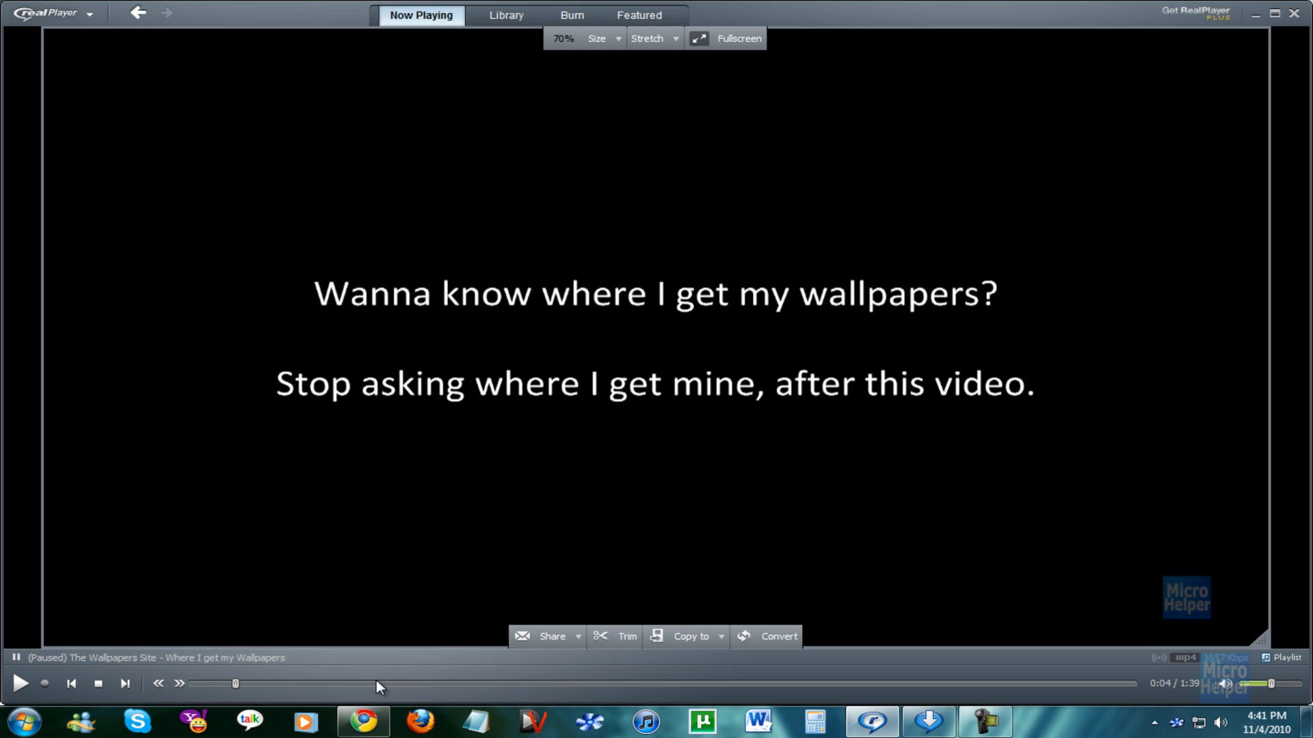
mouse_move(538, 525)
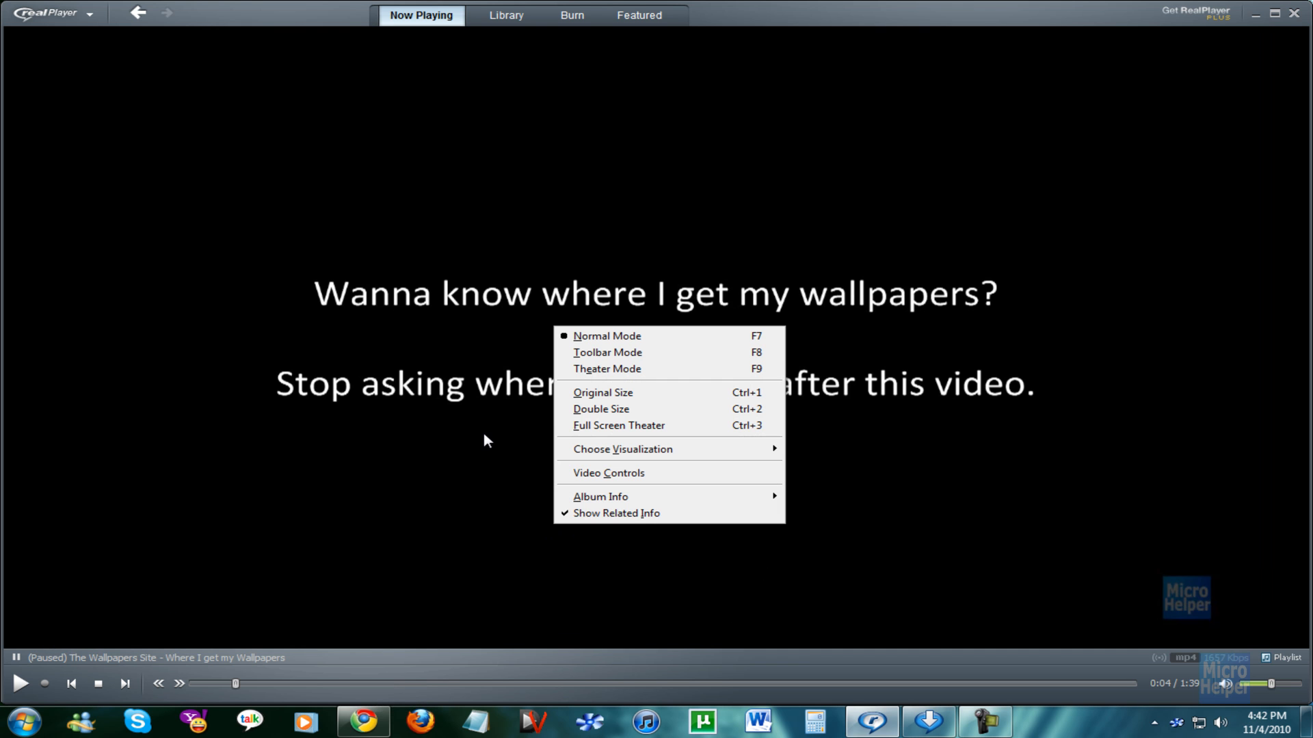
mouse_move(599, 432)
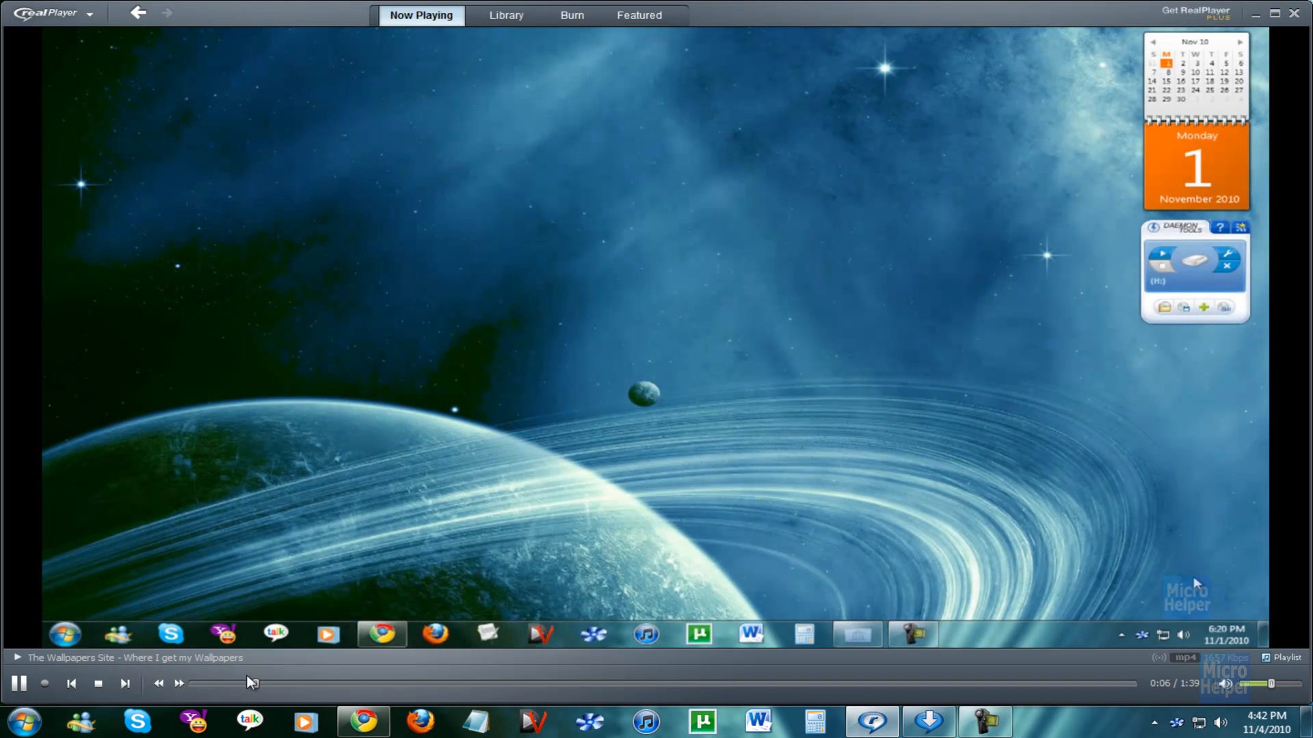
click(19, 683)
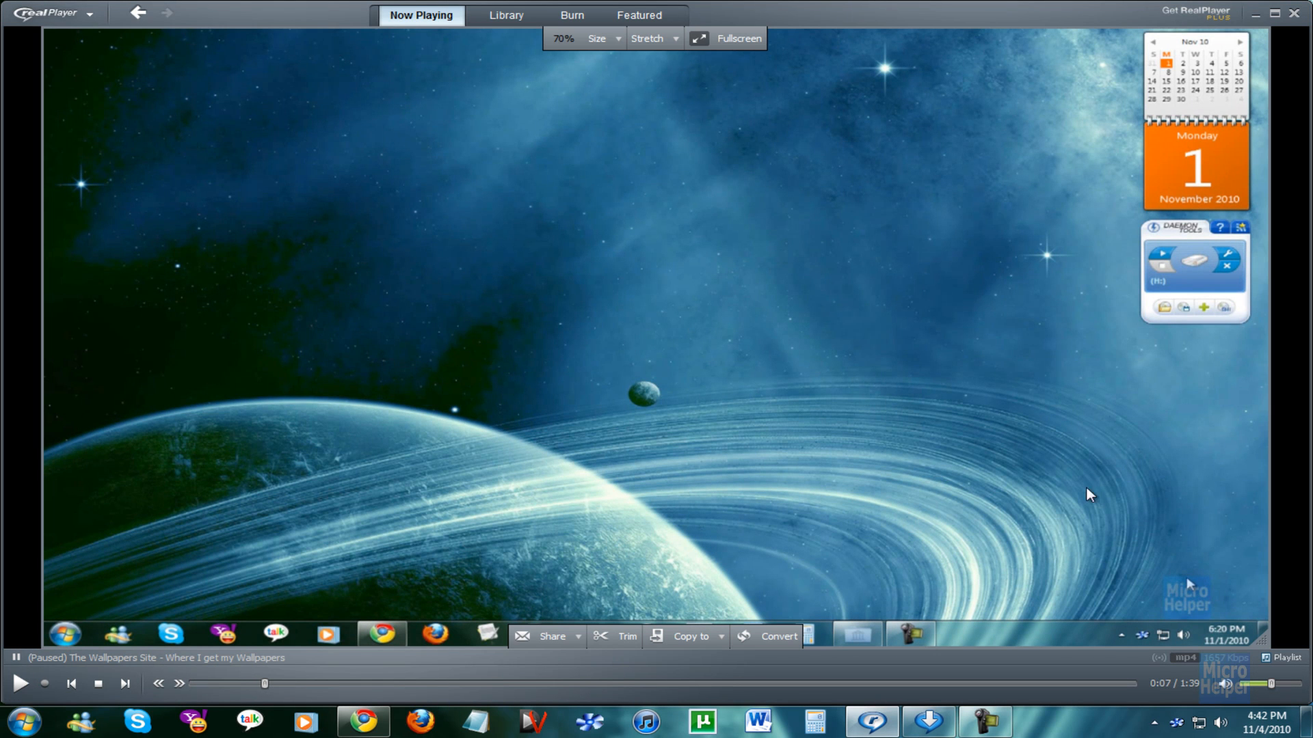
mouse_move(1263, 599)
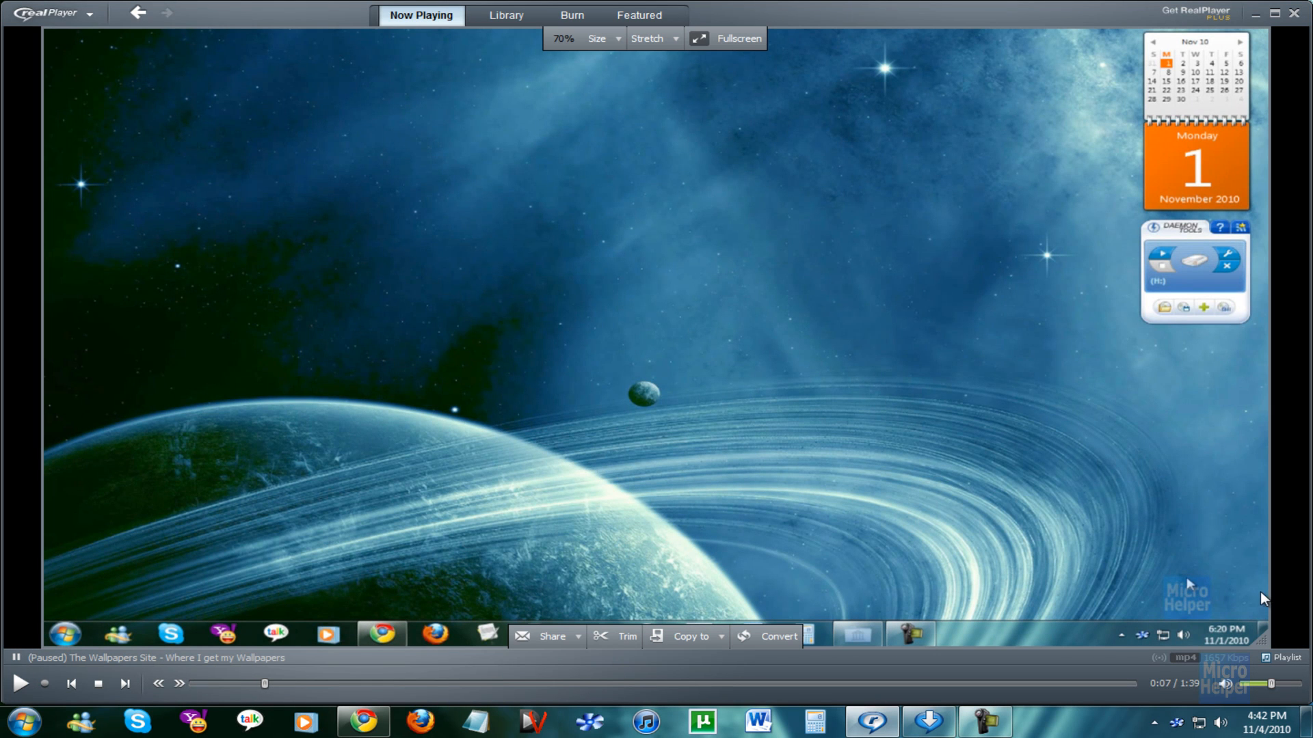
mouse_move(1137, 606)
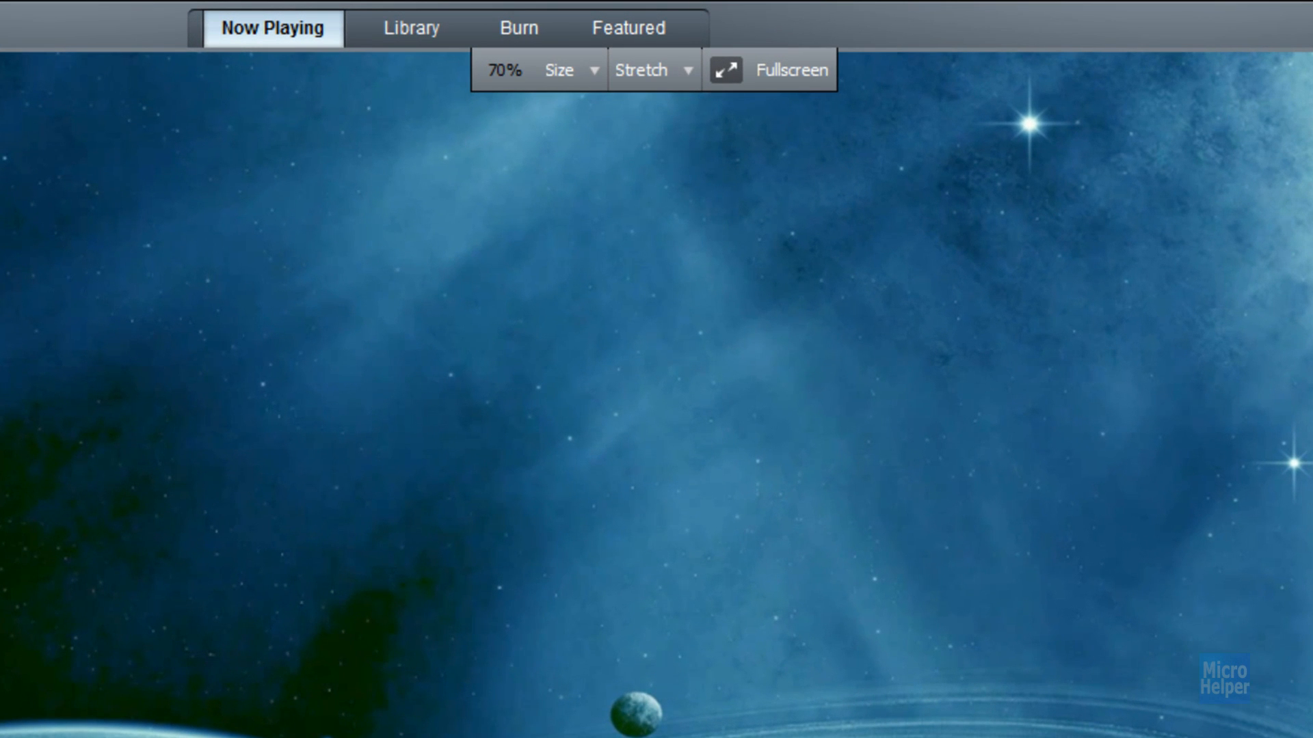
mouse_move(534, 40)
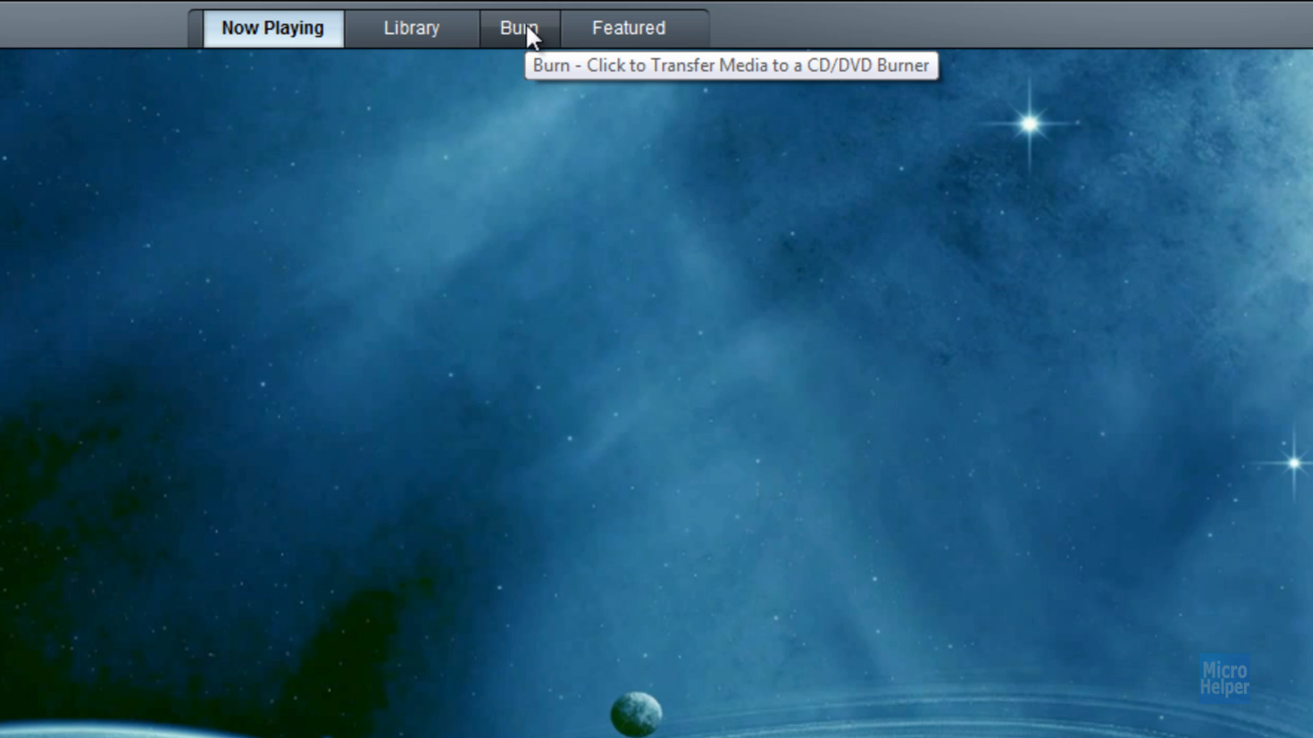
Step: Show the Video (DVD/VCD) Burner listing the Wallpapers Site clip, then return to Now Playing
click(517, 28)
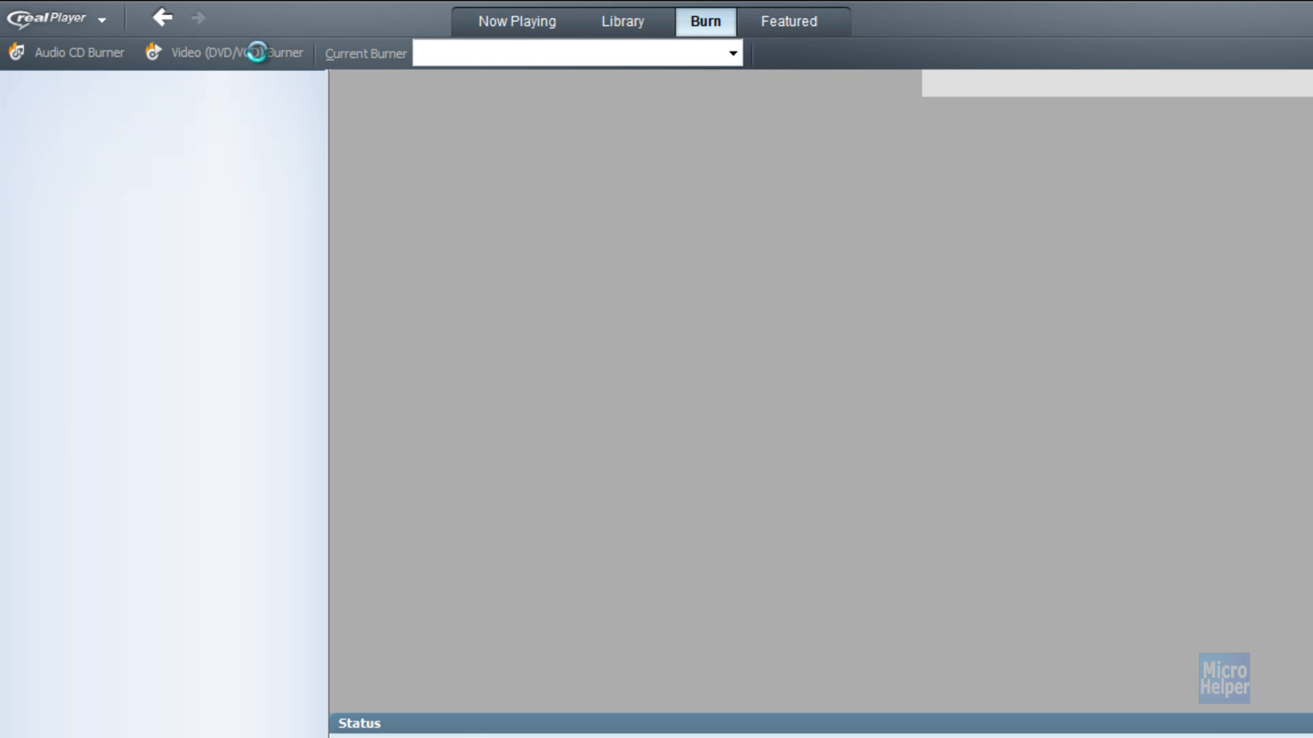
click(68, 52)
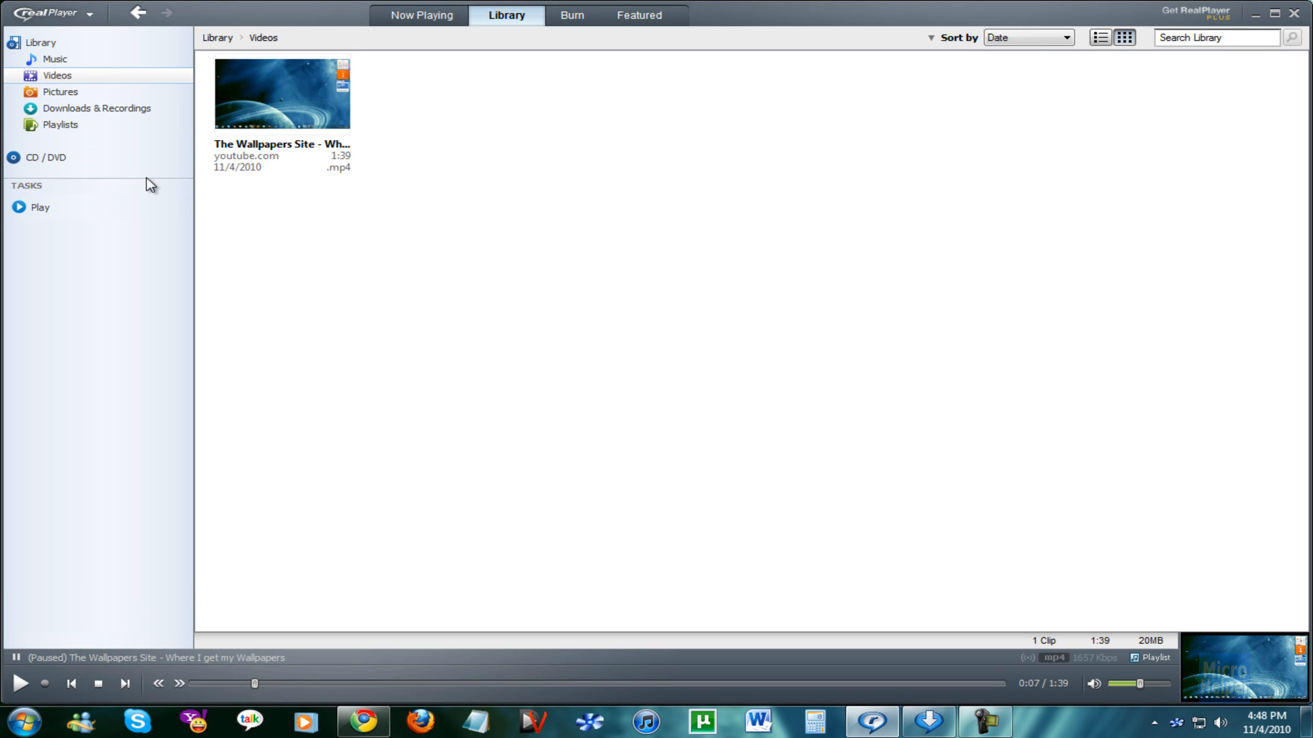
click(572, 15)
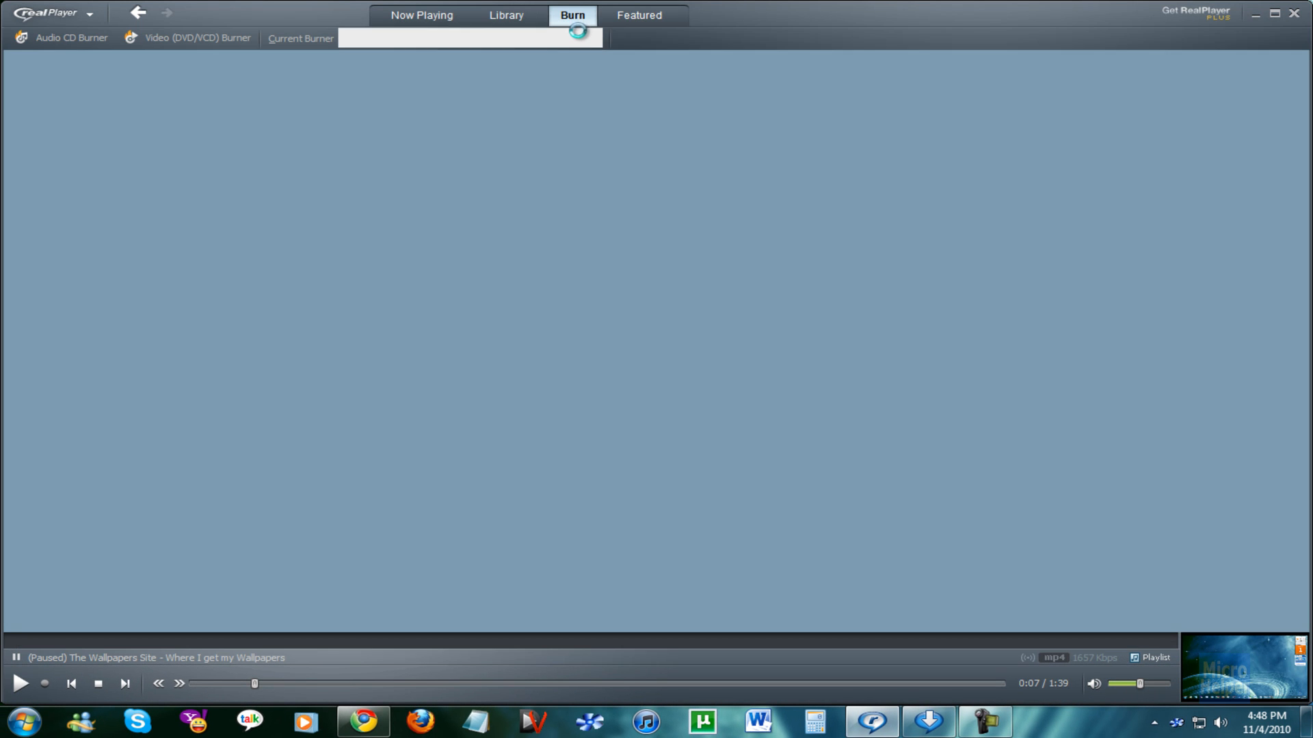
click(192, 37)
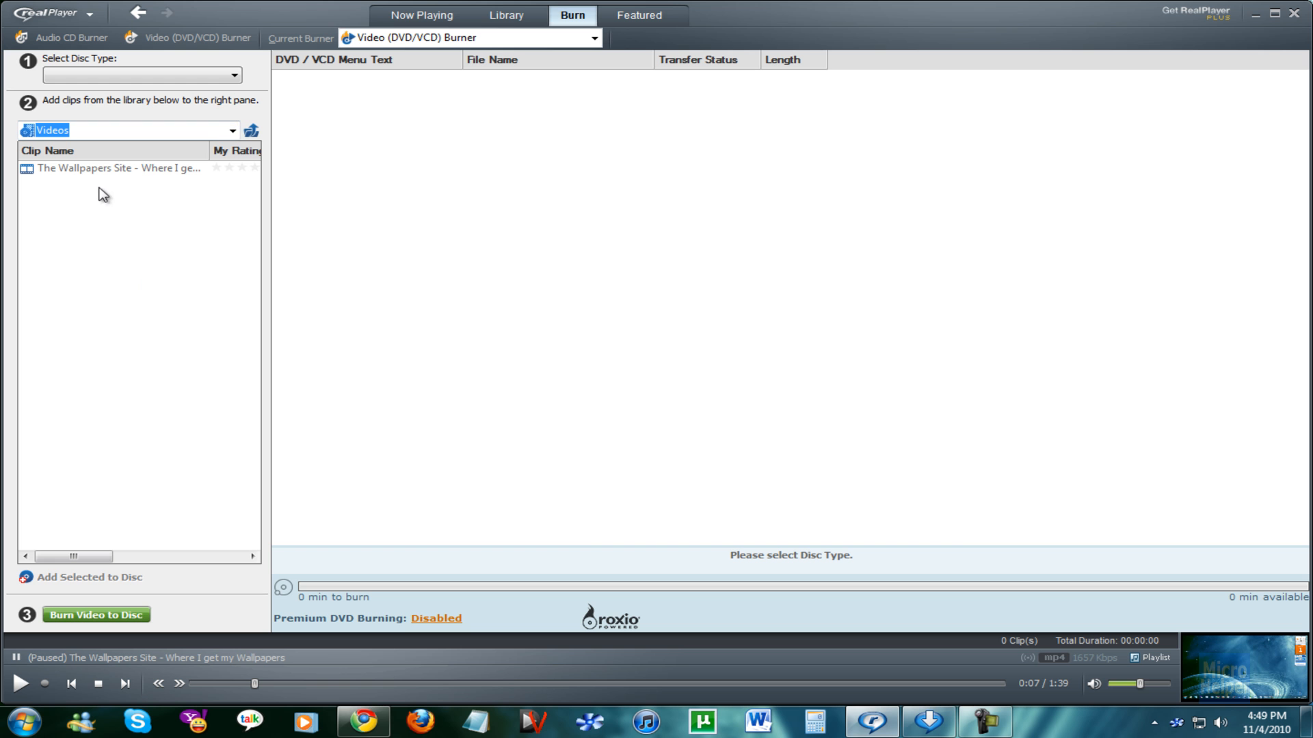
click(420, 15)
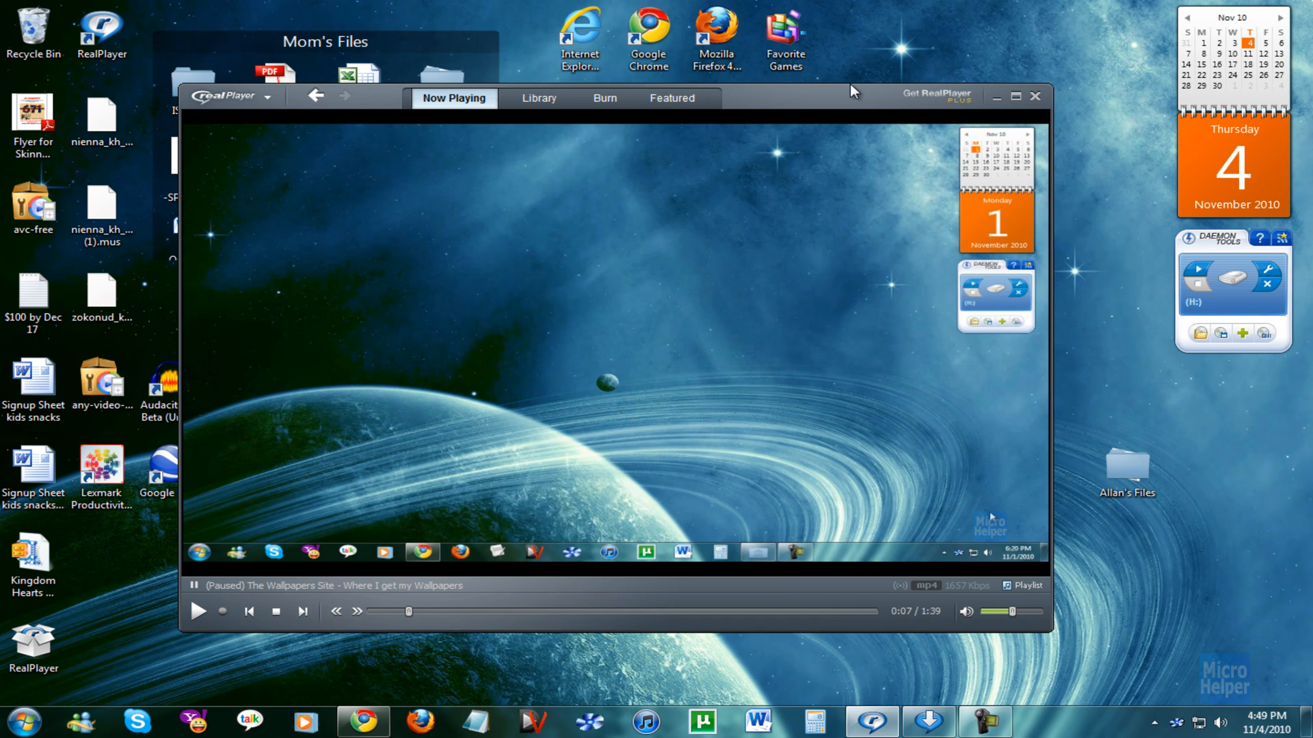
mouse_move(850, 104)
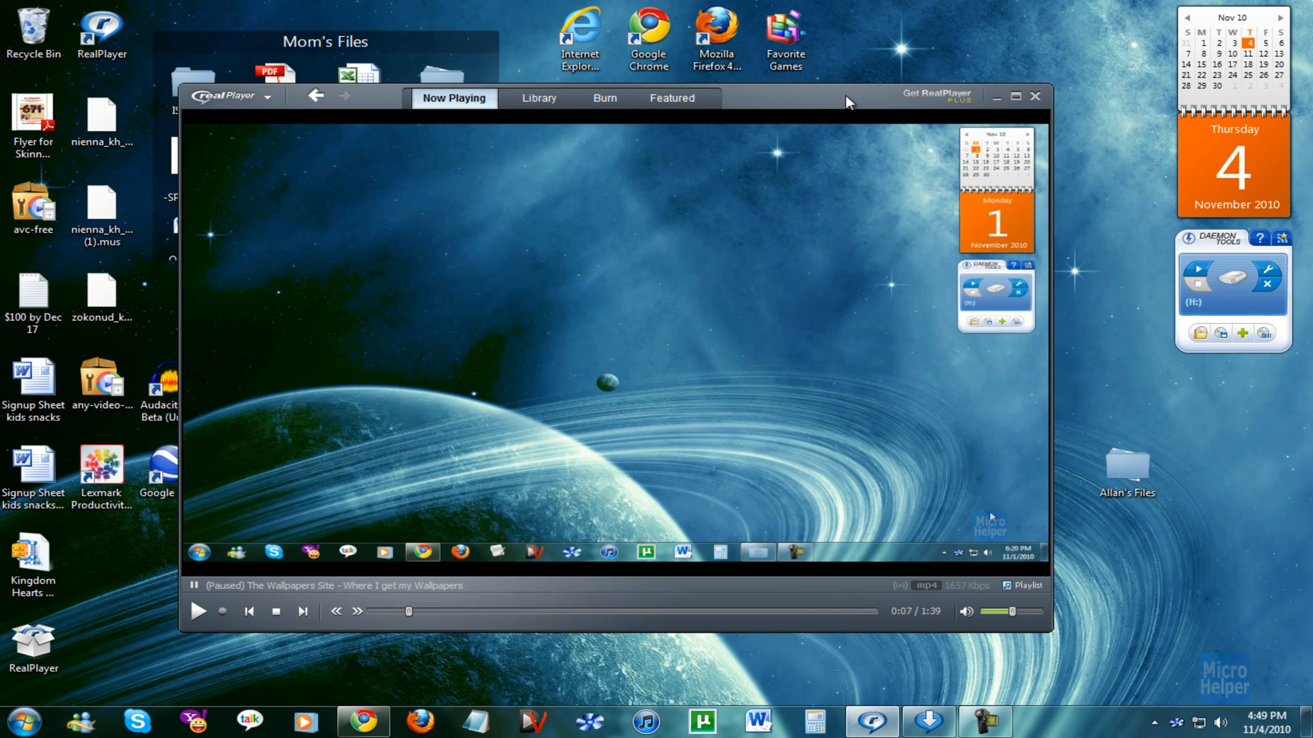